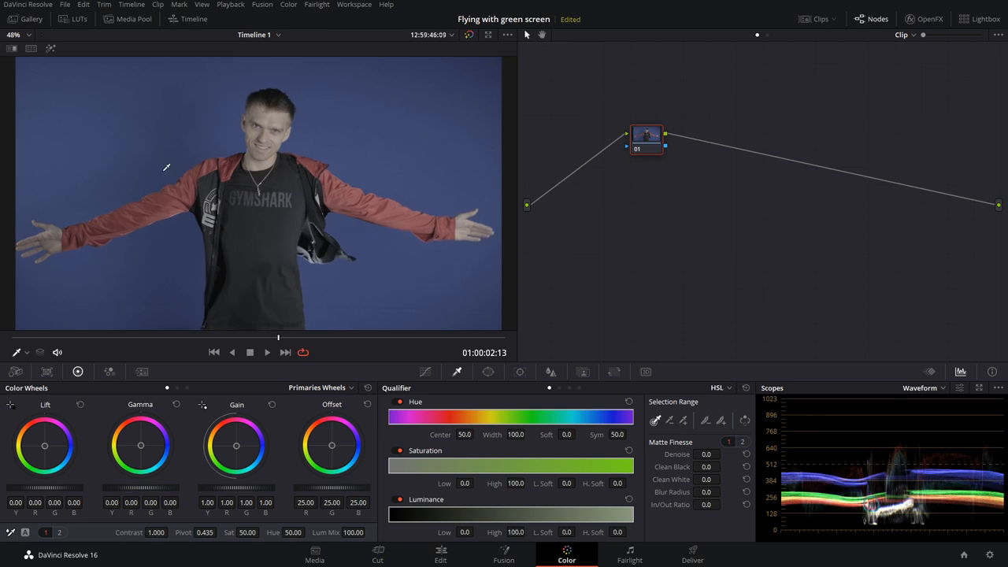
mouse_move(715, 233)
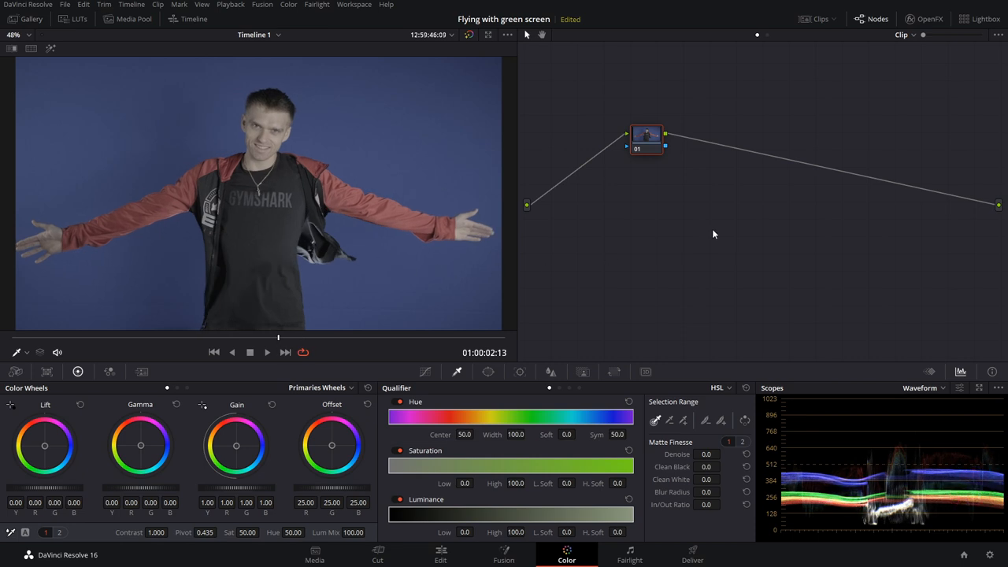
mouse_move(282, 339)
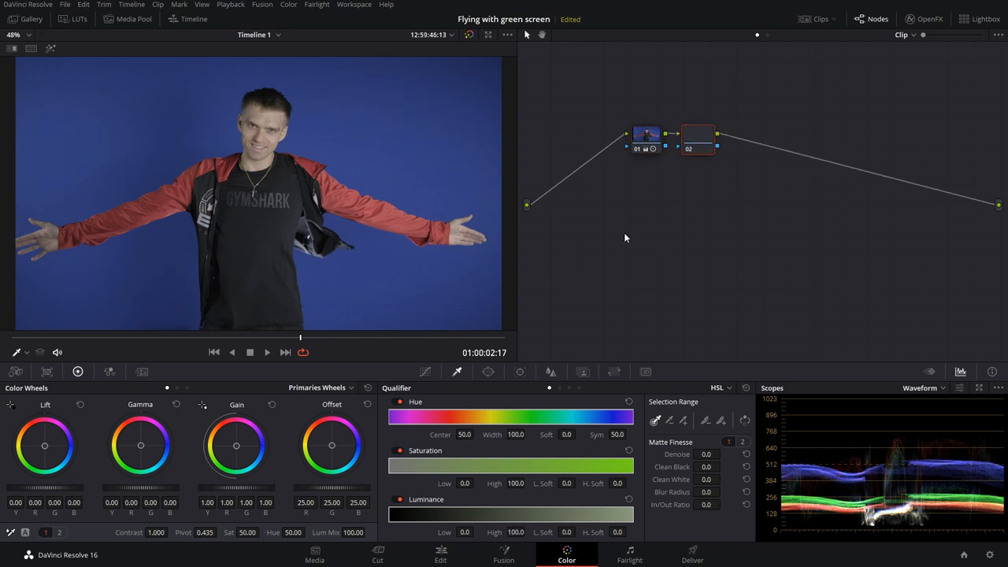
- Qualify the blue backdrop, add an Alpha Output to the node graph and refine the matte edges
left_click(697, 135)
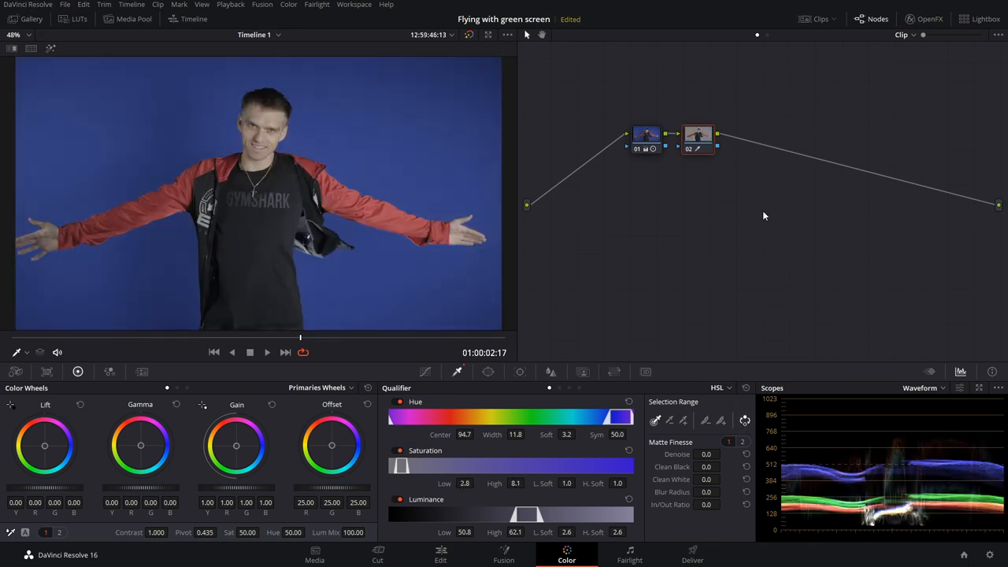
right_click(764, 218)
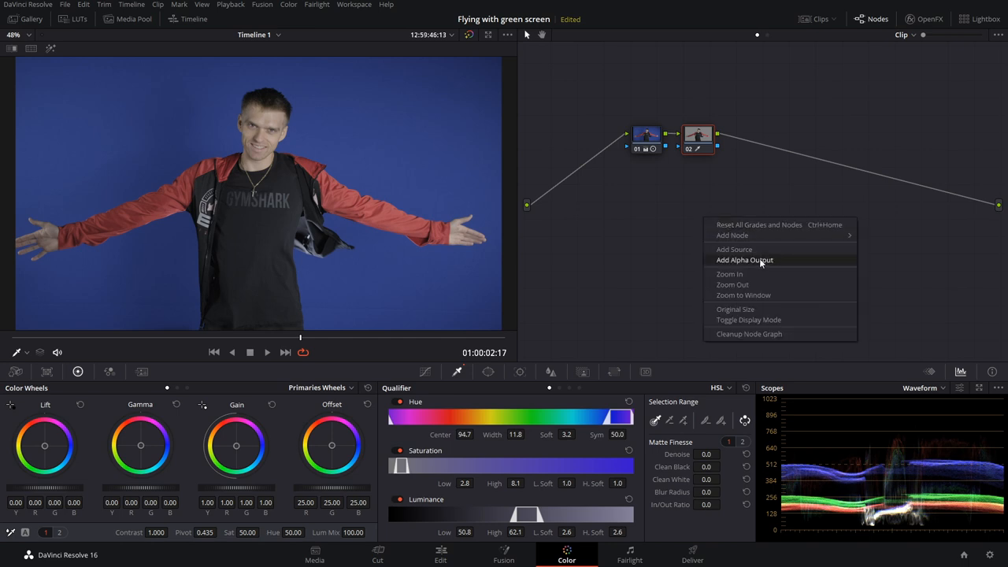
left_click(744, 260)
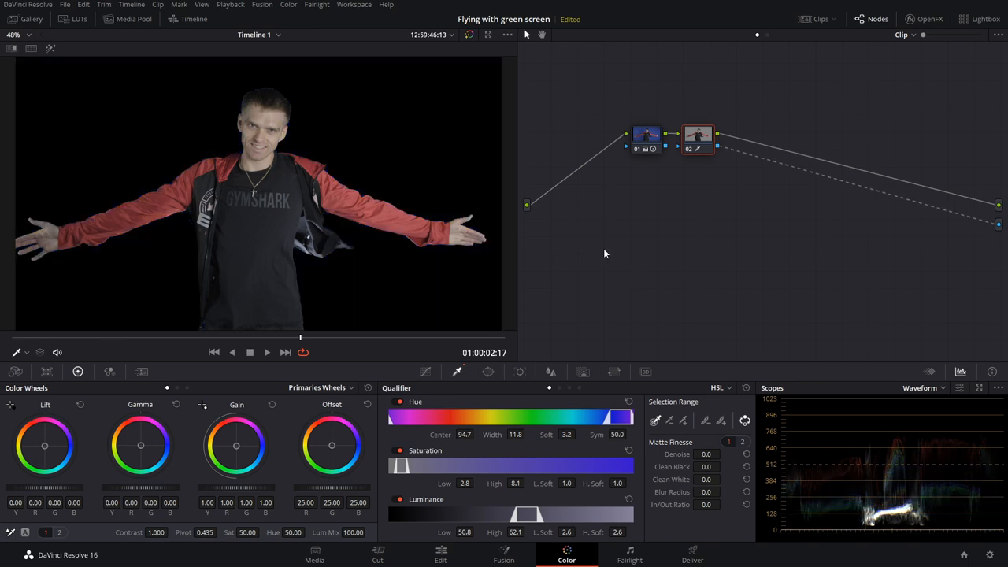
left_click(724, 463)
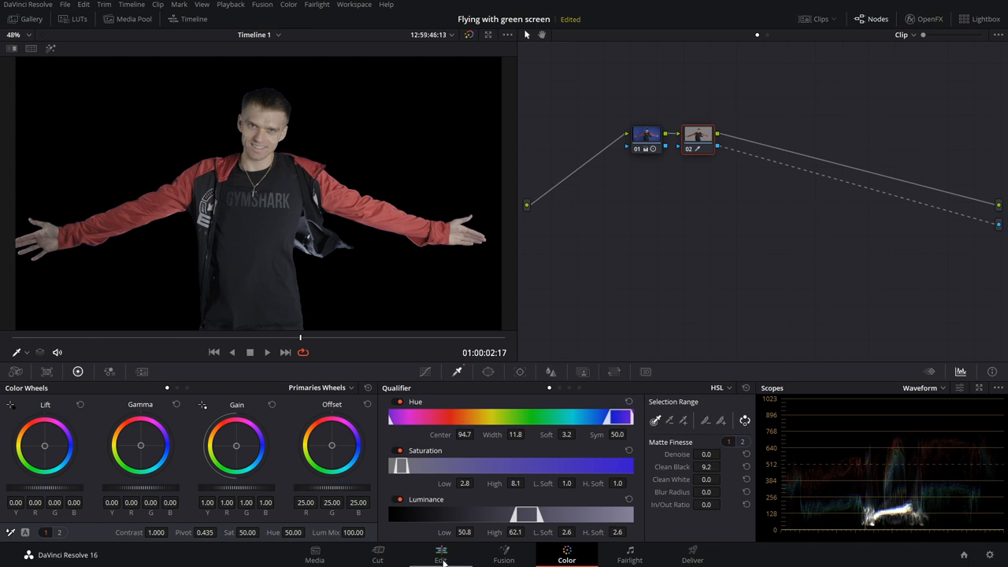
- Place the blue sky image on Video 1 beneath the keyed actor clip and select it
left_click(441, 555)
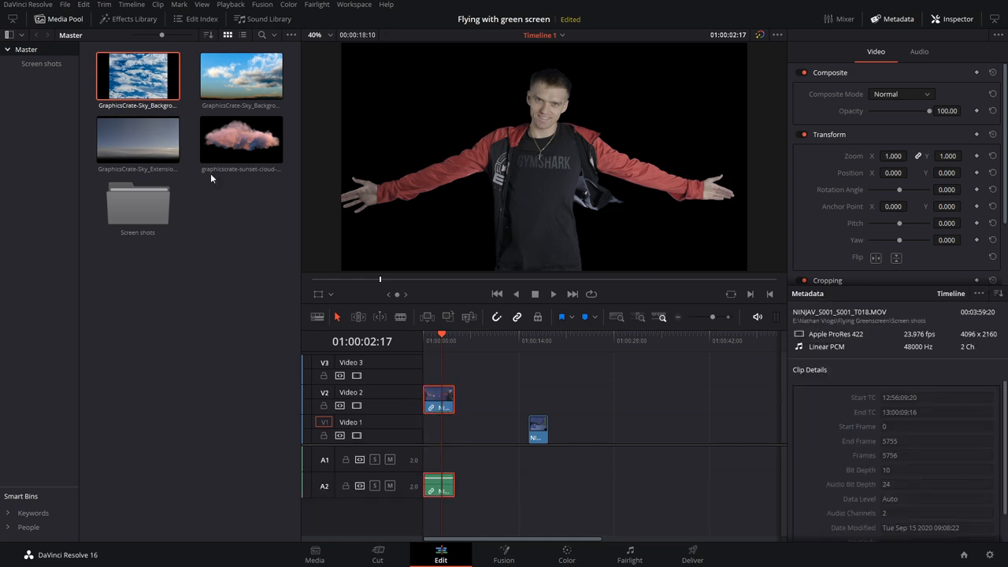
left_click_drag(139, 76, 427, 337)
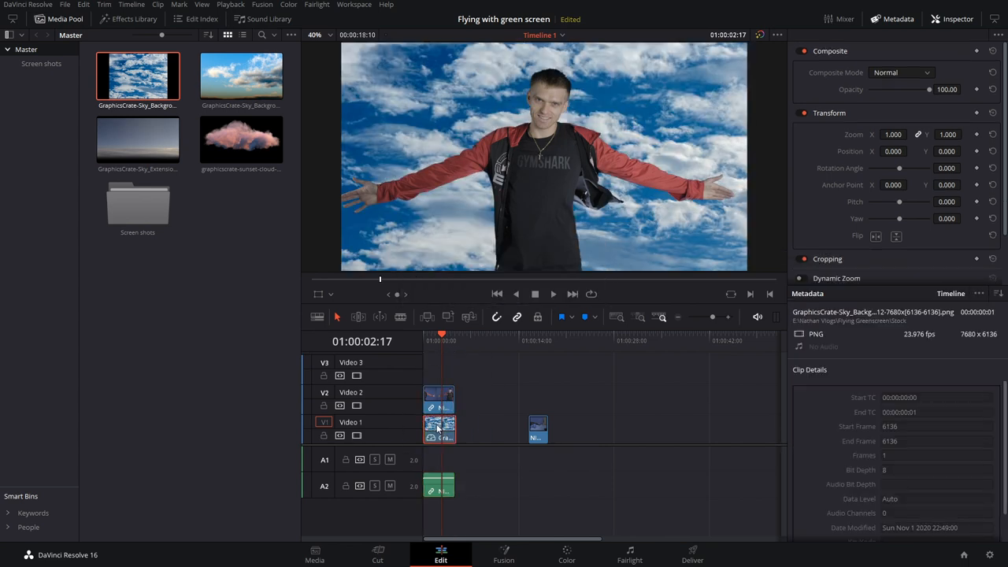
left_click(439, 429)
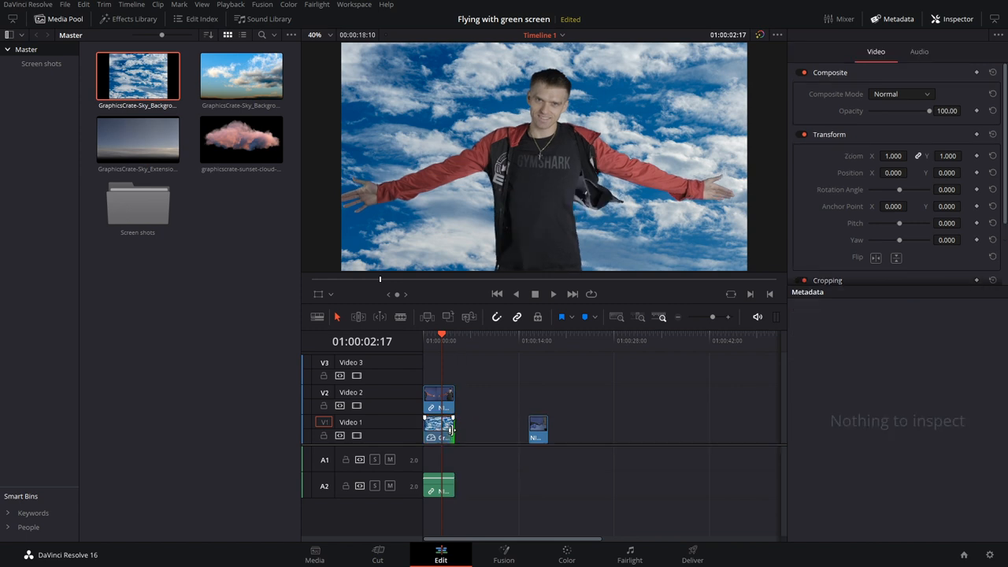
left_click(438, 428)
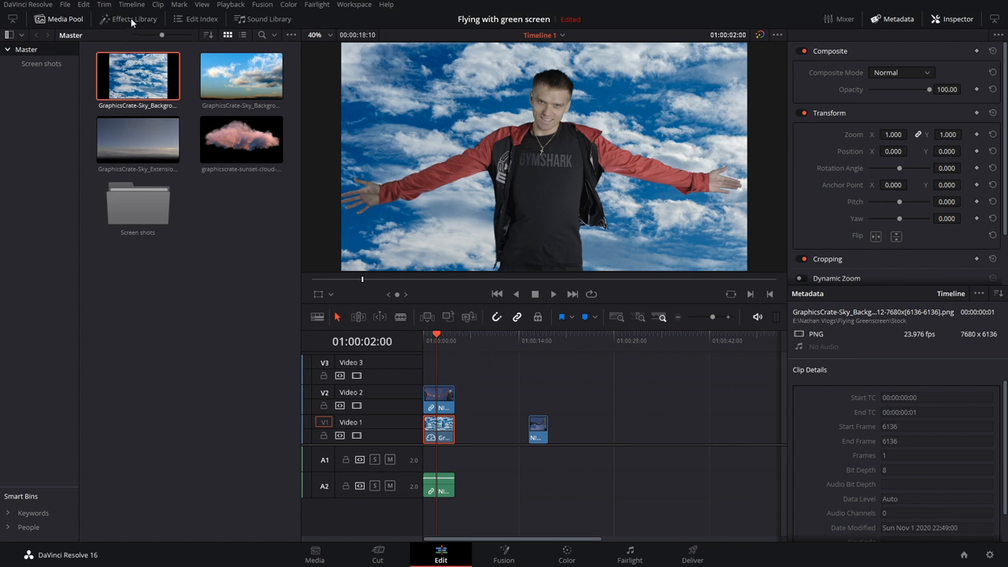
- Apply a Gaussian Blur to the sky clip with Border Type Replicate and lowered strength
left_click(132, 19)
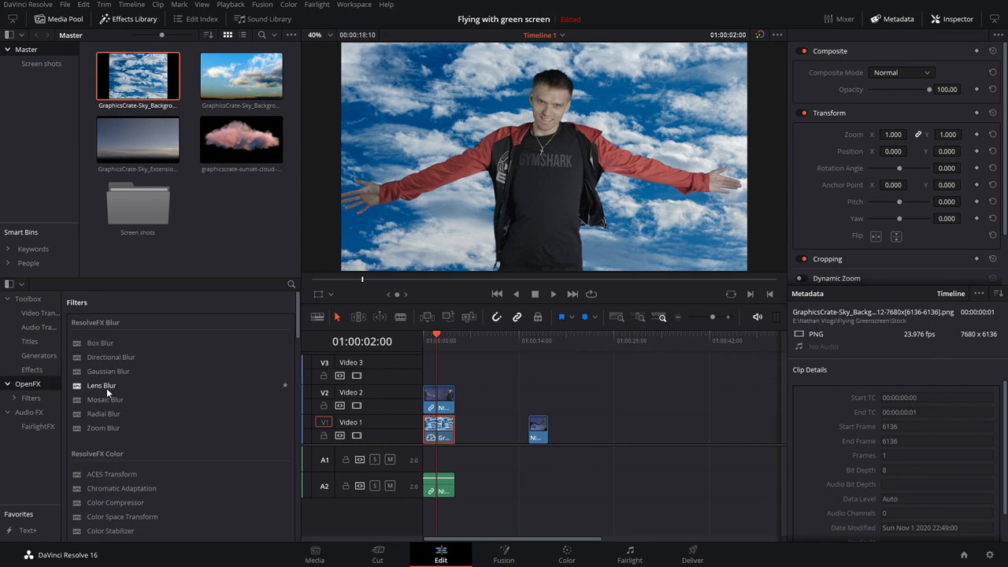
mouse_move(107, 372)
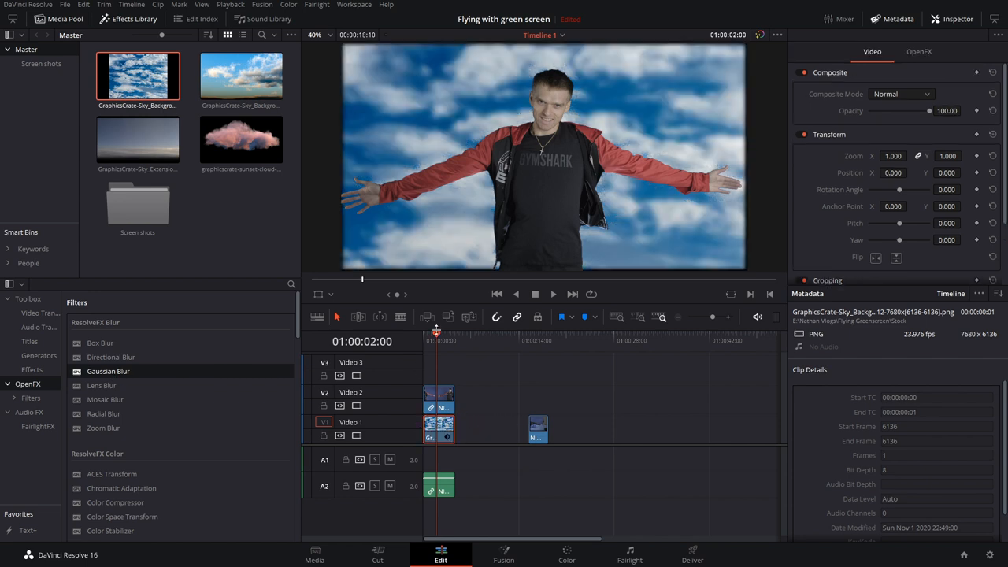
mouse_move(920, 89)
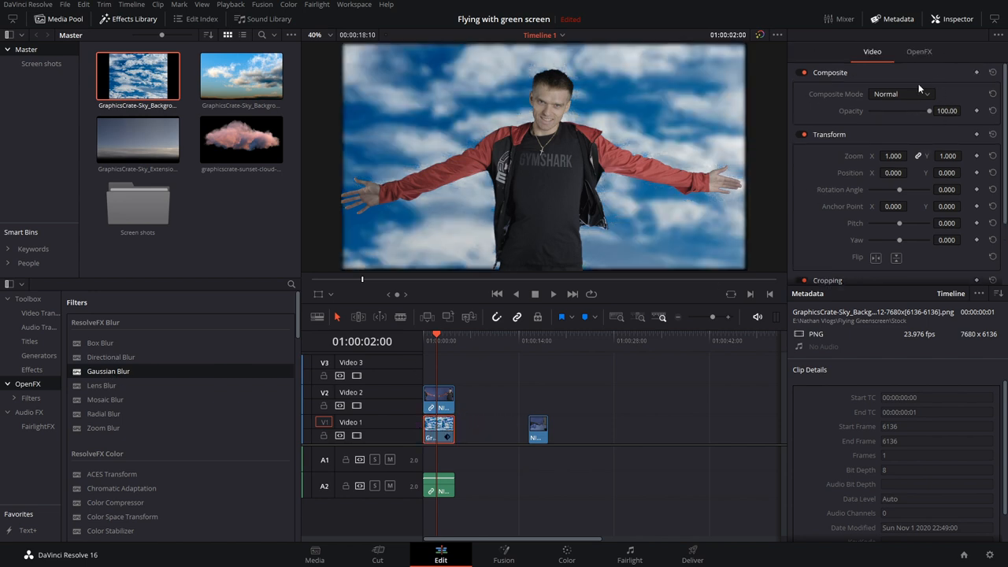
left_click(918, 50)
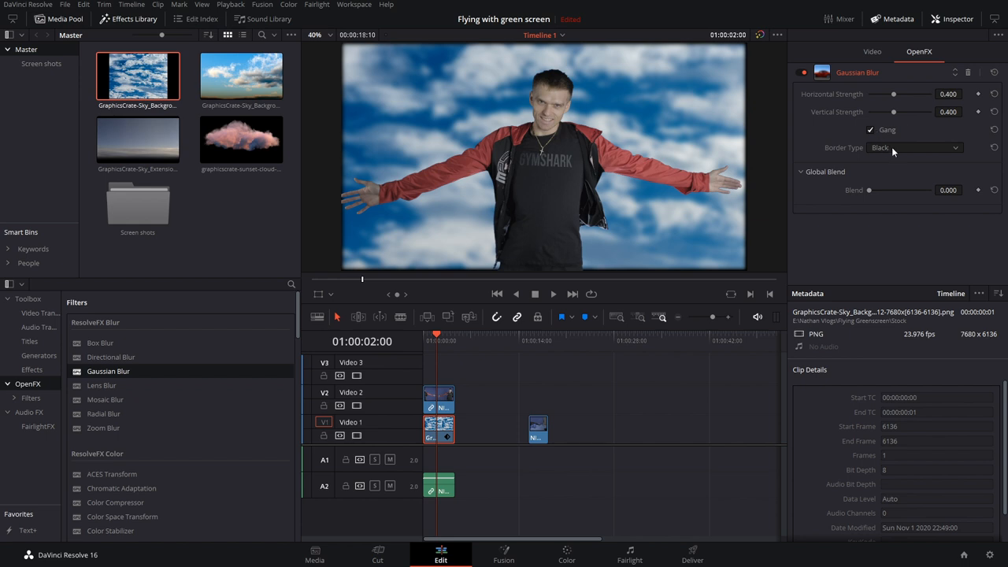
left_click(914, 148)
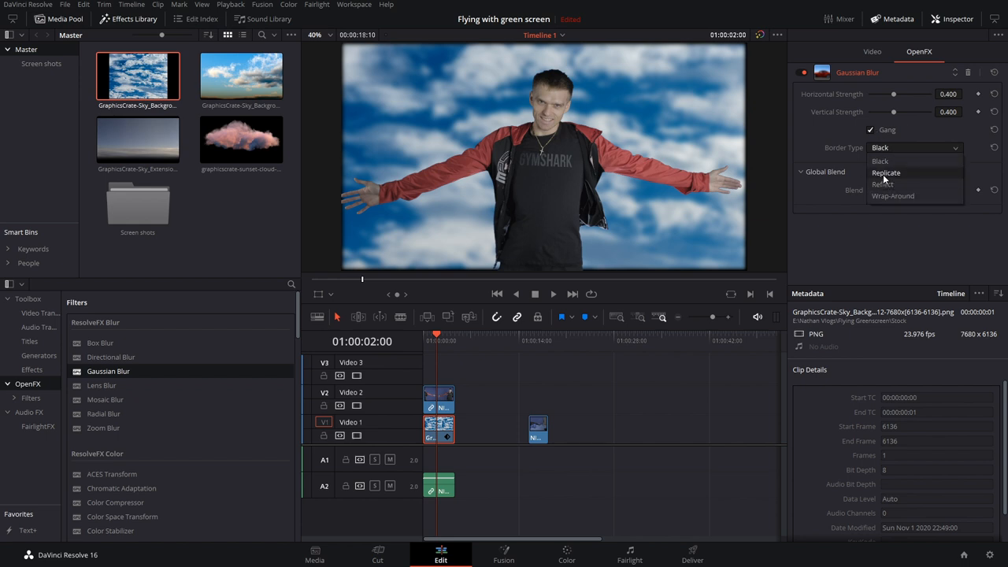
left_click(886, 171)
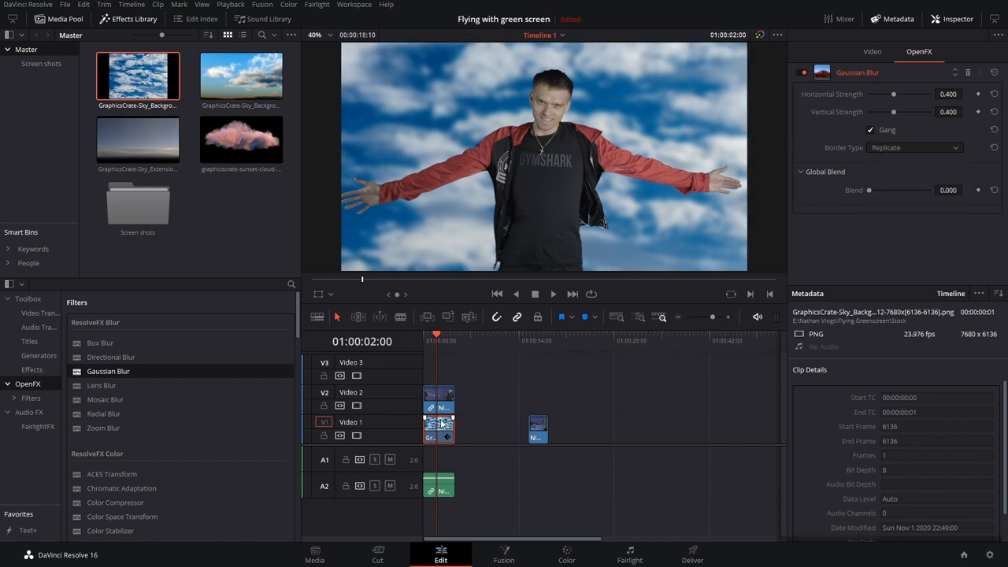
left_click_drag(893, 95, 890, 95)
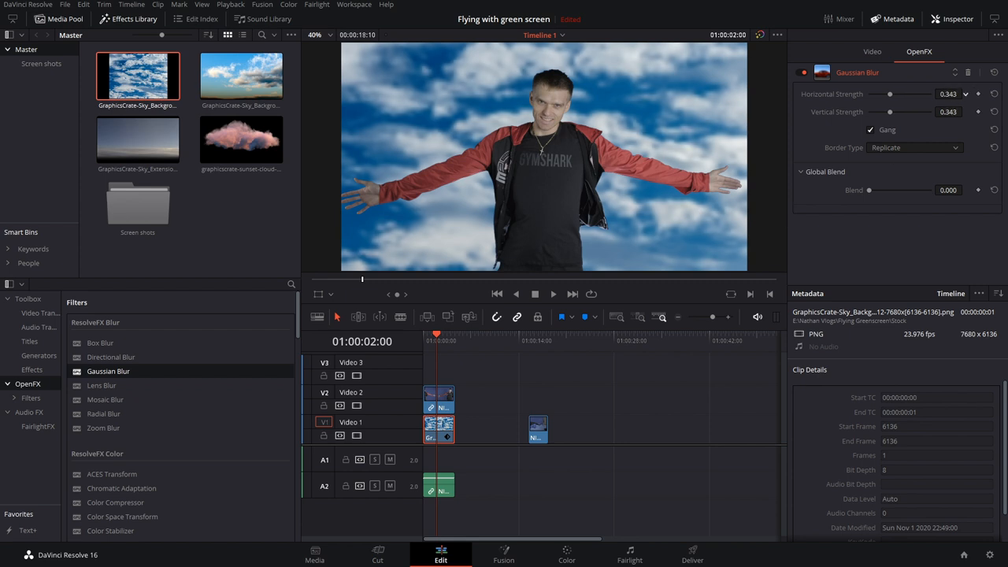
left_click_drag(890, 95, 882, 94)
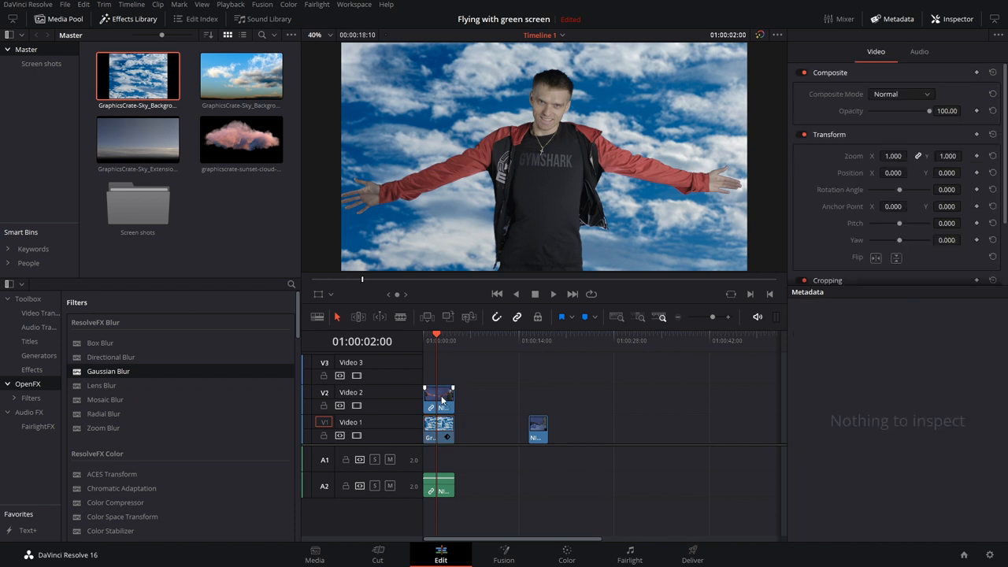
- Nest the actor clip into a new compound clip and take it to the Color page for grading
left_click(439, 400)
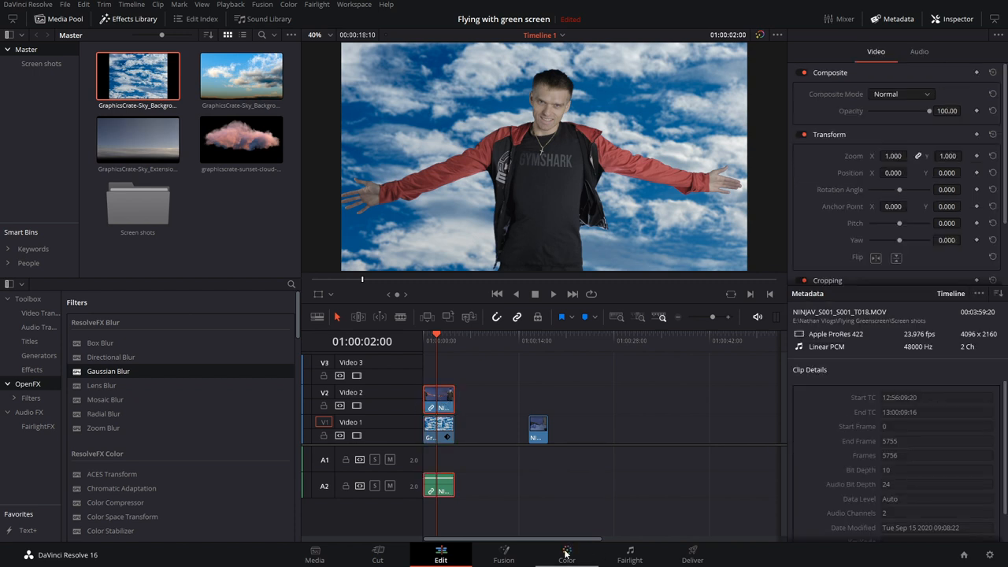
left_click(567, 554)
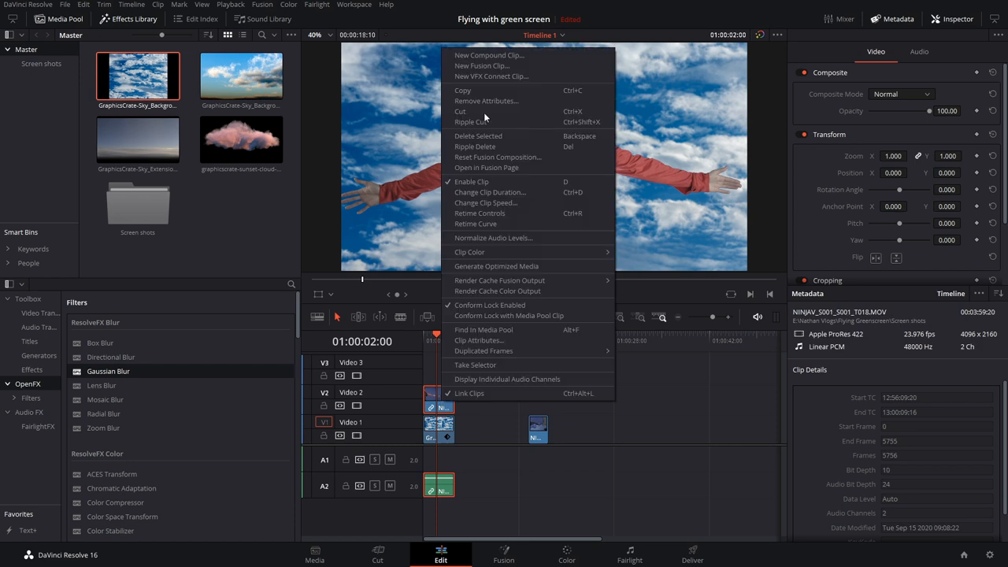
left_click(488, 53)
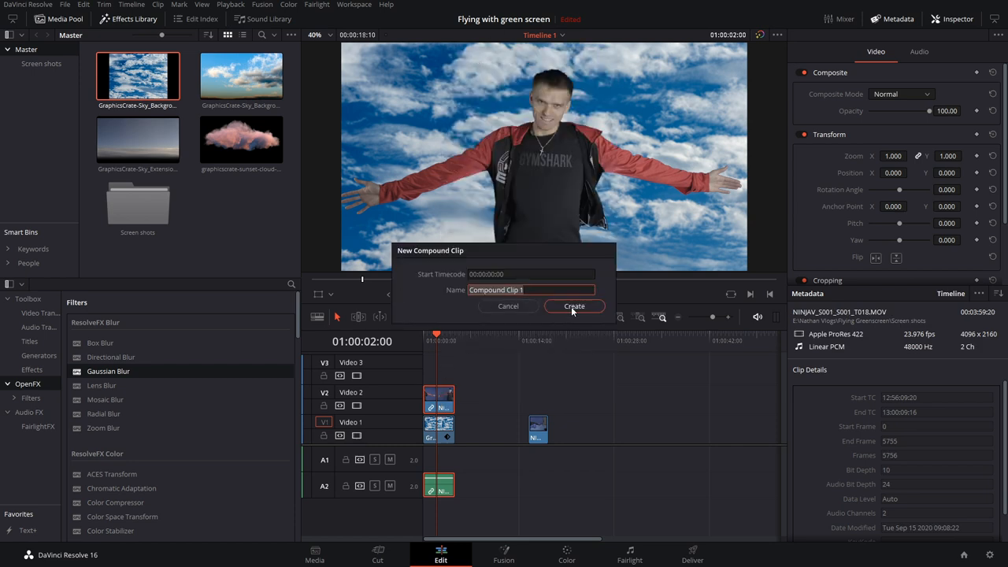
left_click(573, 305)
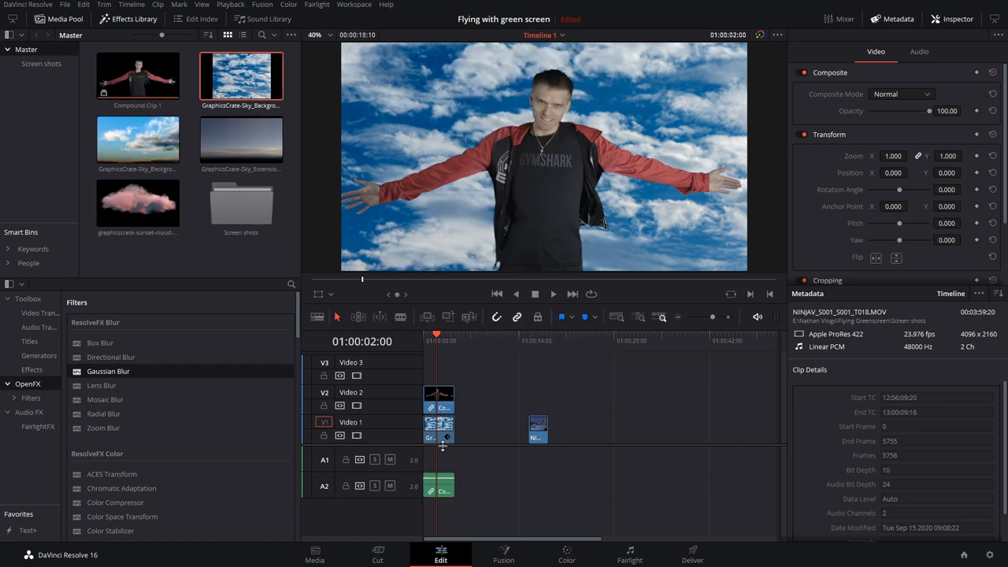
left_click(567, 555)
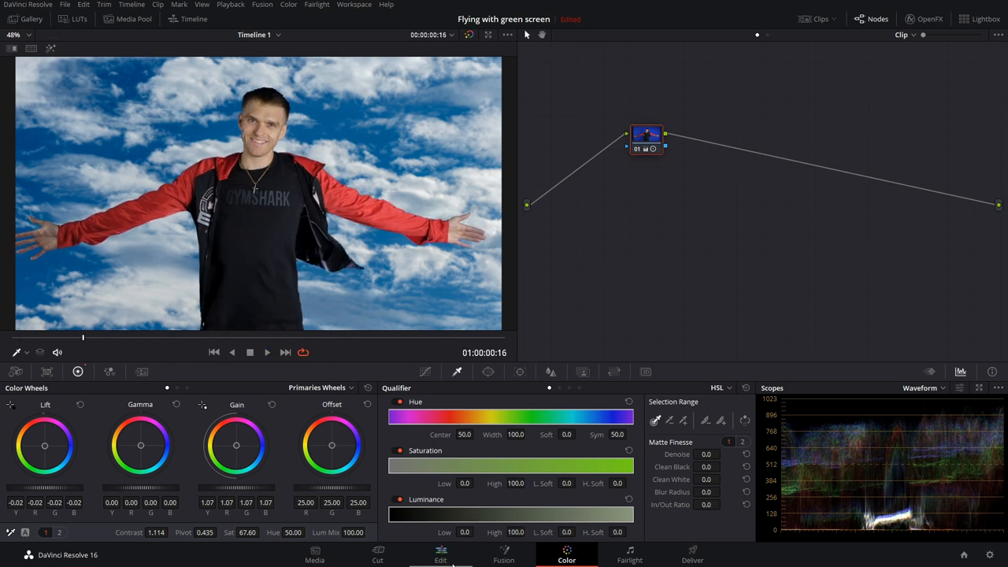
- Move to the next actor shot on the Color page and toggle the key highlight preview
left_click(441, 555)
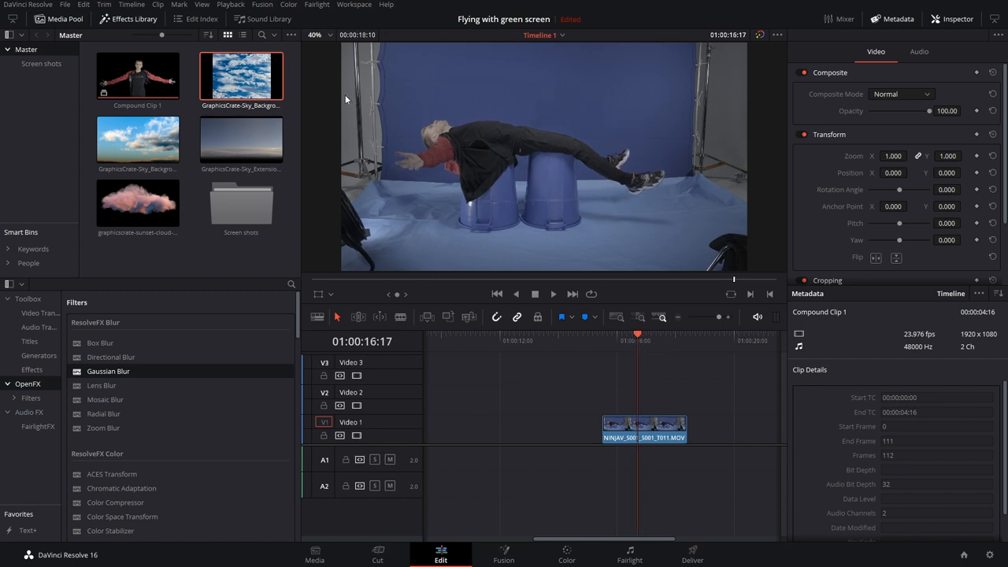
mouse_move(555, 222)
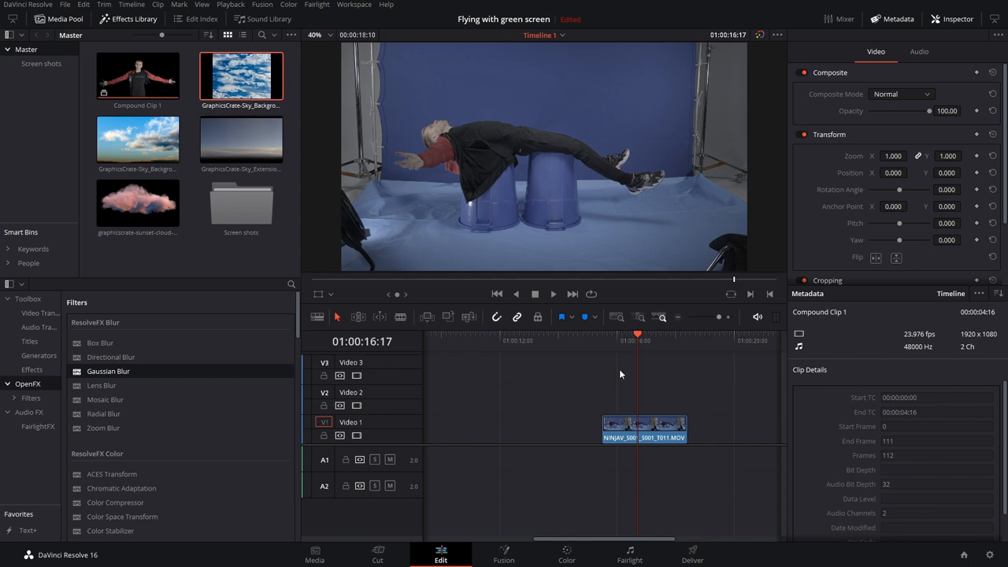
left_click(567, 554)
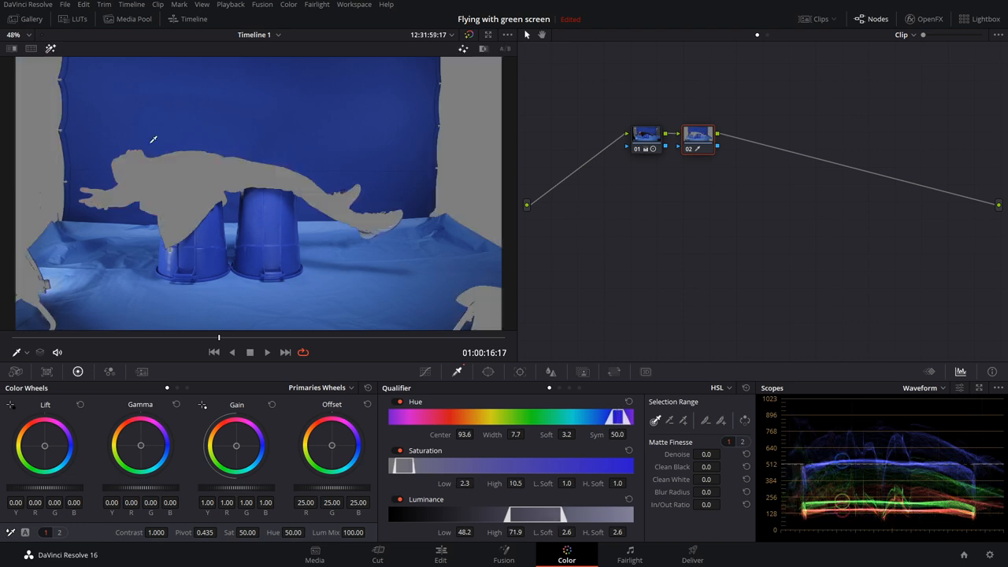
mouse_move(50, 49)
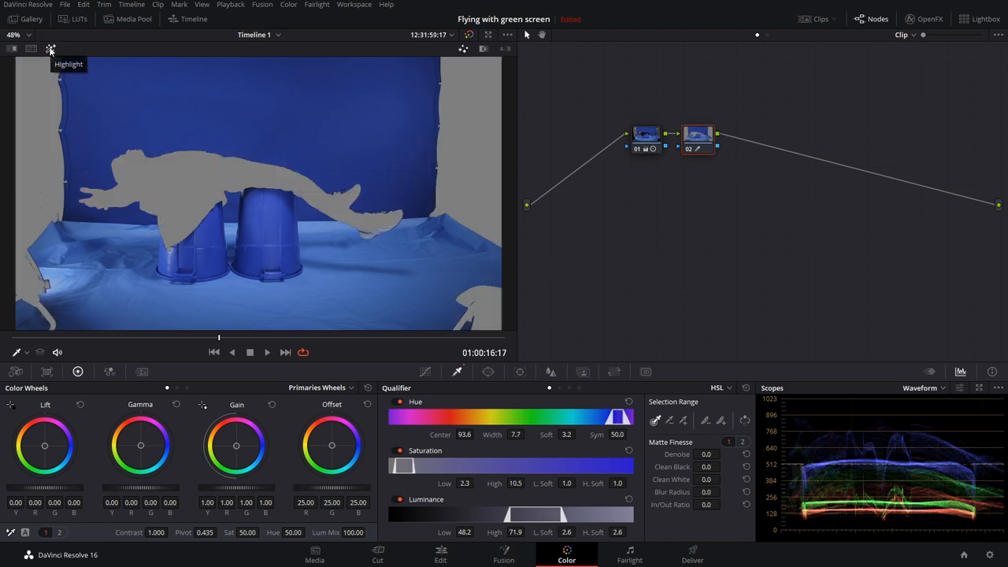
left_click(50, 49)
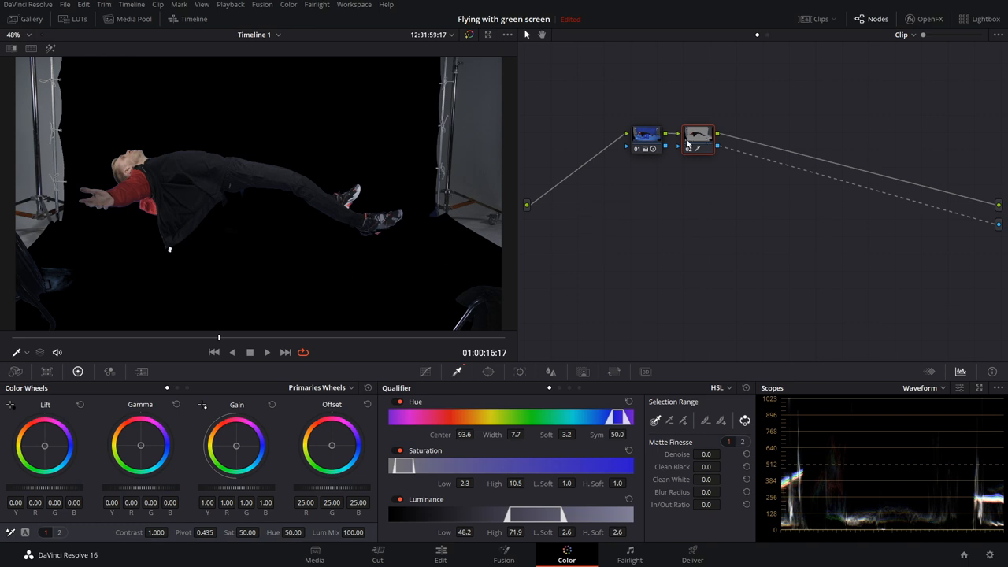
- Bring the bucket shot into Fusion and check the Master Settings without changing them
left_click(441, 554)
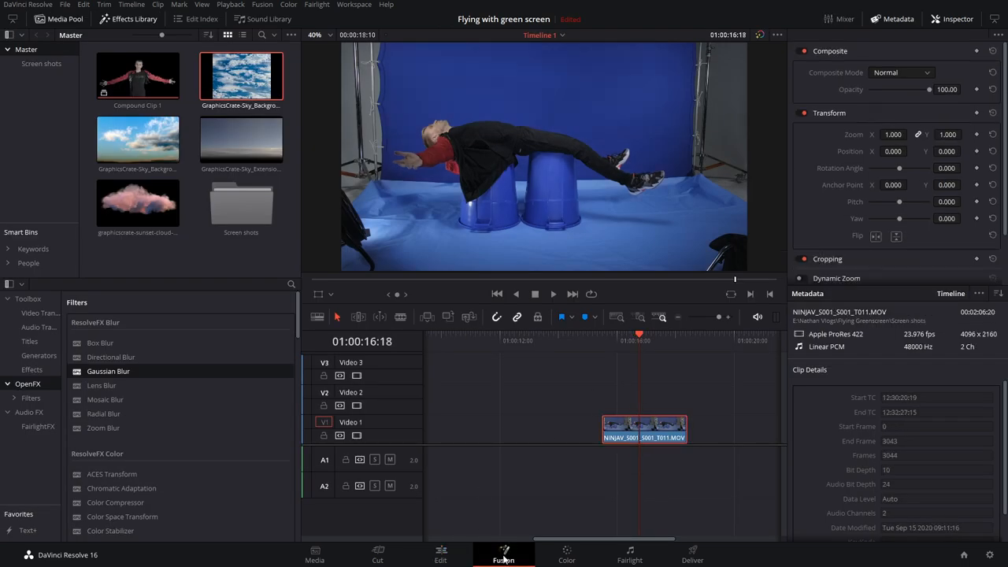
left_click(504, 554)
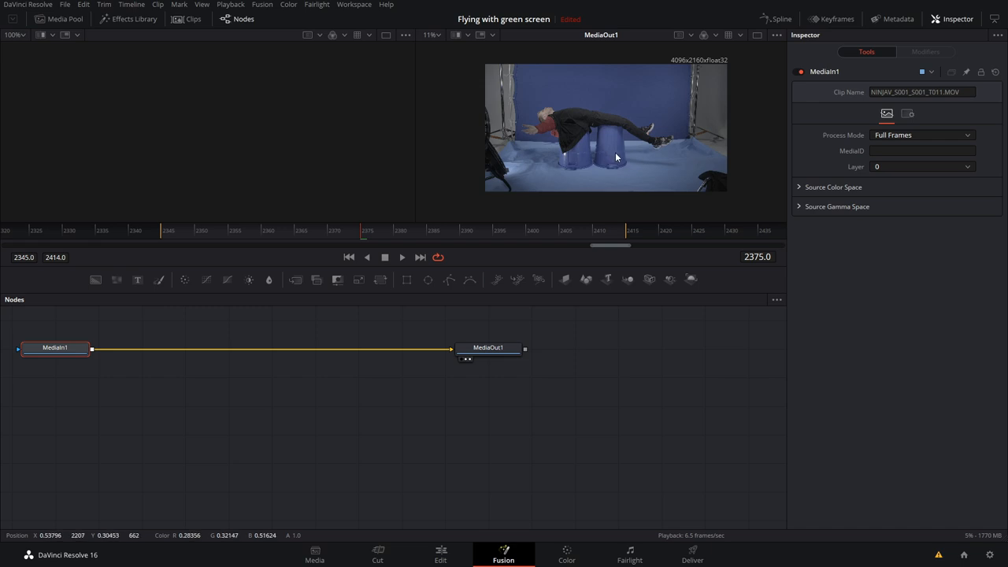
mouse_move(633, 326)
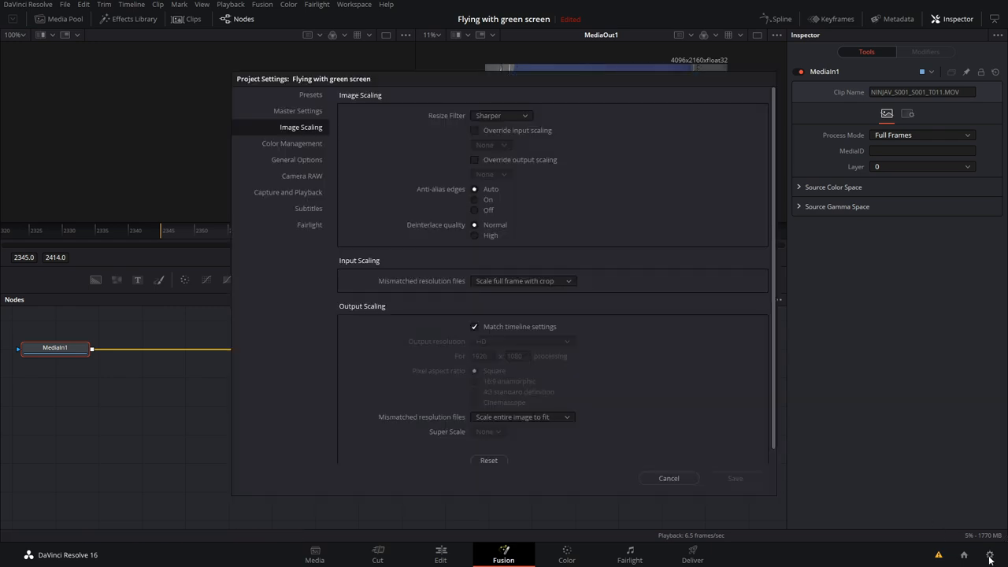
left_click(297, 111)
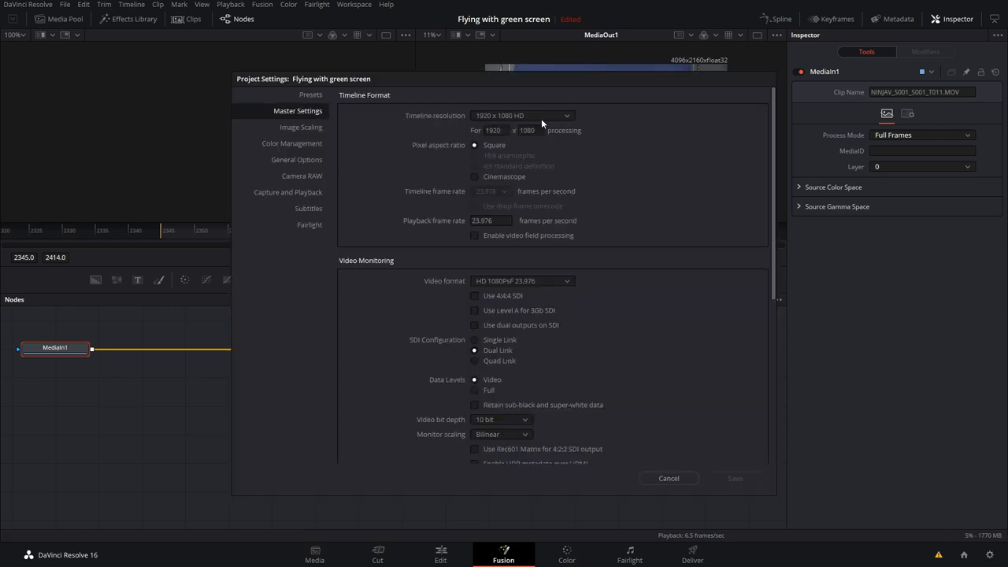
mouse_move(644, 180)
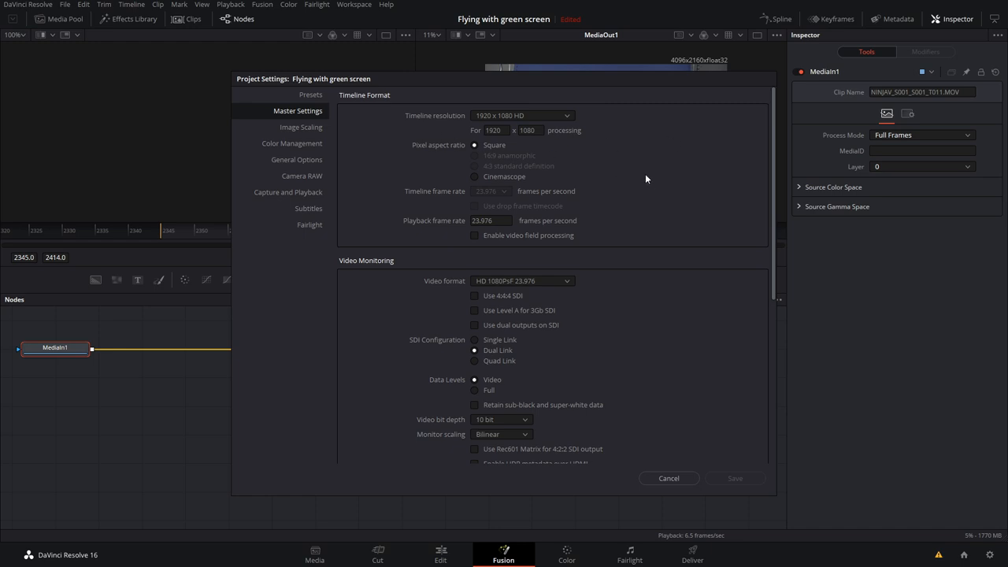
left_click(668, 479)
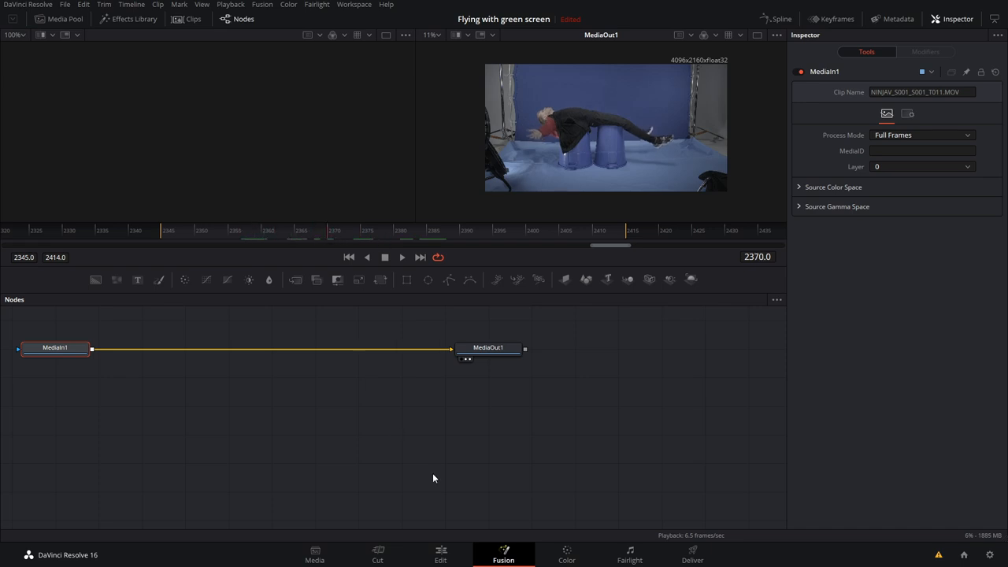
- Nest the actor clip as Compound Clip 2 and bring it into Fusion
left_click(441, 554)
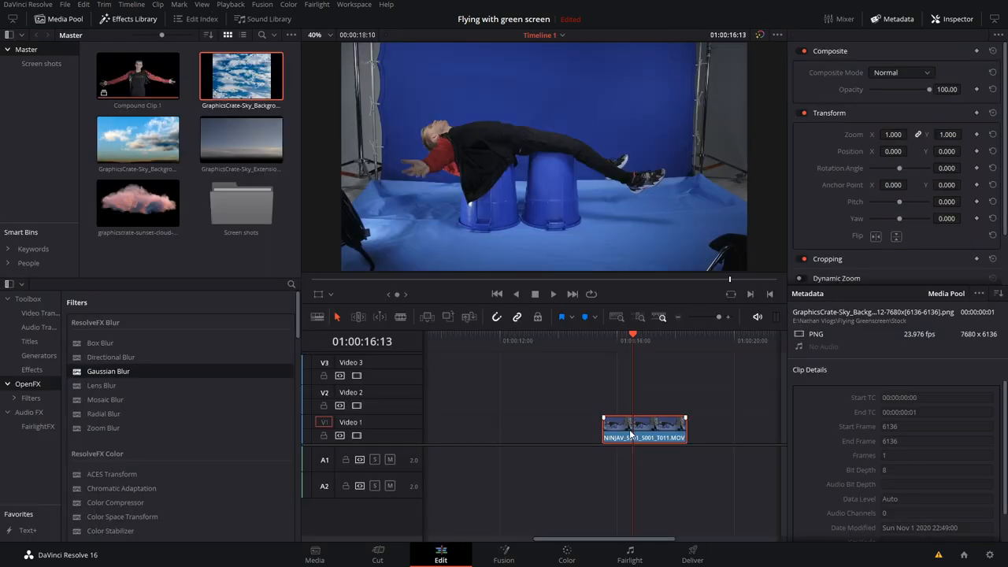
right_click(643, 428)
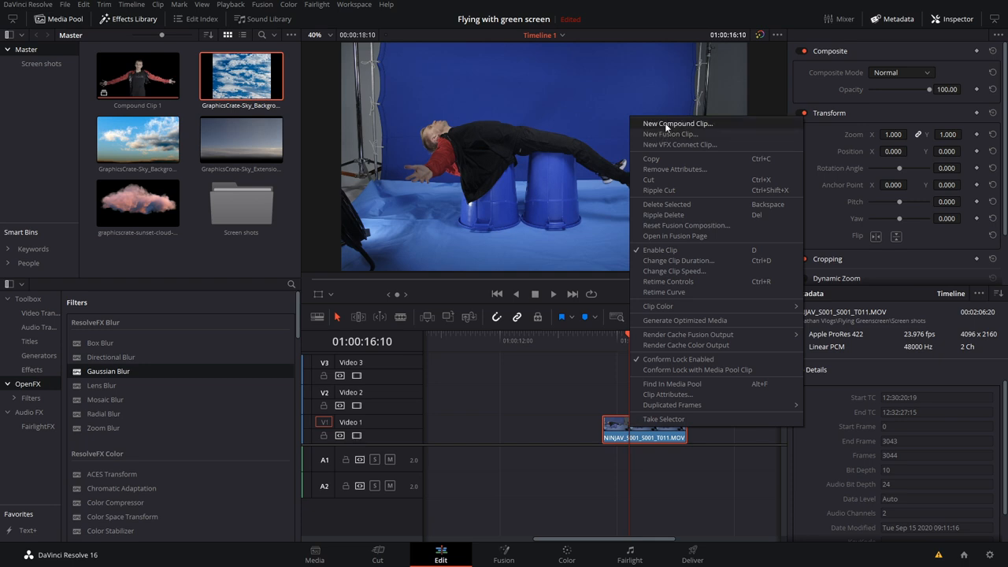
left_click(678, 123)
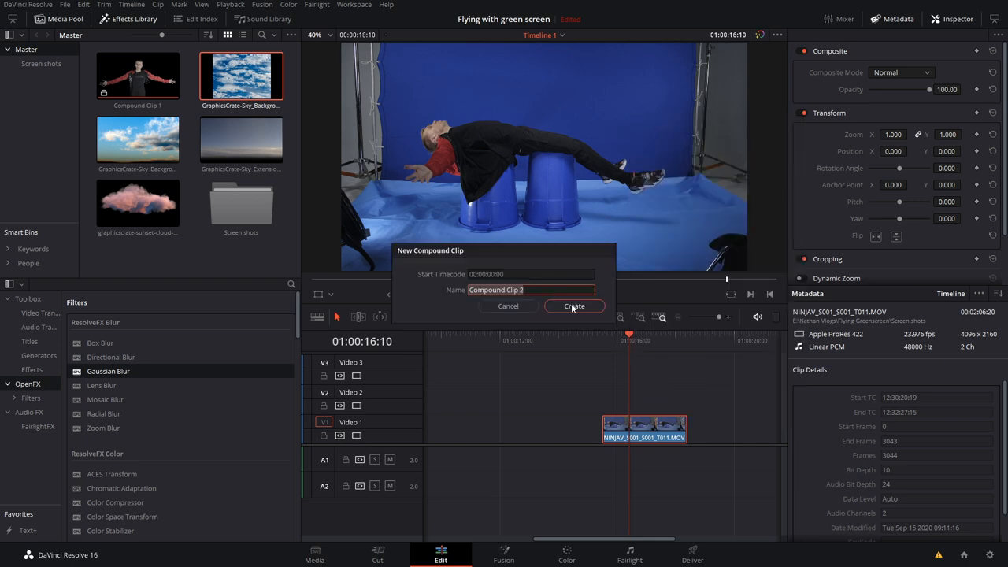
left_click(574, 306)
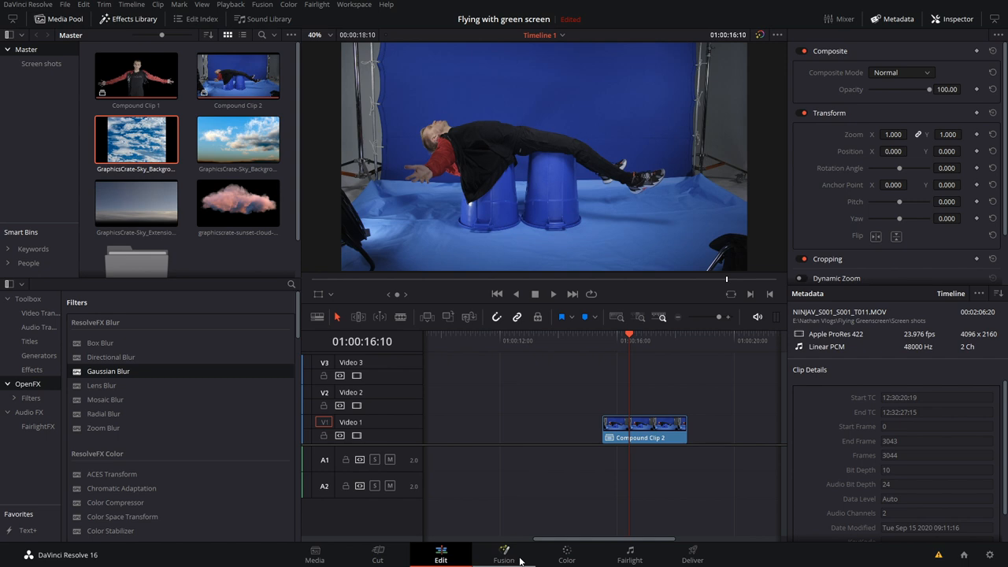
left_click(505, 554)
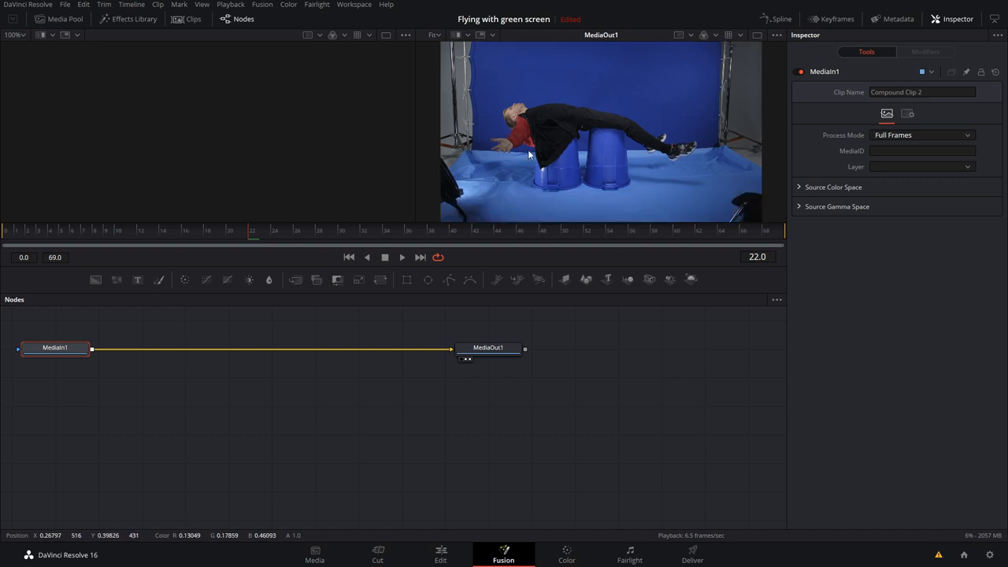
mouse_move(586, 180)
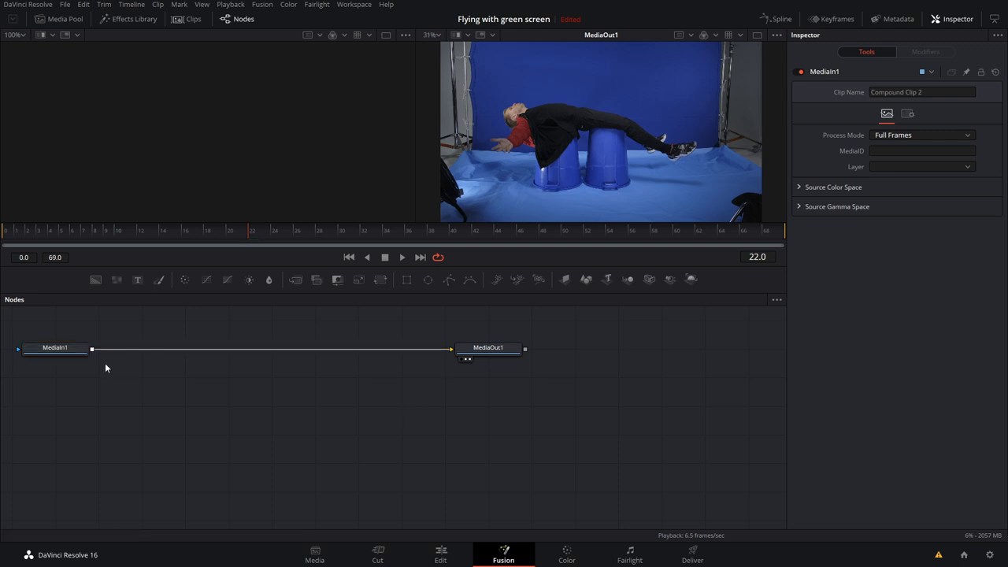
- Insert a Delta Keyer after the media-in node and sample the blue screen as key colour
left_click(54, 348)
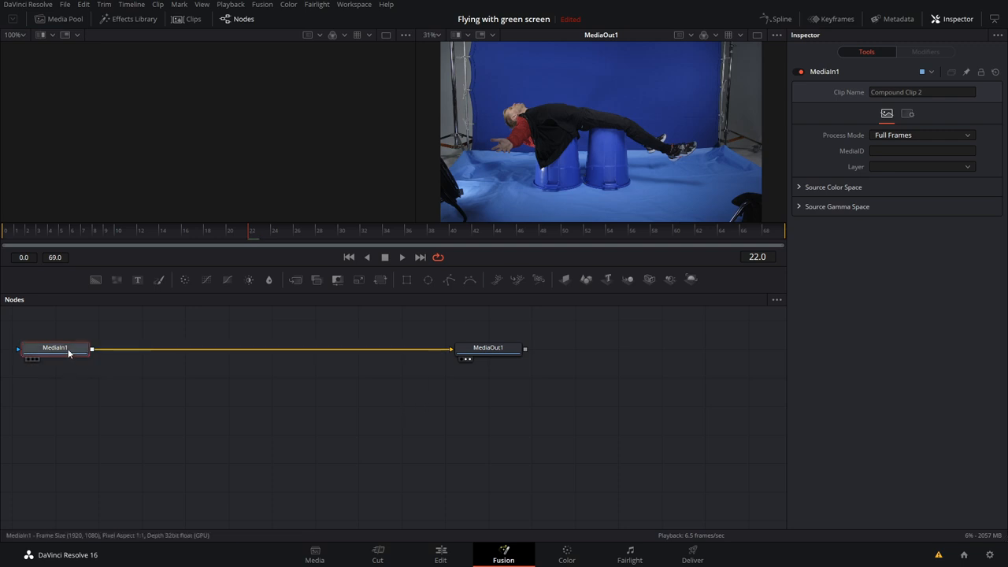
type("trans")
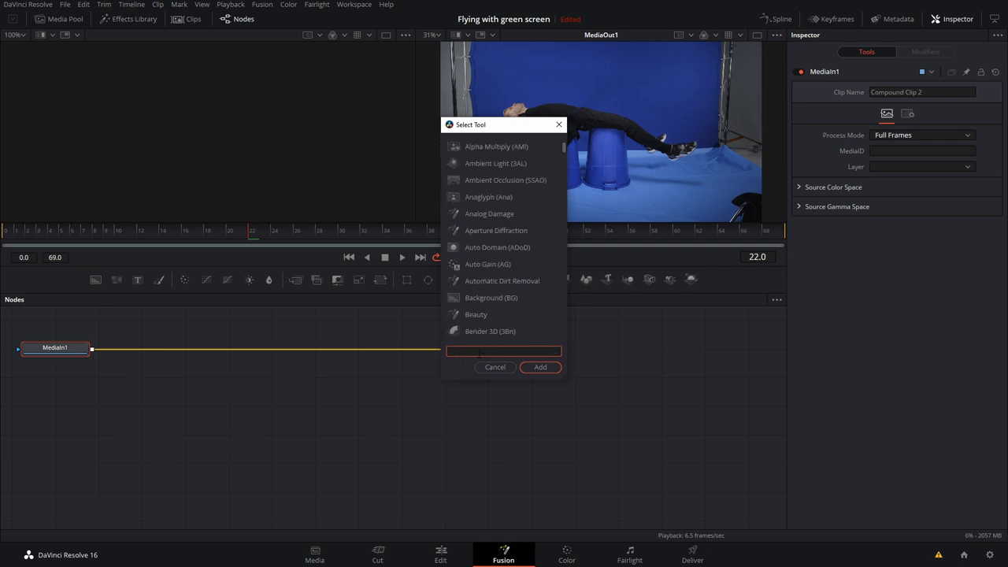
type("del")
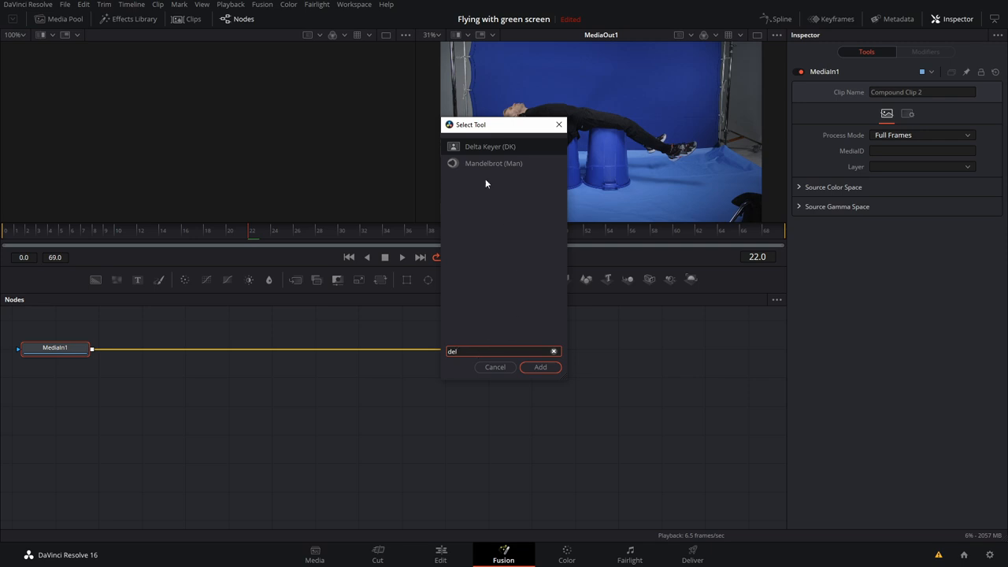
left_click(541, 367)
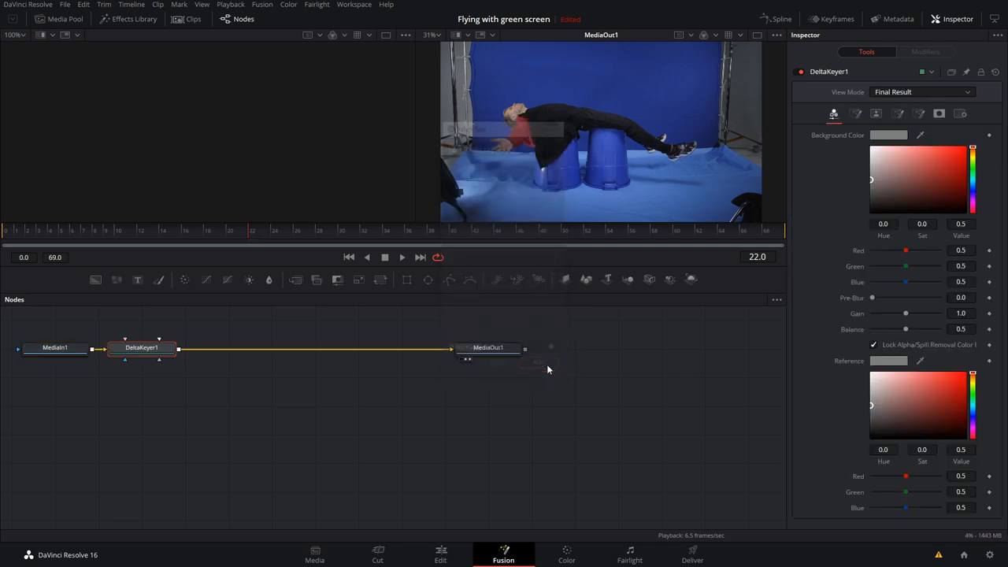
left_click(885, 166)
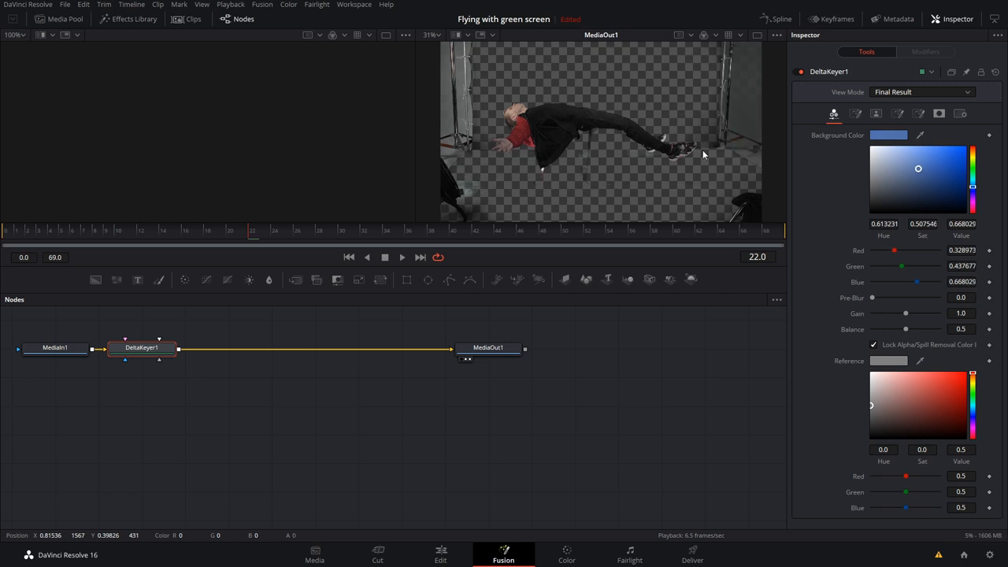
mouse_move(580, 184)
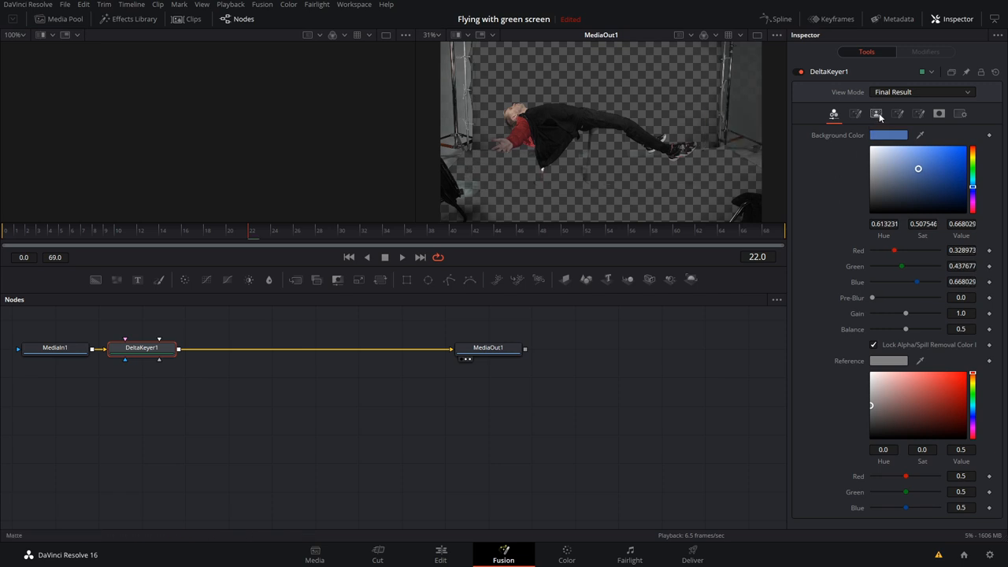
- Set DeltaKeyer1's matte Threshold Low to 0.199 and High to 0.872
left_click(876, 113)
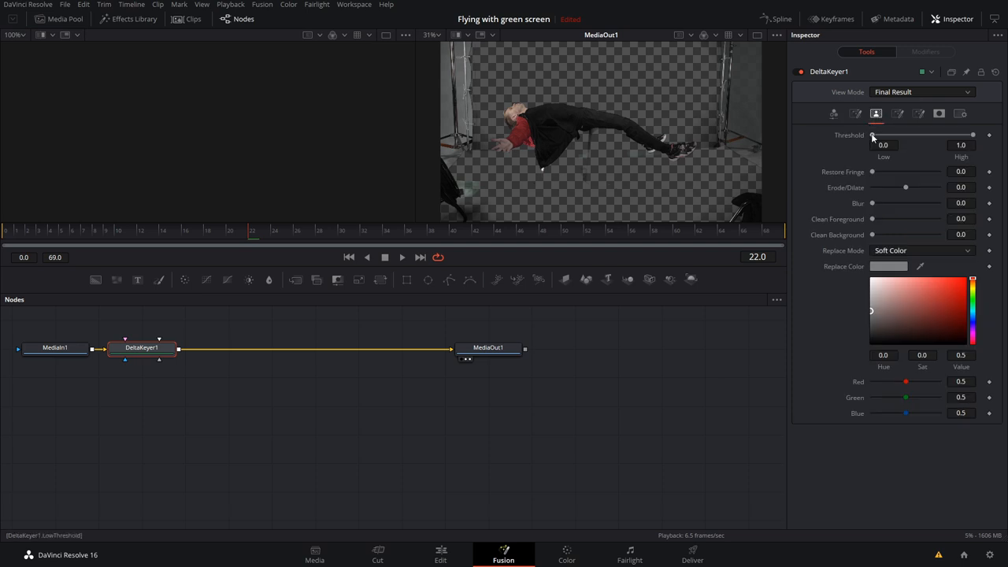
left_click_drag(873, 136, 876, 135)
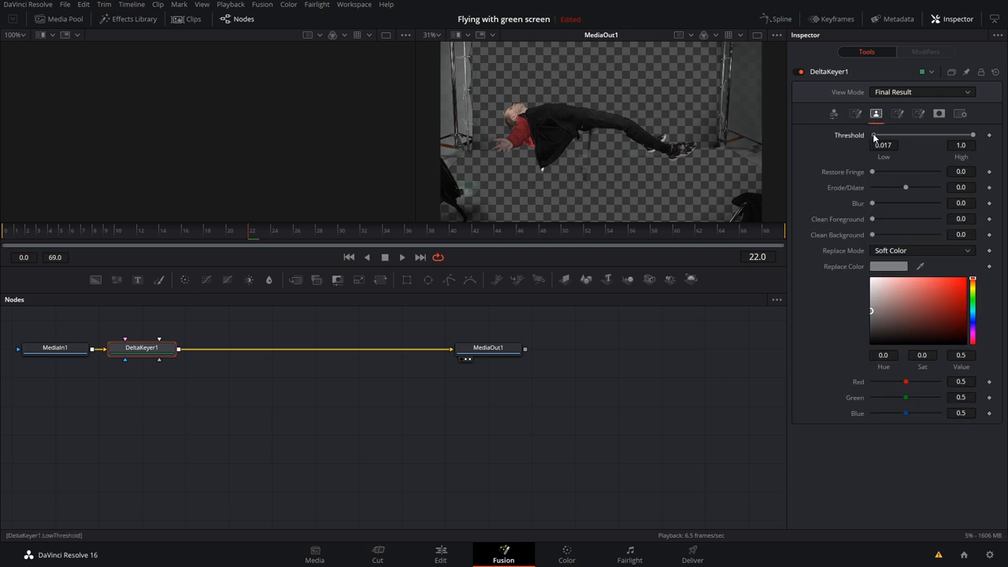
left_click_drag(873, 136, 922, 135)
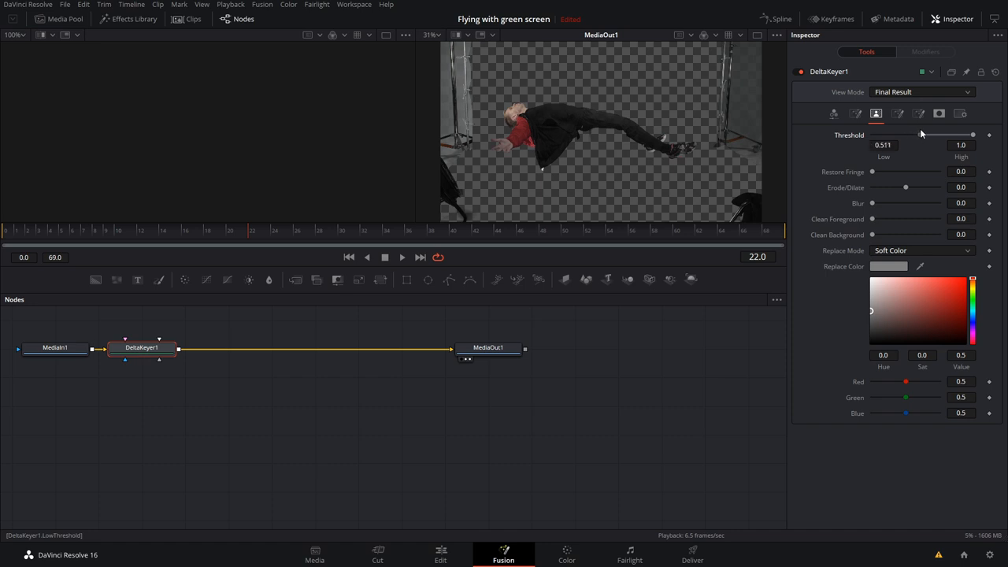
left_click_drag(921, 135, 907, 136)
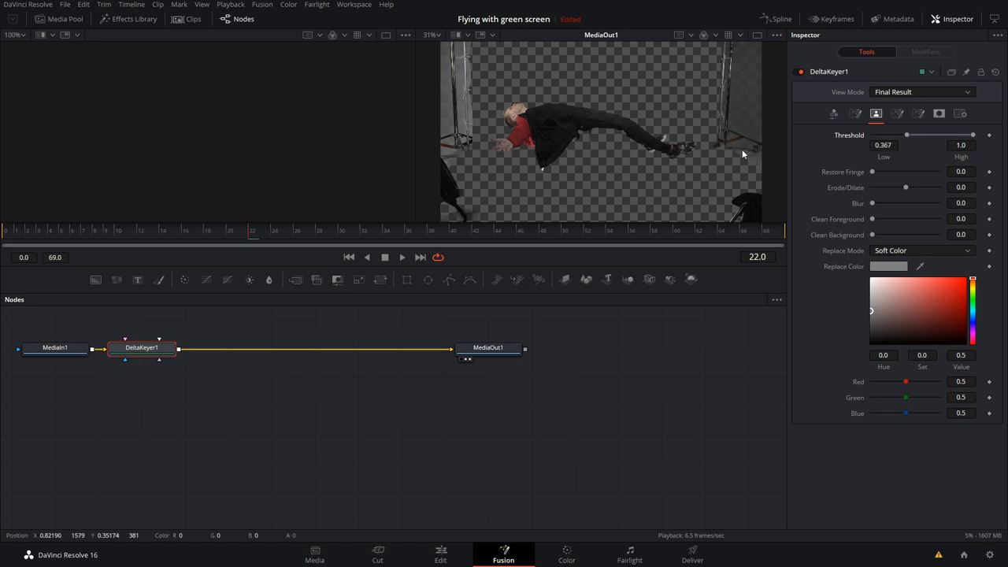
left_click_drag(908, 136, 893, 135)
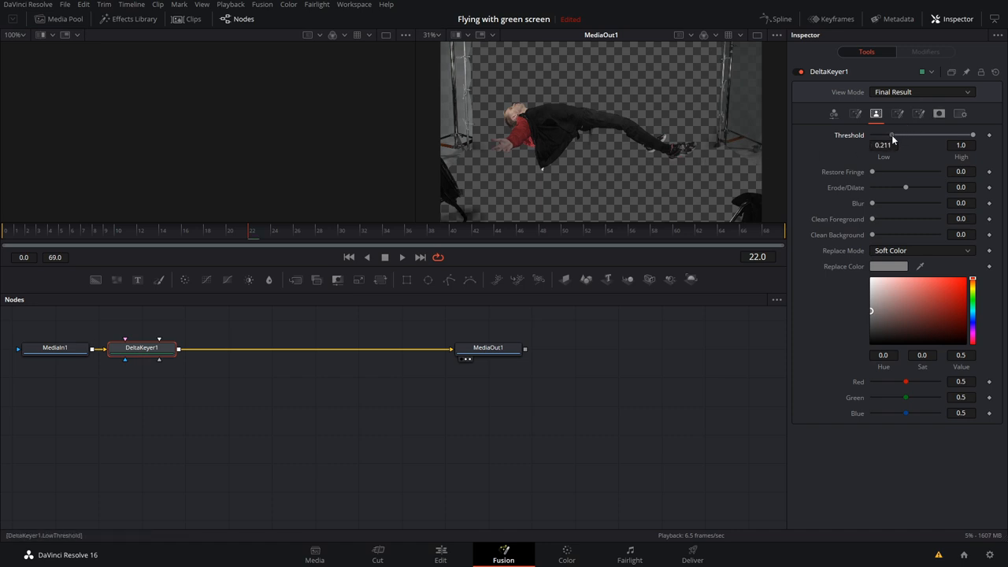
left_click_drag(895, 135, 876, 136)
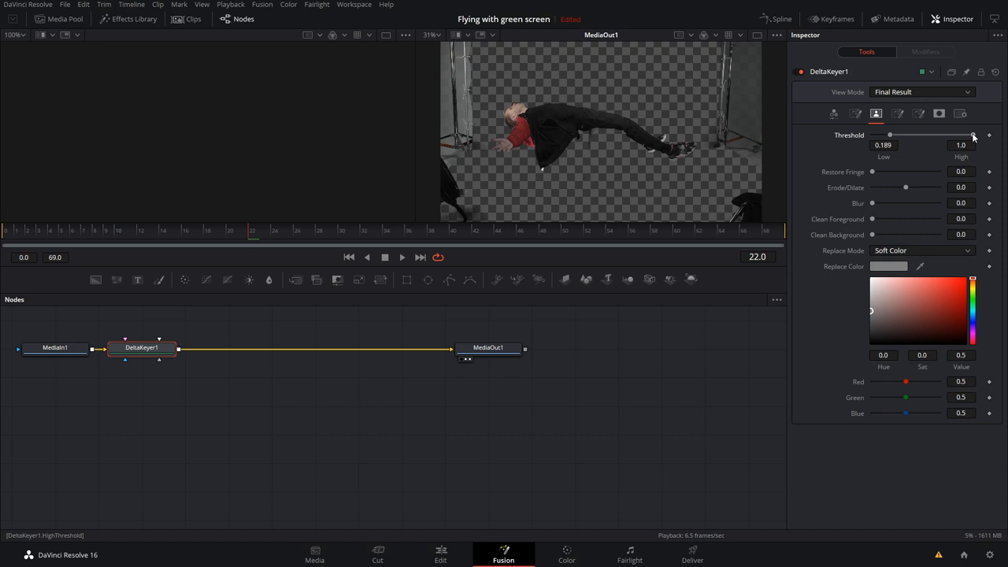
left_click_drag(974, 136, 945, 135)
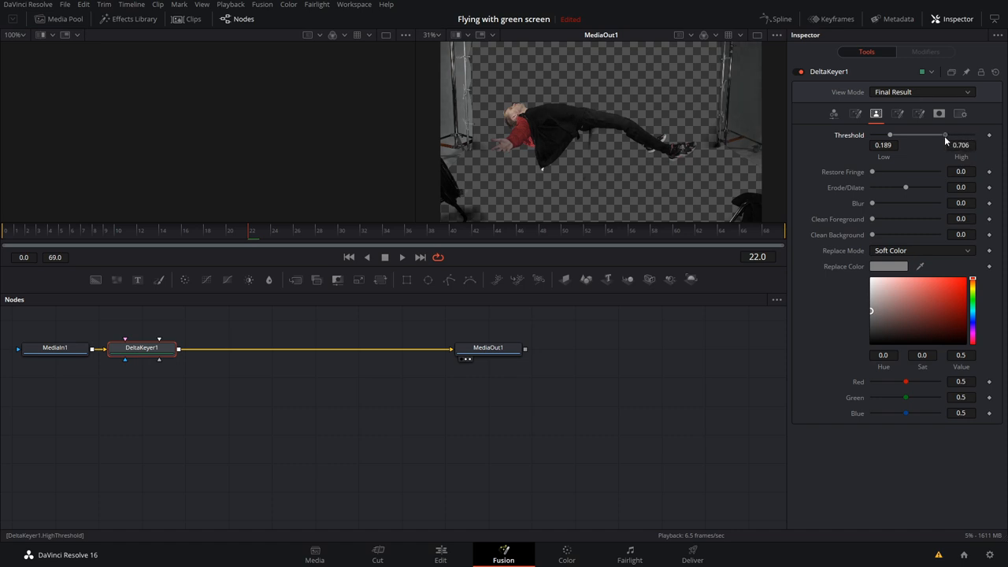
left_click_drag(946, 136, 942, 135)
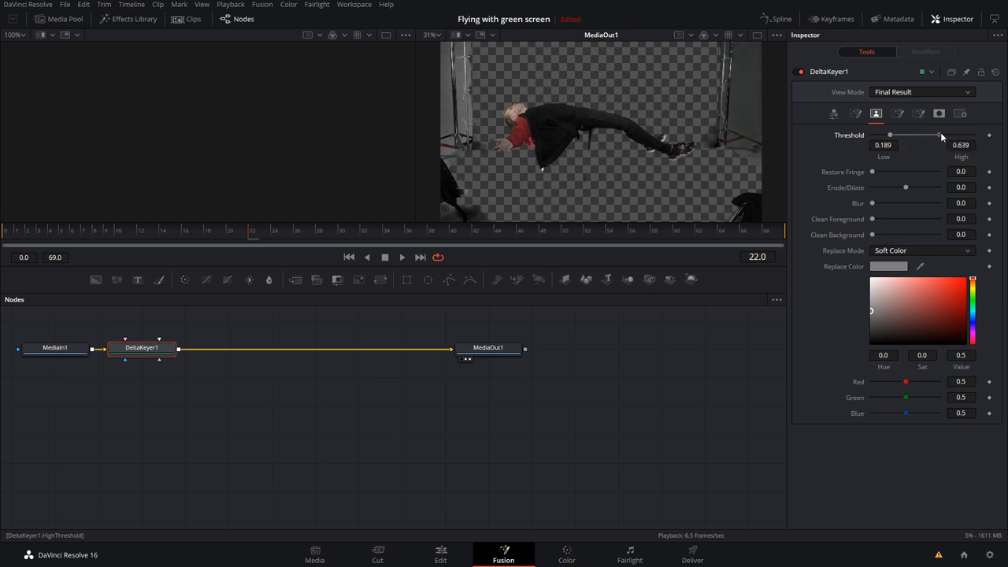
left_click_drag(942, 136, 945, 135)
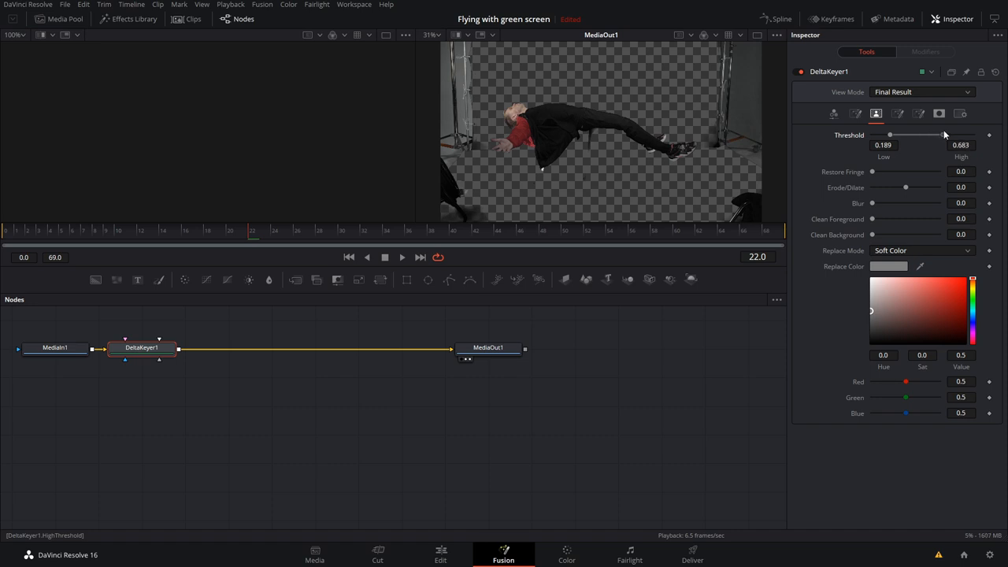
left_click_drag(945, 135, 961, 135)
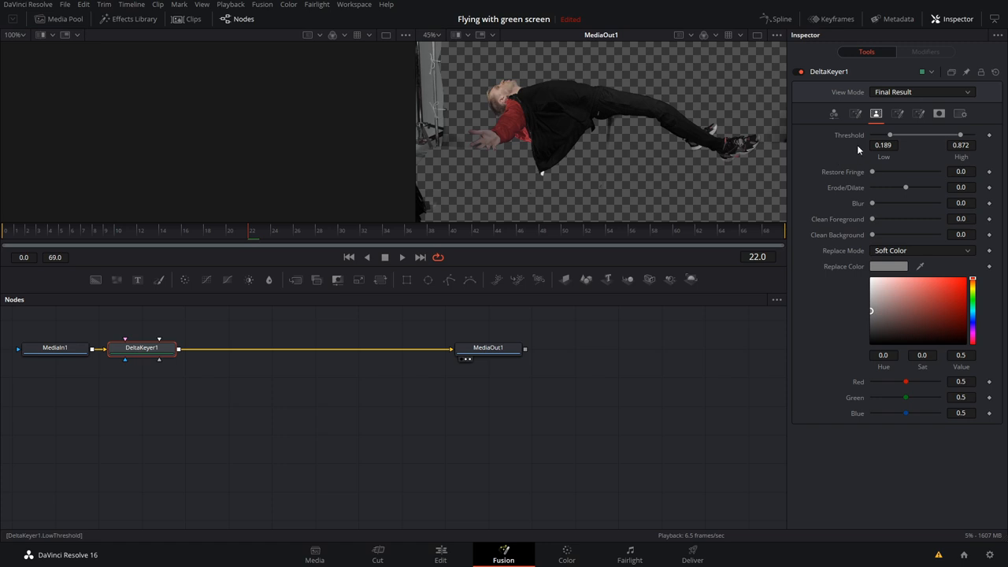
mouse_move(612, 132)
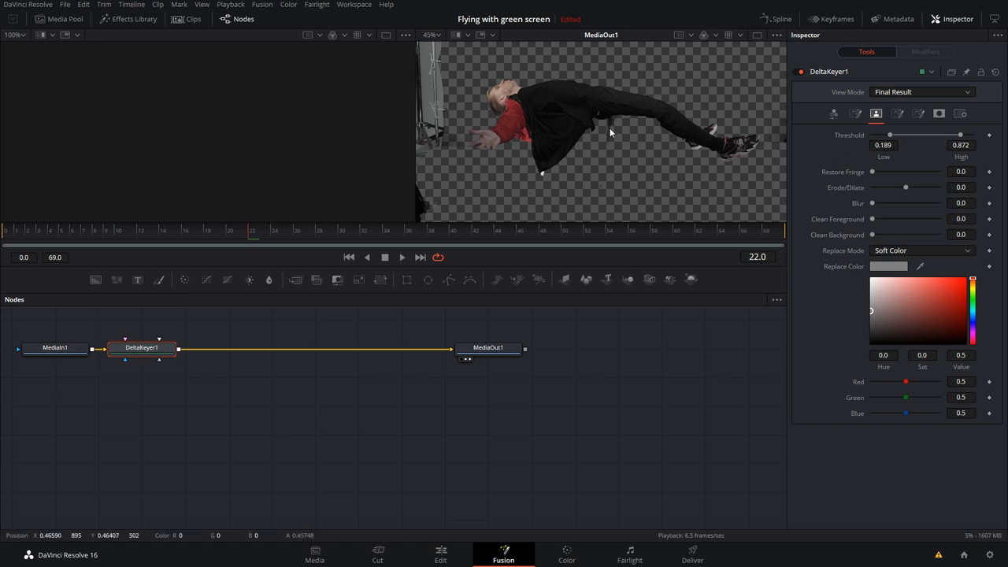
mouse_move(517, 118)
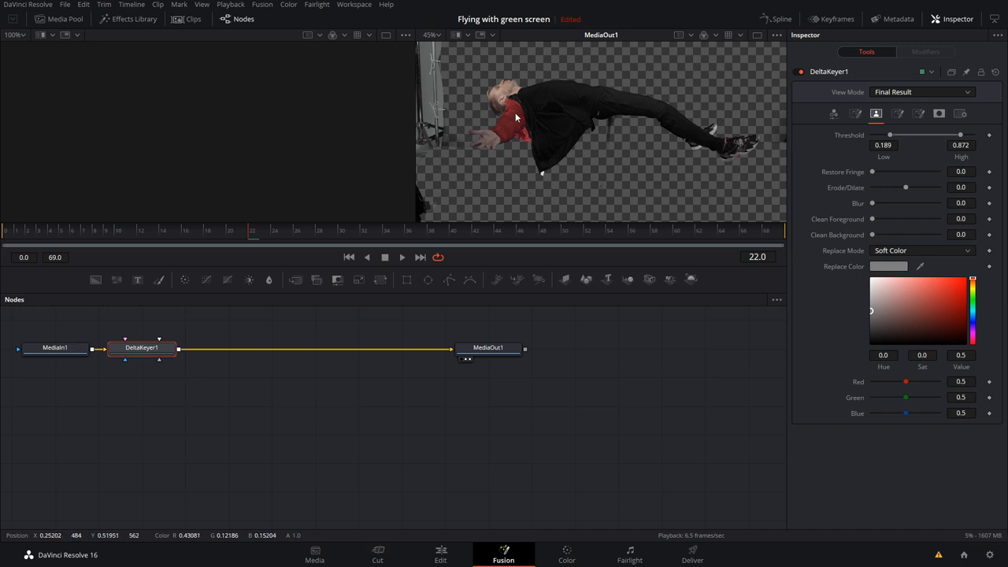
mouse_move(652, 90)
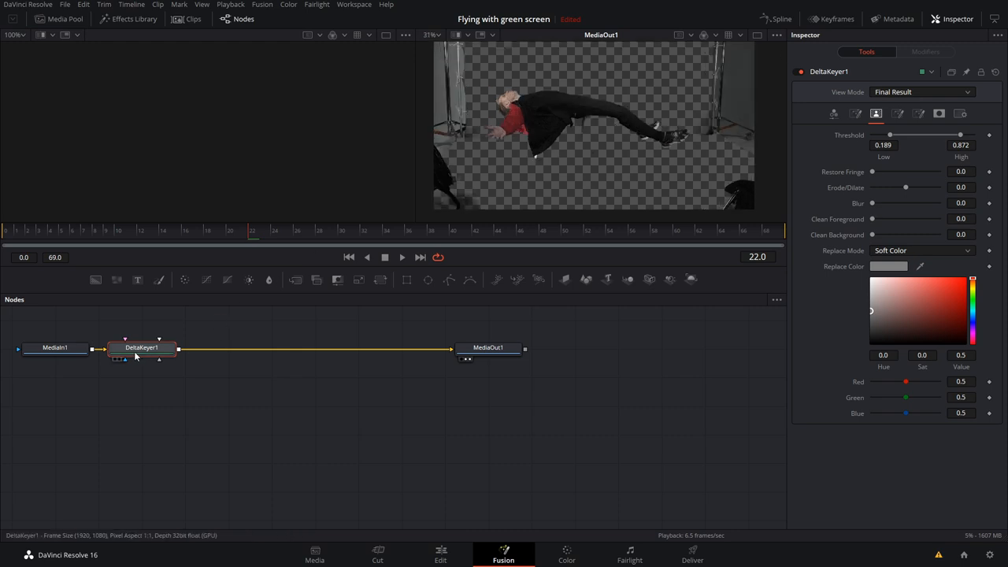
mouse_move(142, 349)
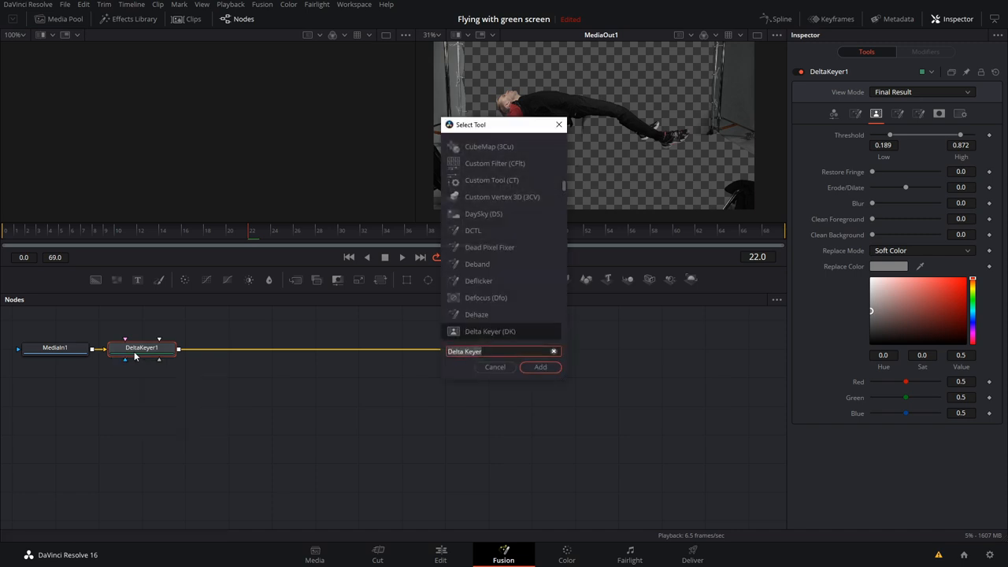
- Add a Polygon tool to the composition and scrub to the frame for drawing the mask
type("pol")
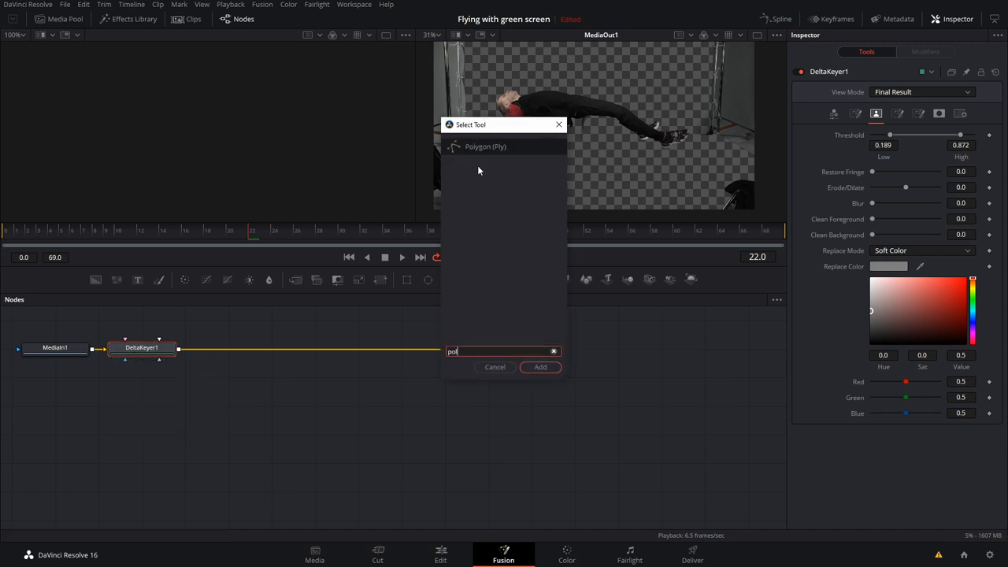
left_click(540, 367)
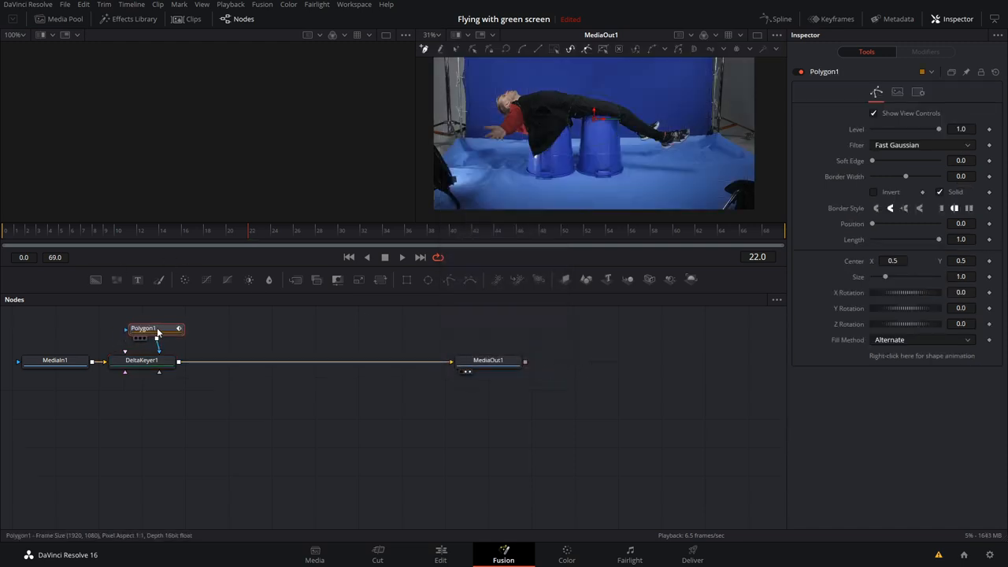
left_click(586, 230)
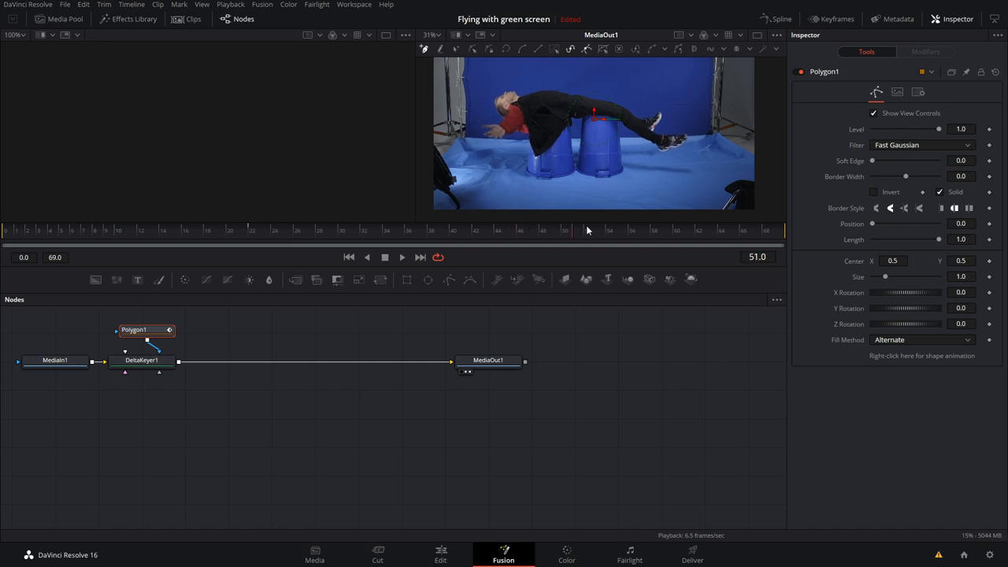
left_click(133, 230)
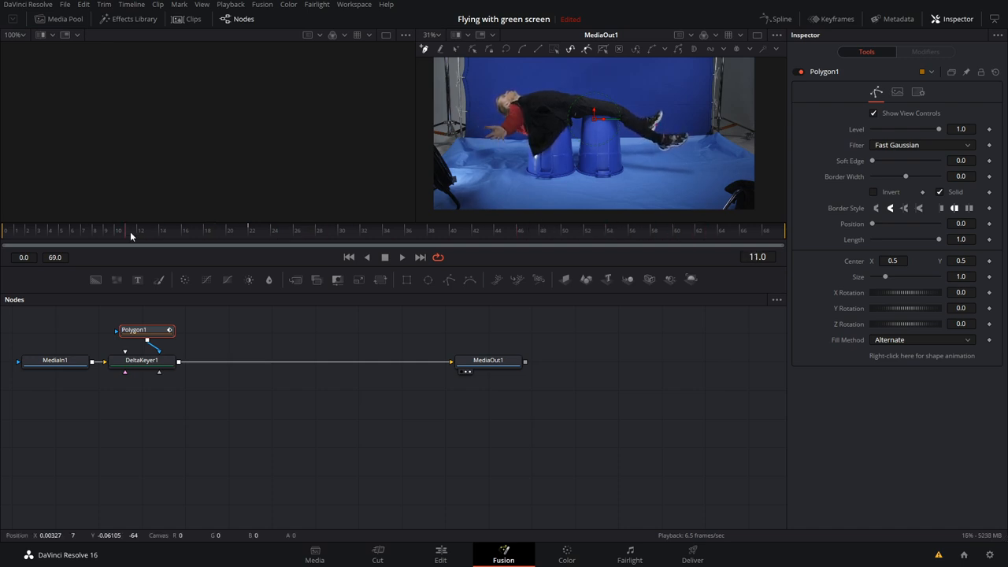
left_click(375, 230)
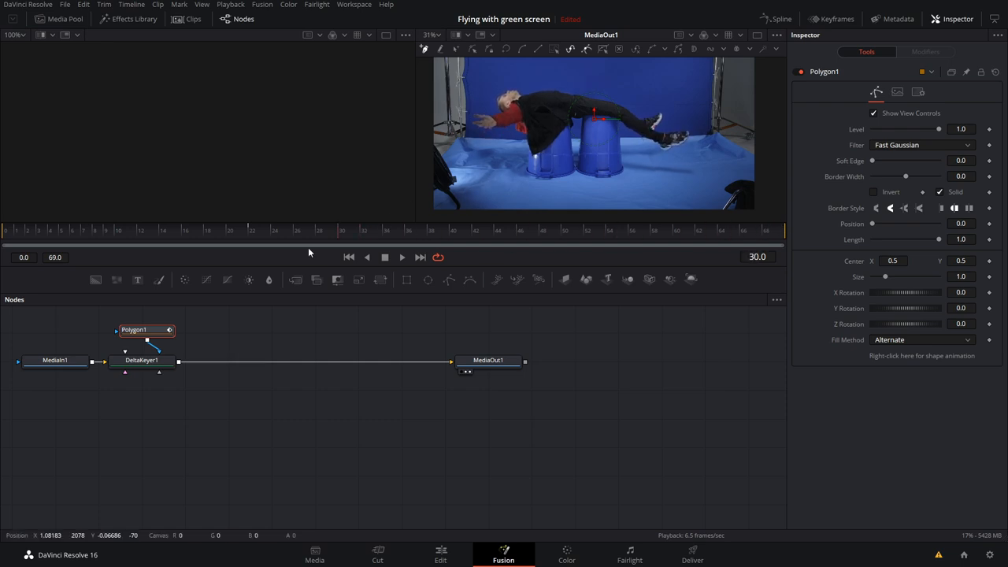
left_click(407, 230)
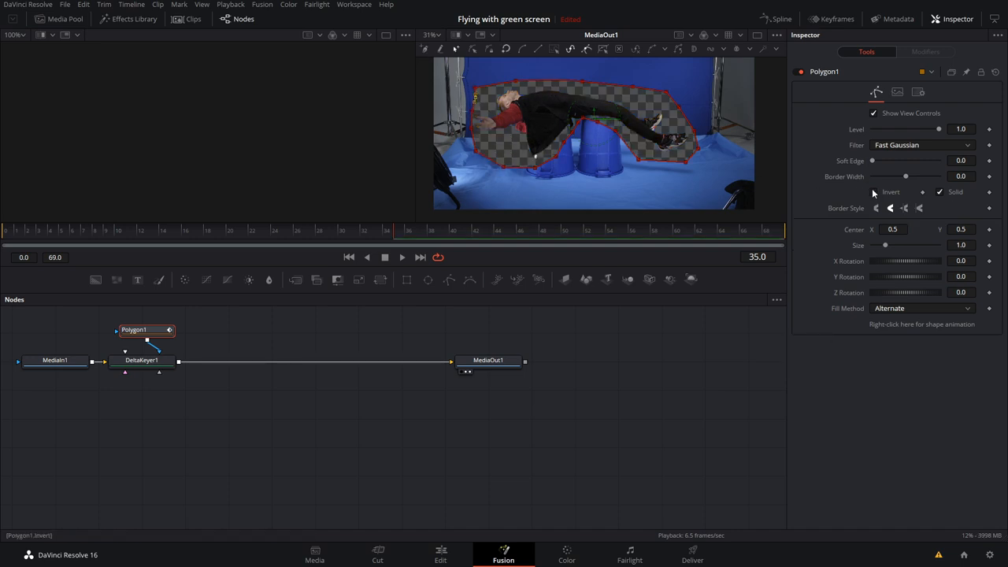
- Invert the Polygon mask so everything outside the actor's outline is cleared
left_click(873, 193)
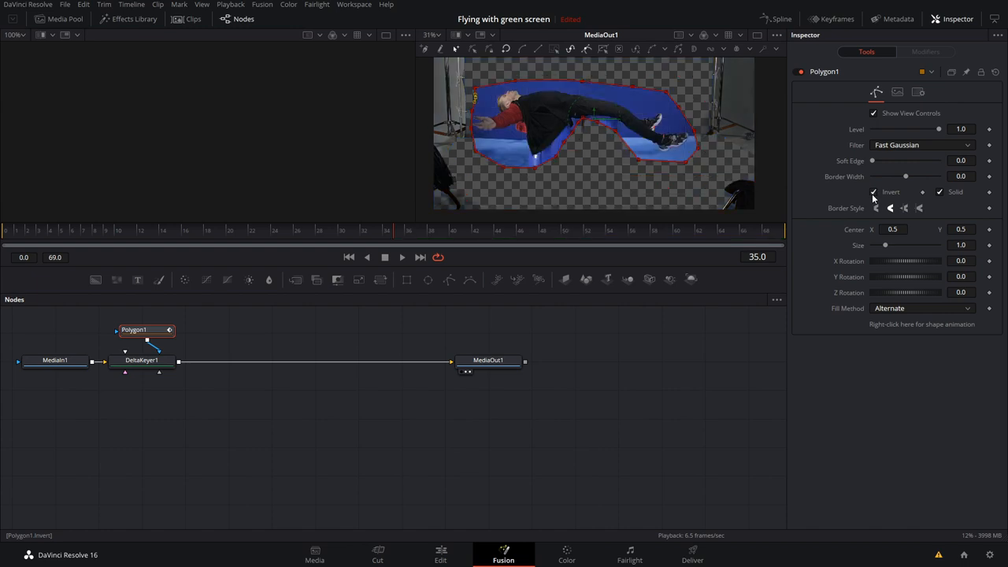
mouse_move(118, 312)
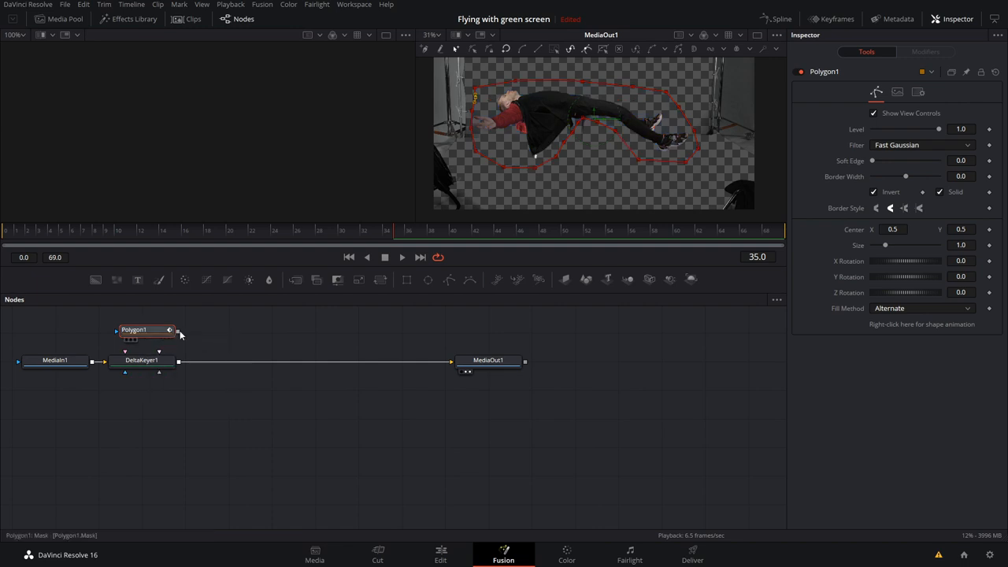
mouse_move(176, 334)
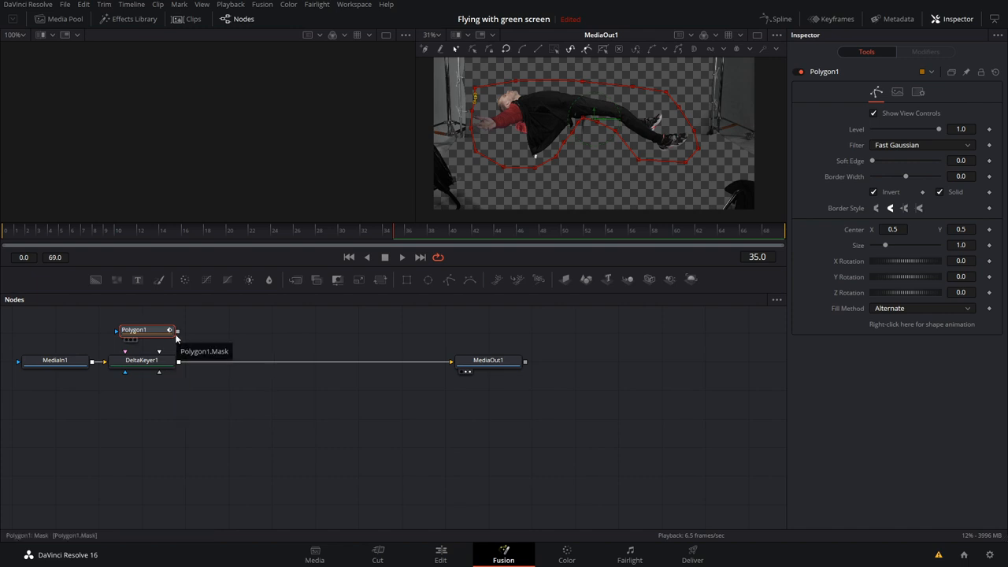
- Feed Polygon1 into DeltaKeyer1's matte input and view the keyed result
left_click(141, 359)
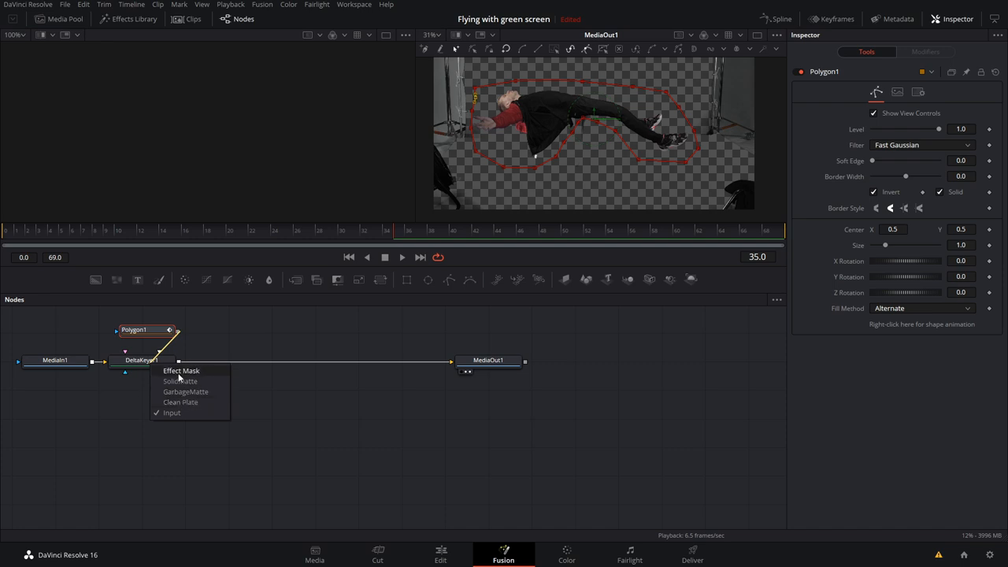
mouse_move(179, 403)
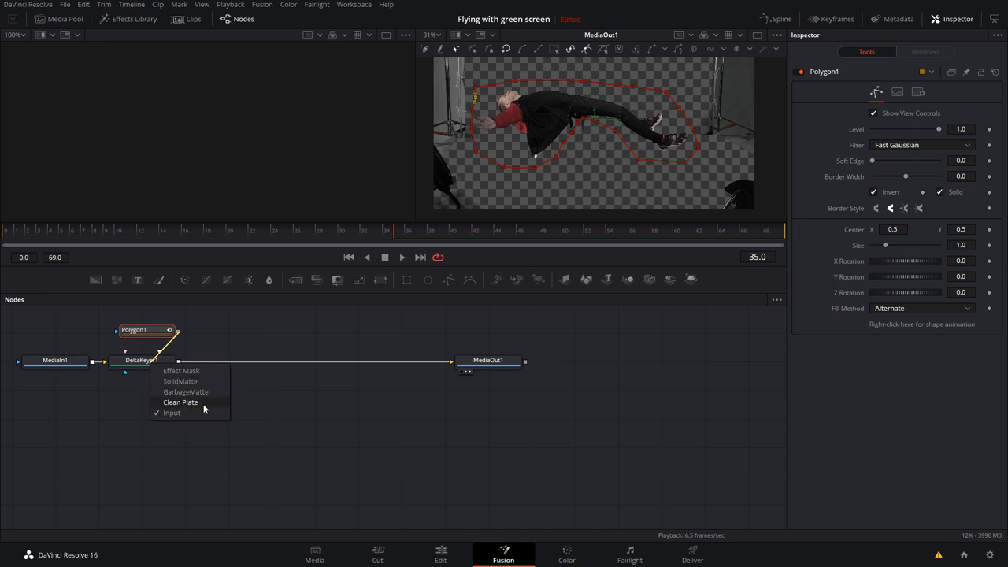
left_click(172, 413)
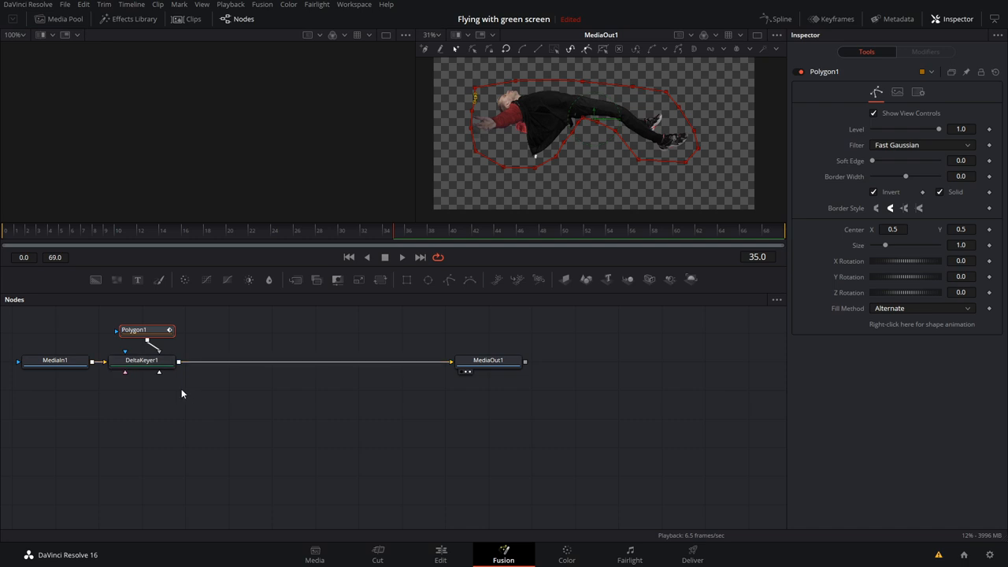
mouse_move(450, 158)
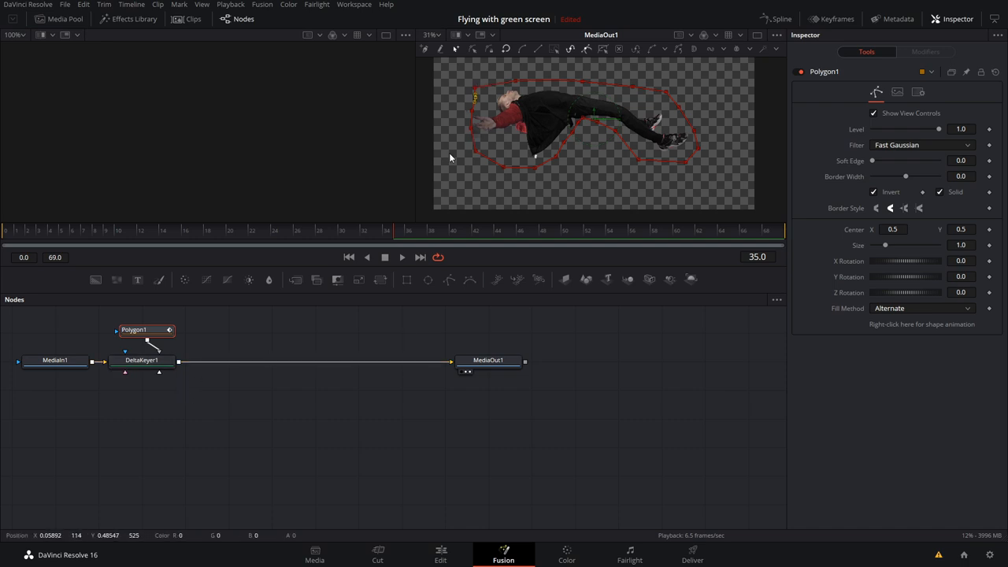
mouse_move(679, 155)
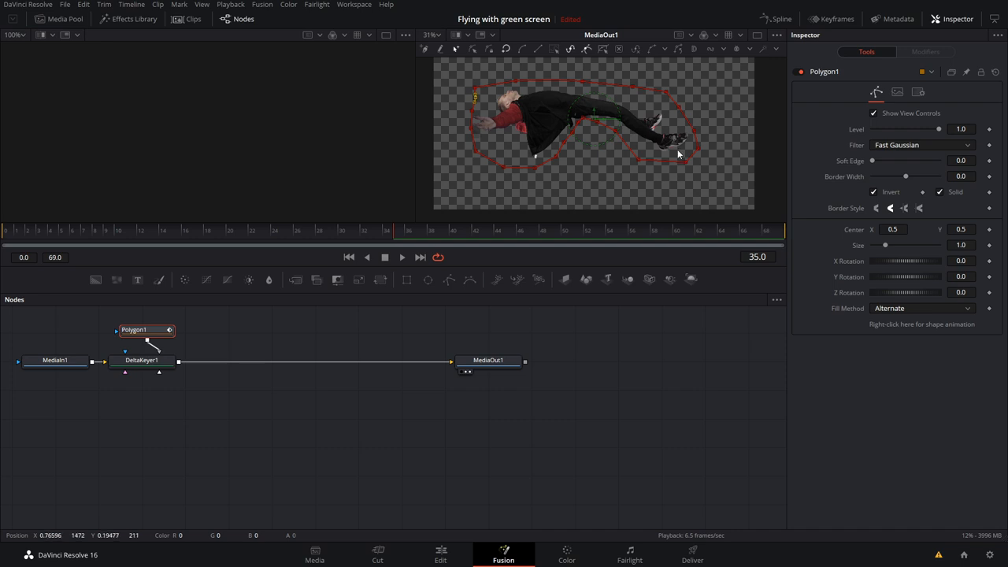
mouse_move(631, 145)
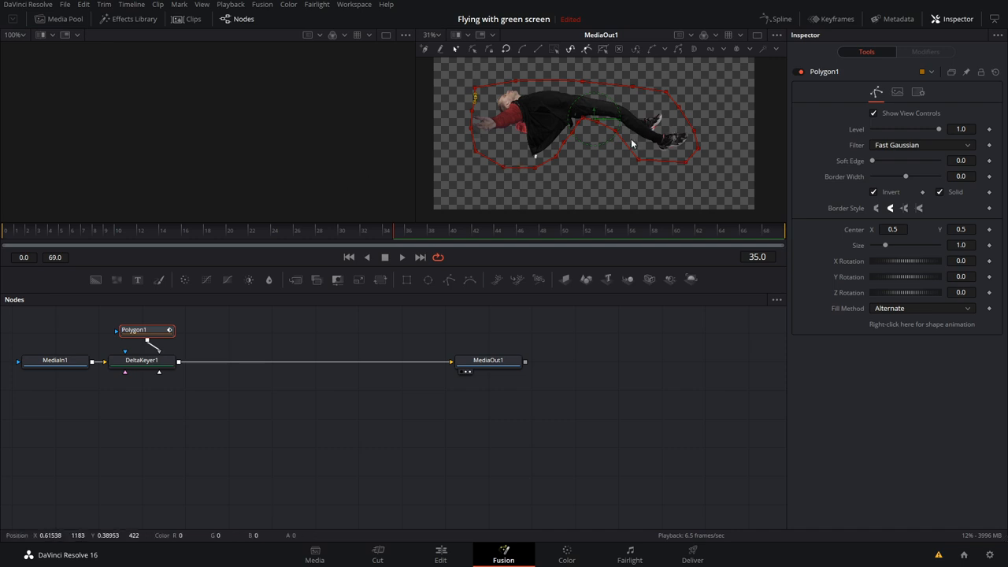
mouse_move(598, 142)
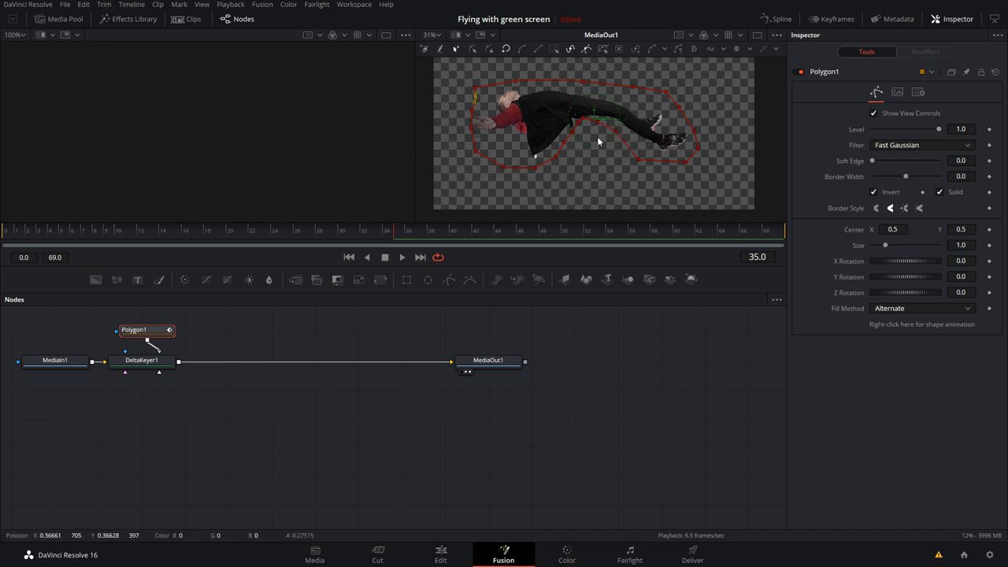
left_click(141, 359)
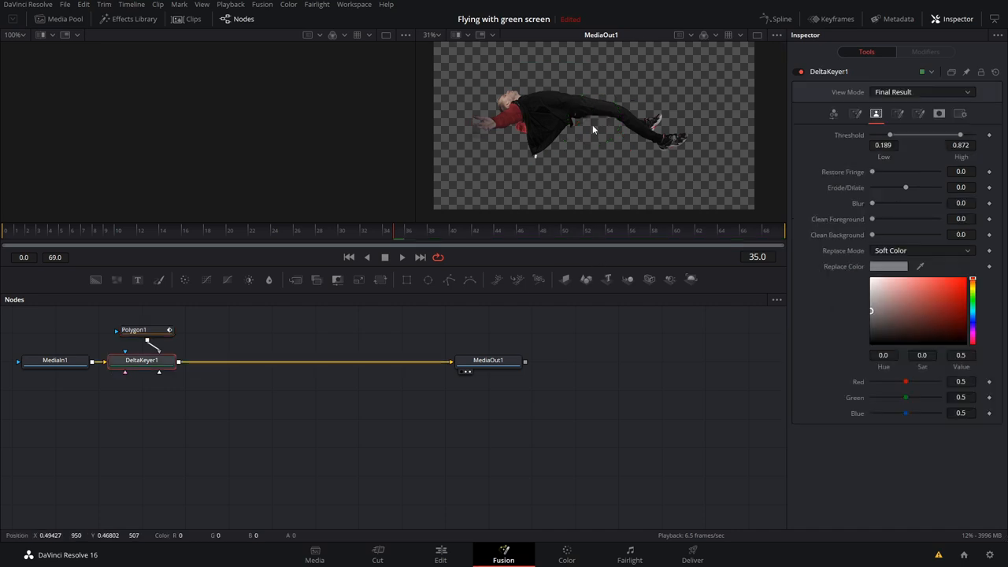
mouse_move(551, 111)
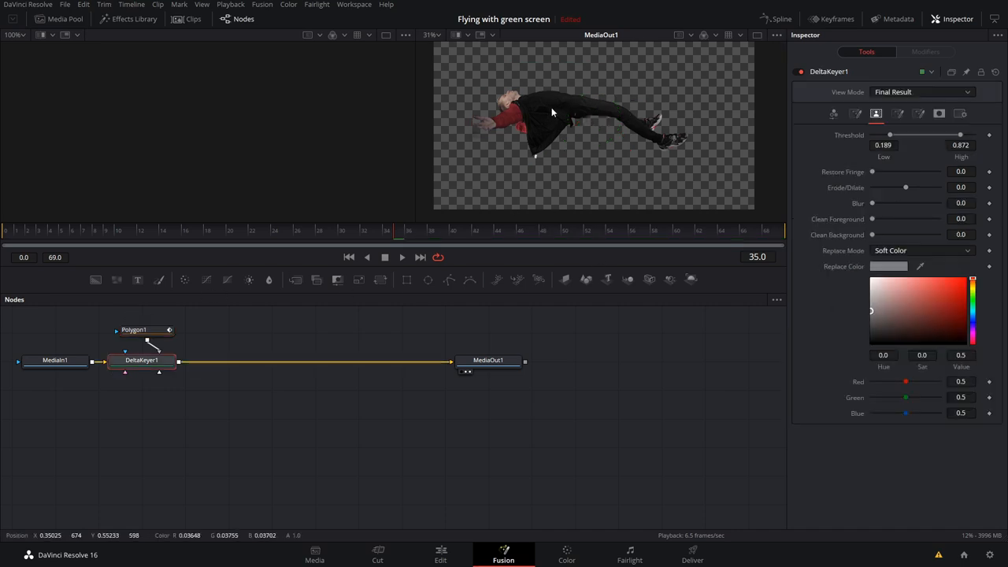
mouse_move(594, 121)
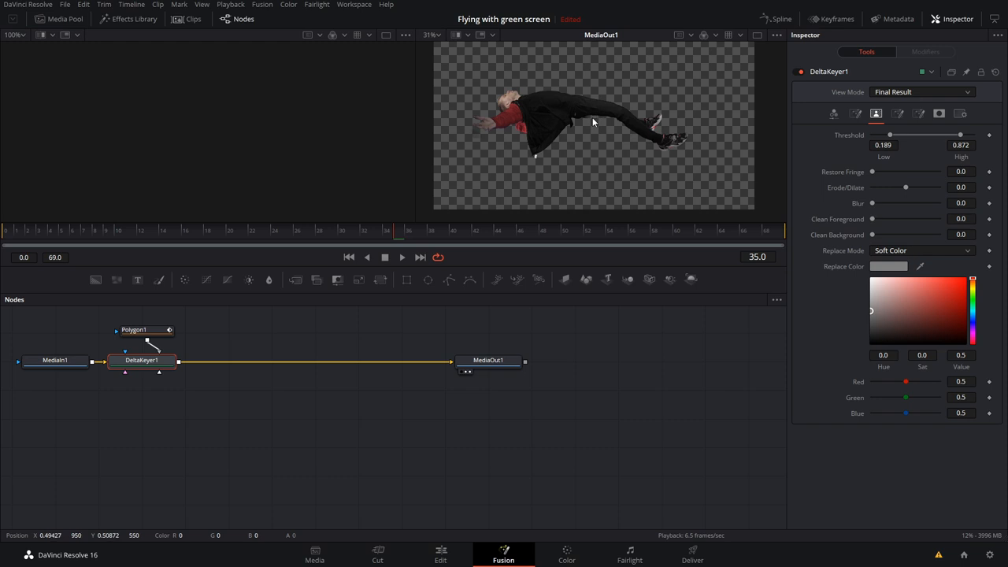
- Reshape Polygon1's edges tighter around the actor's legs and re-view the keyer
left_click(134, 330)
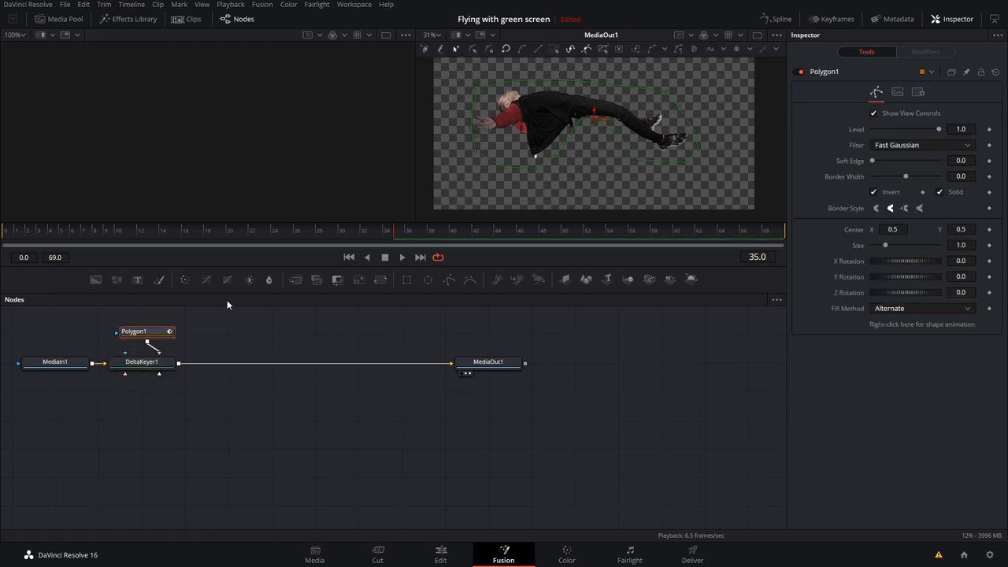
mouse_move(599, 126)
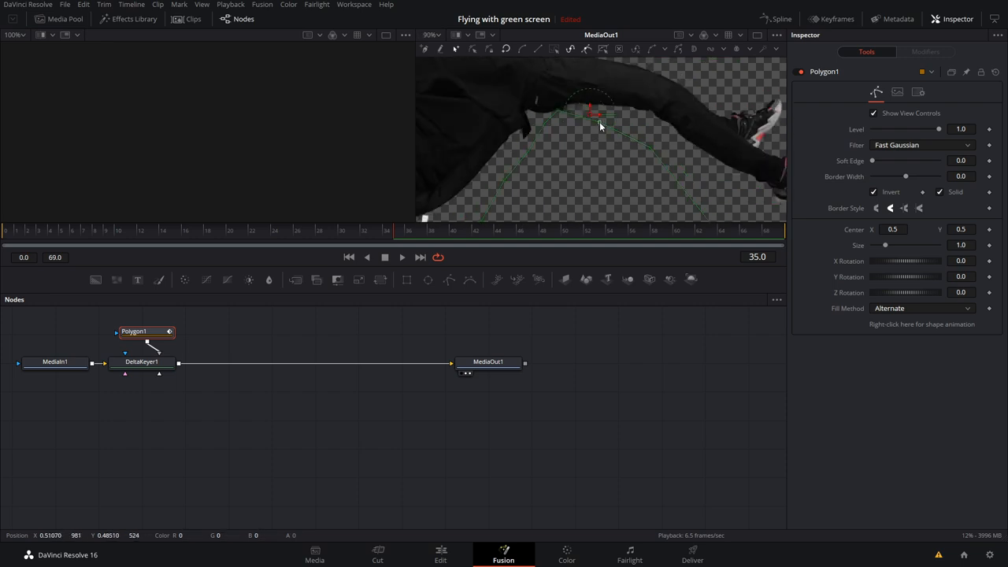
left_click_drag(596, 126, 575, 107)
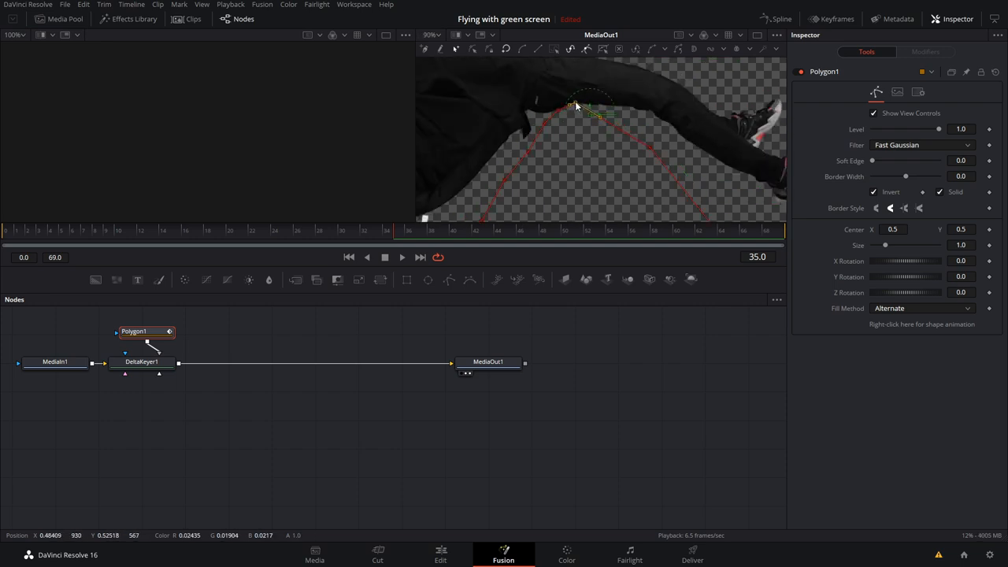
left_click_drag(575, 107, 652, 122)
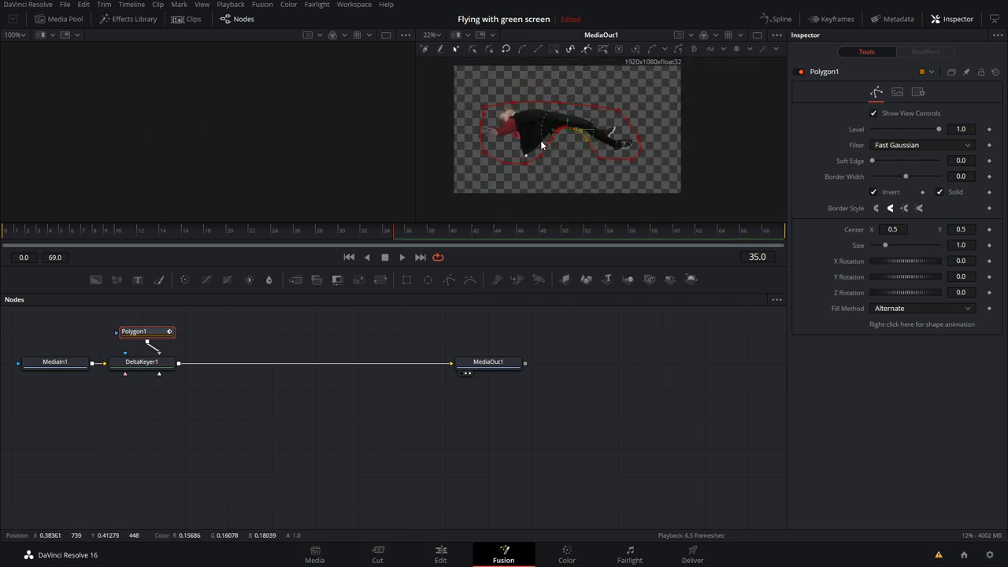
left_click(142, 361)
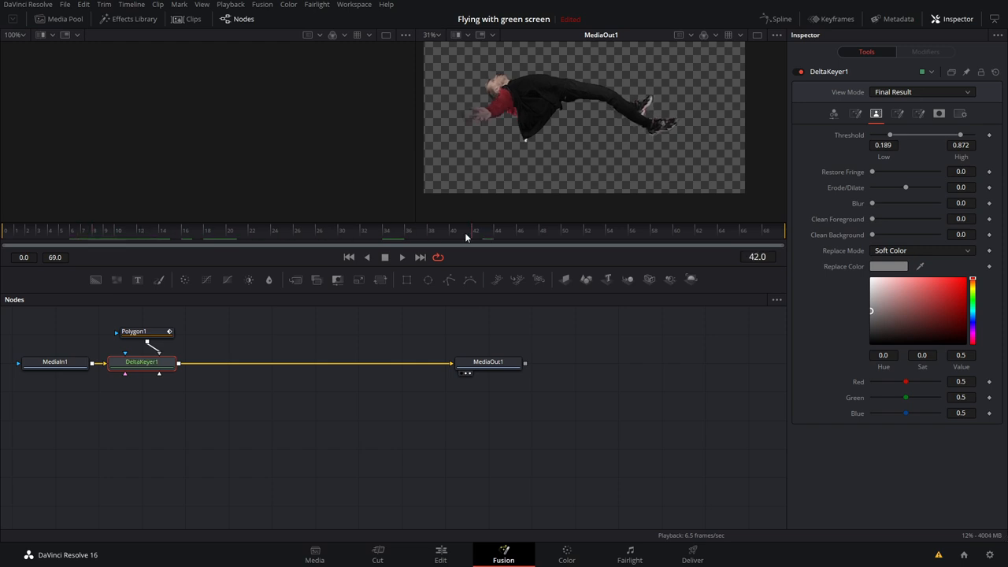
- On the Edit page, stack the sky background and sunset cloud clips around Compound Clip 2
left_click(441, 555)
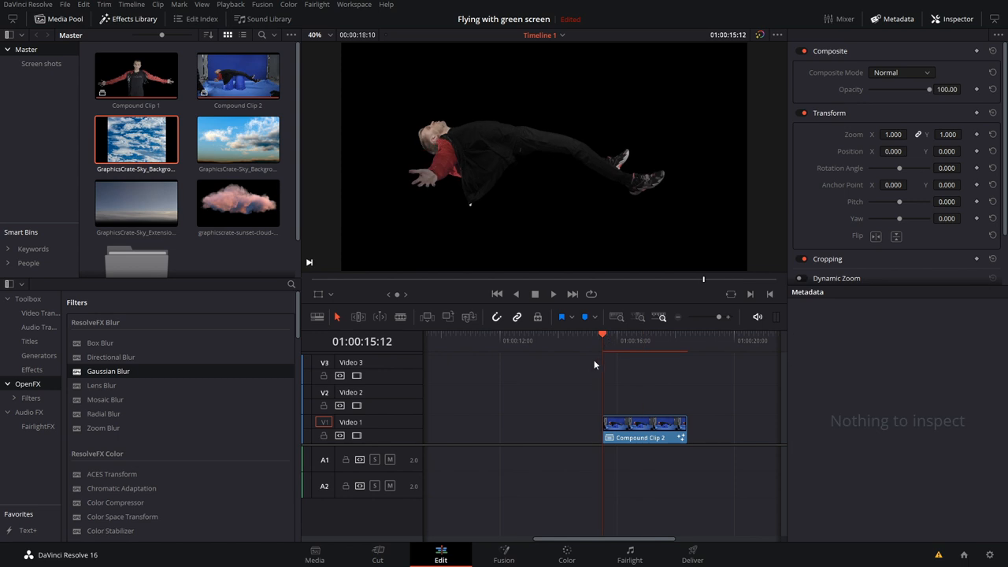
mouse_move(611, 342)
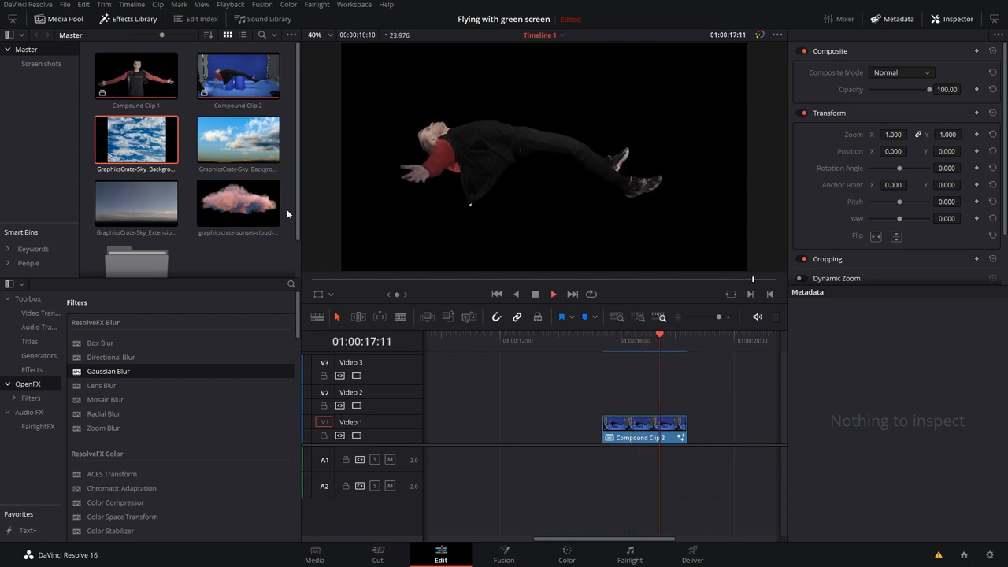
left_click(640, 340)
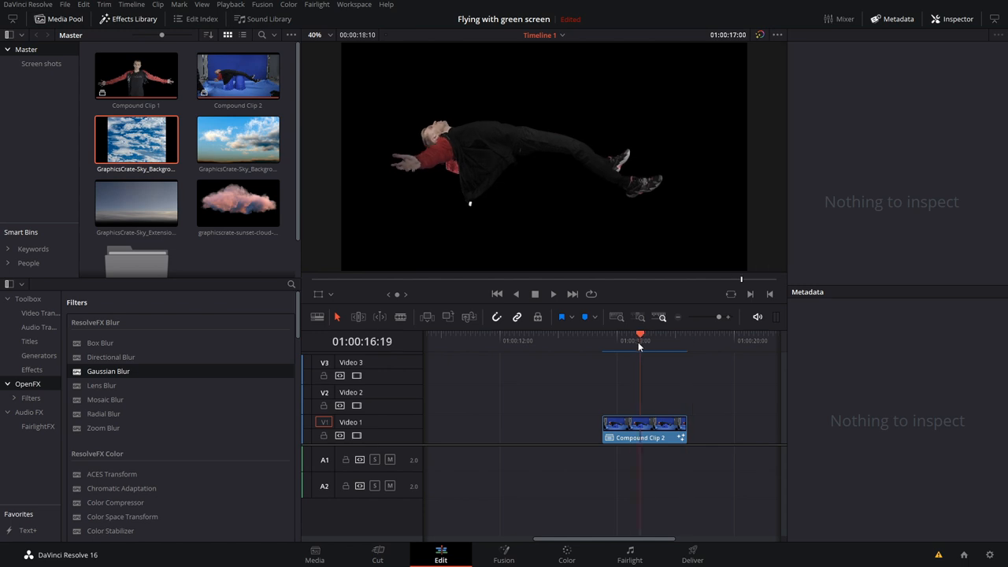
left_click(642, 429)
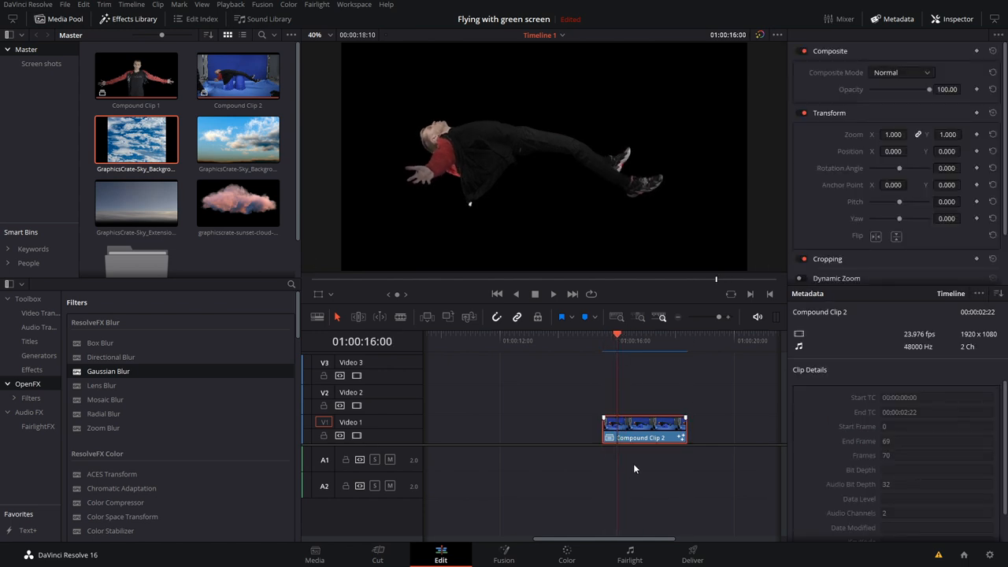
left_click_drag(643, 428, 643, 397)
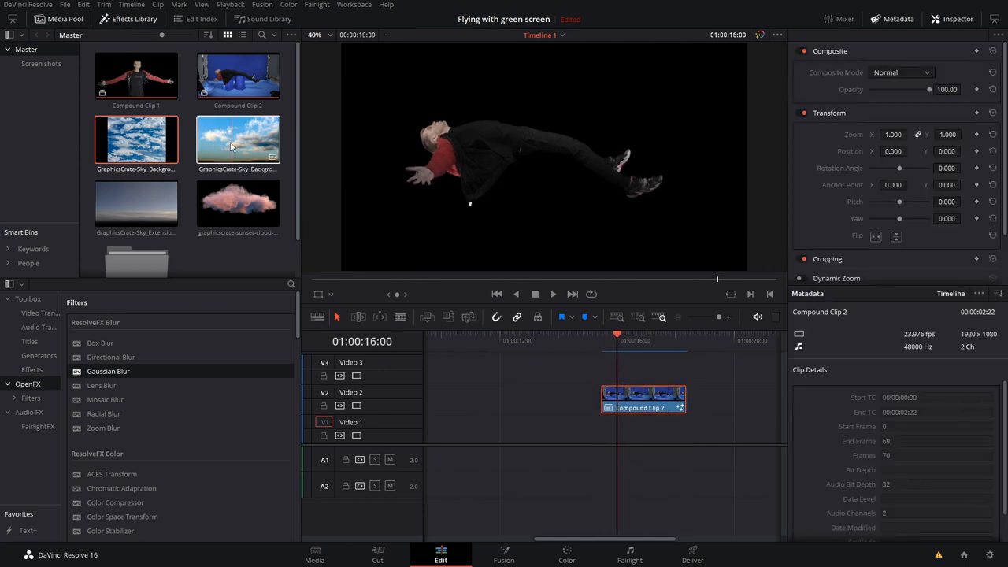
left_click_drag(238, 139, 597, 429)
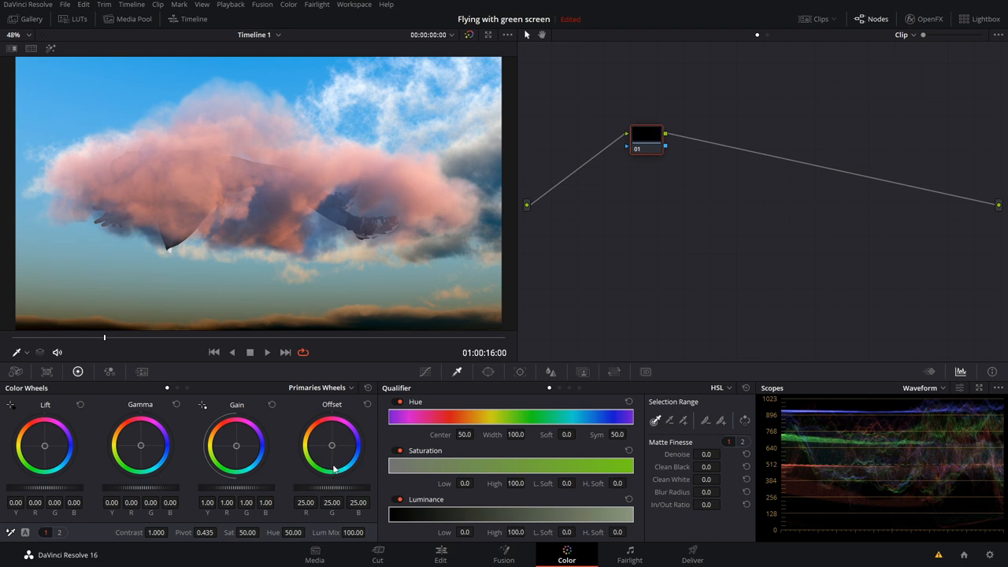
- Pull the pink cast out with Offset and Gamma, then lift Gain for a grey-white cloud
left_click_drag(331, 444, 329, 447)
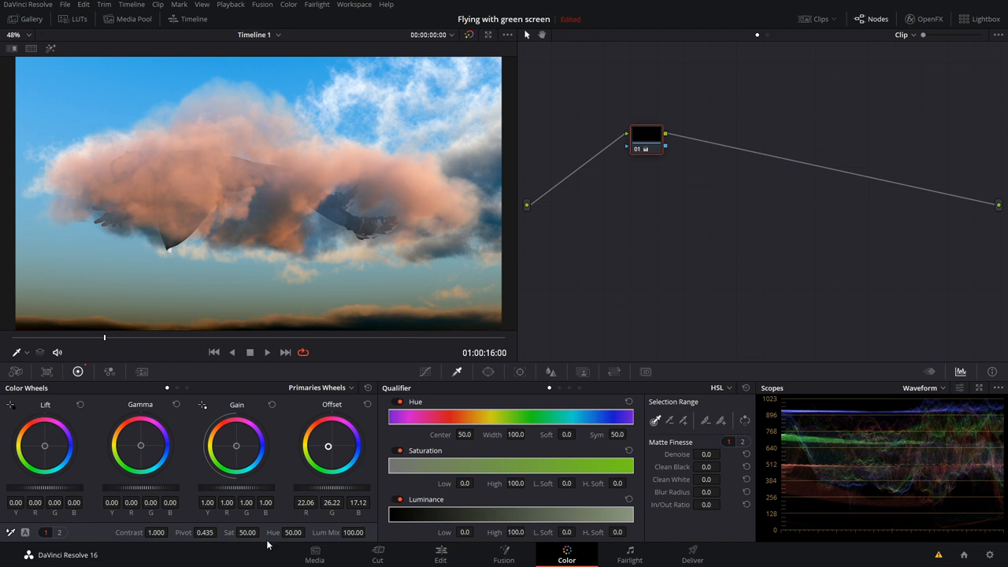
left_click_drag(265, 532, 244, 532)
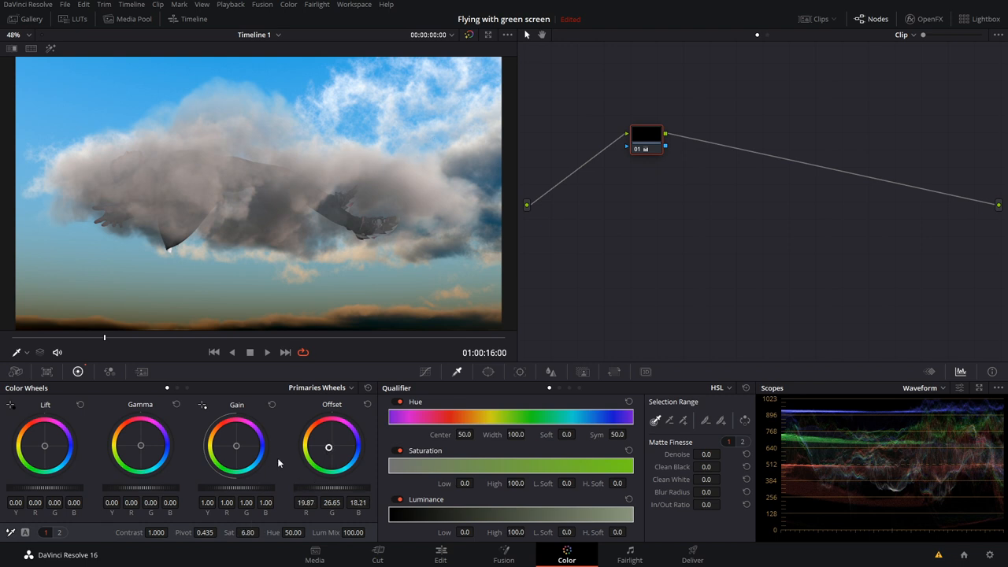
left_click_drag(141, 446, 139, 447)
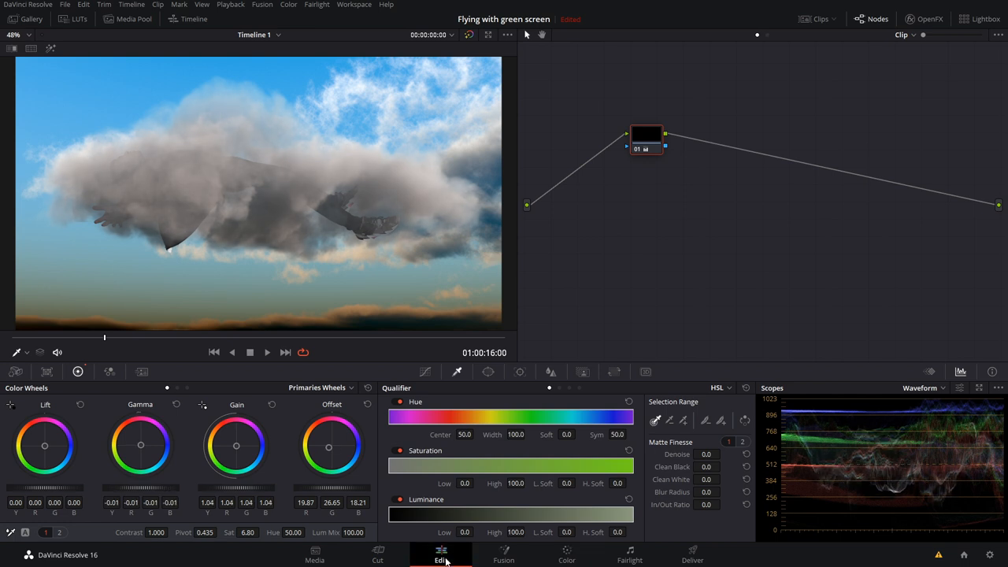
- Merge the three stacked clips into Fusion Clip 1 and open it in Fusion
left_click(441, 555)
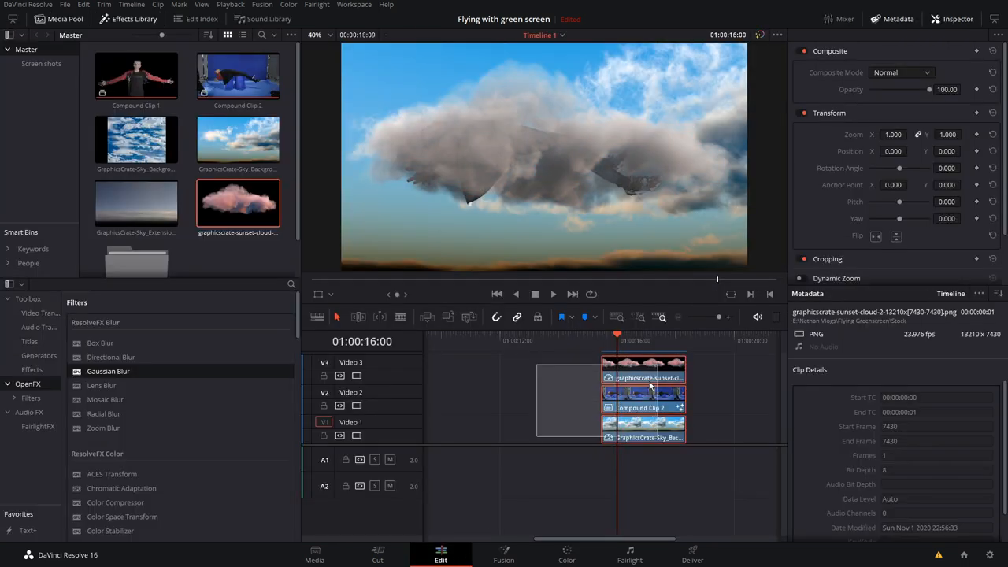
right_click(643, 402)
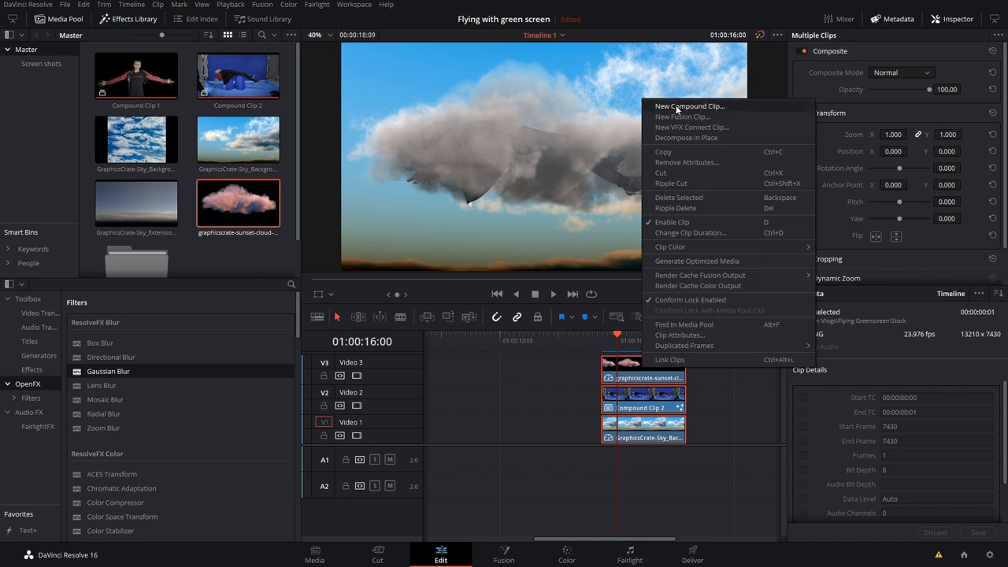
left_click(690, 106)
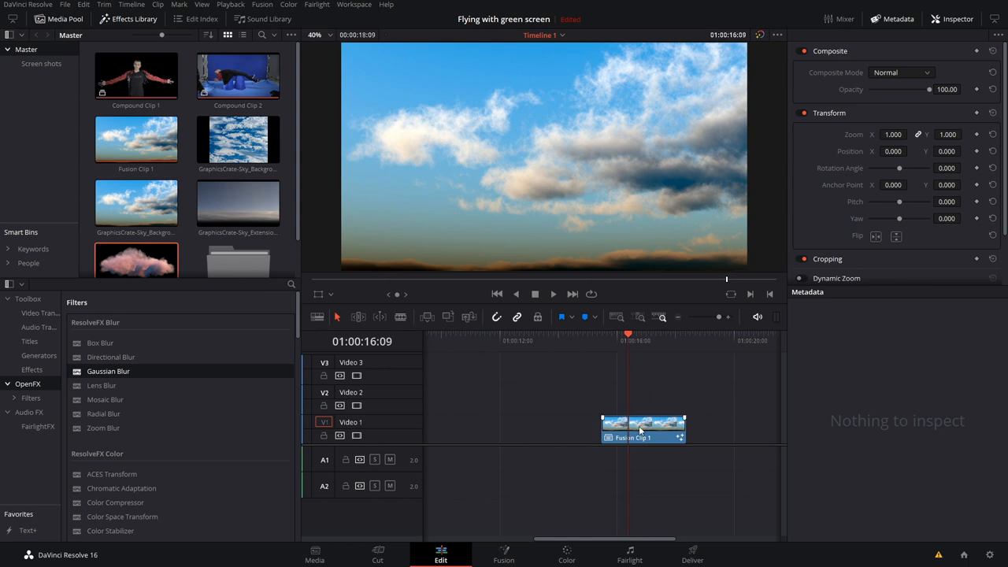
left_click(643, 428)
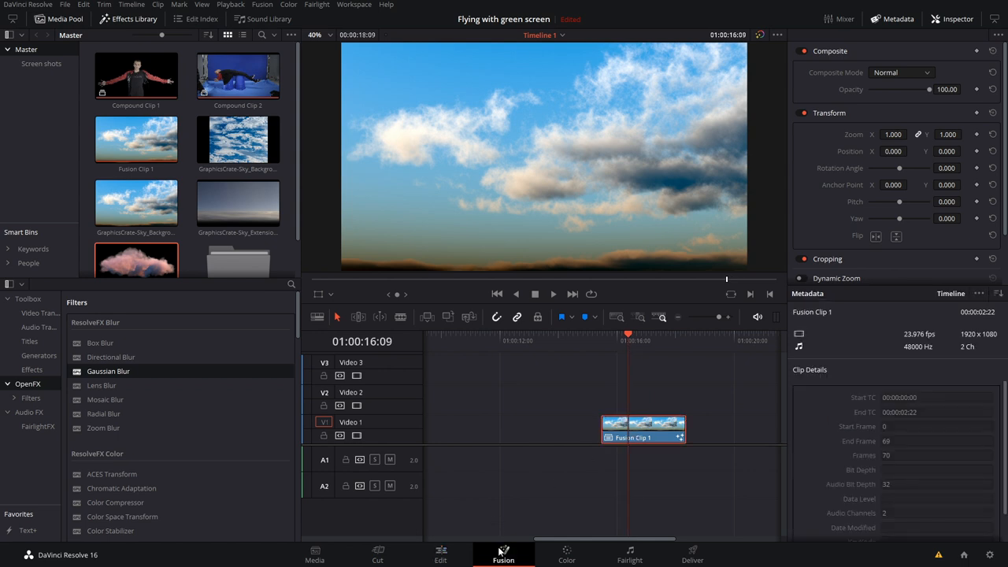
left_click(504, 554)
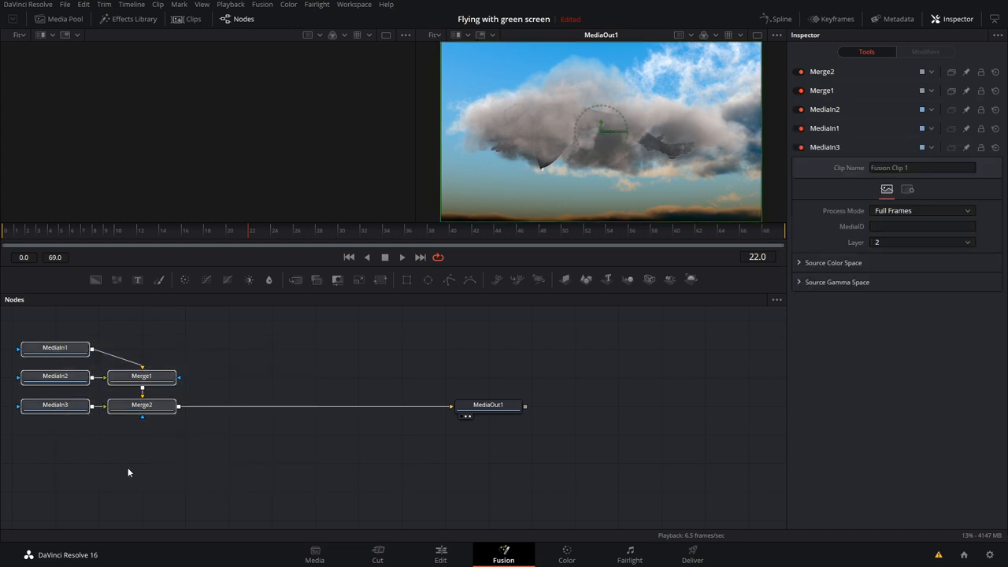
- Preview the cloud, actor and sky MediaIn nodes individually in the viewer
left_click(55, 405)
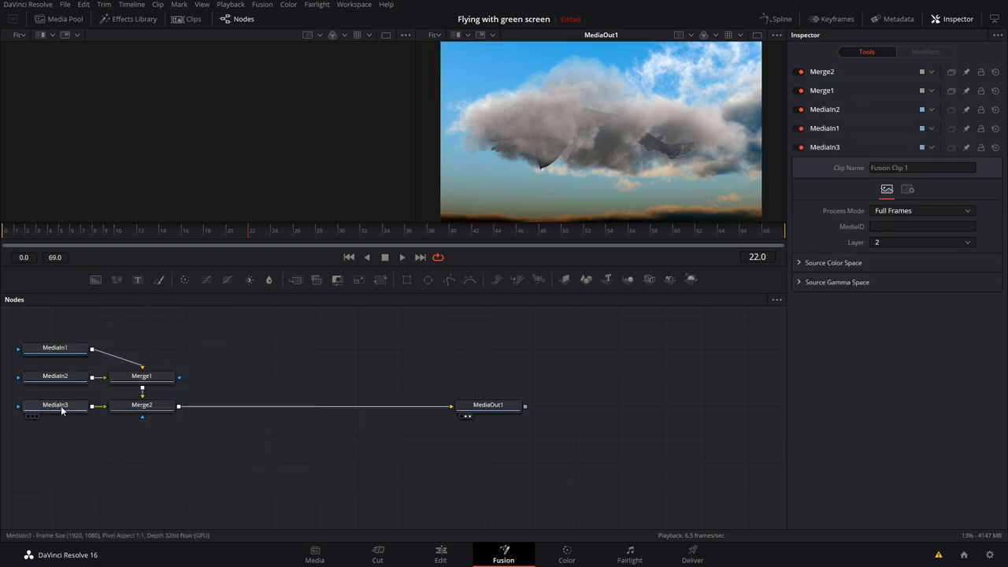
left_click(55, 405)
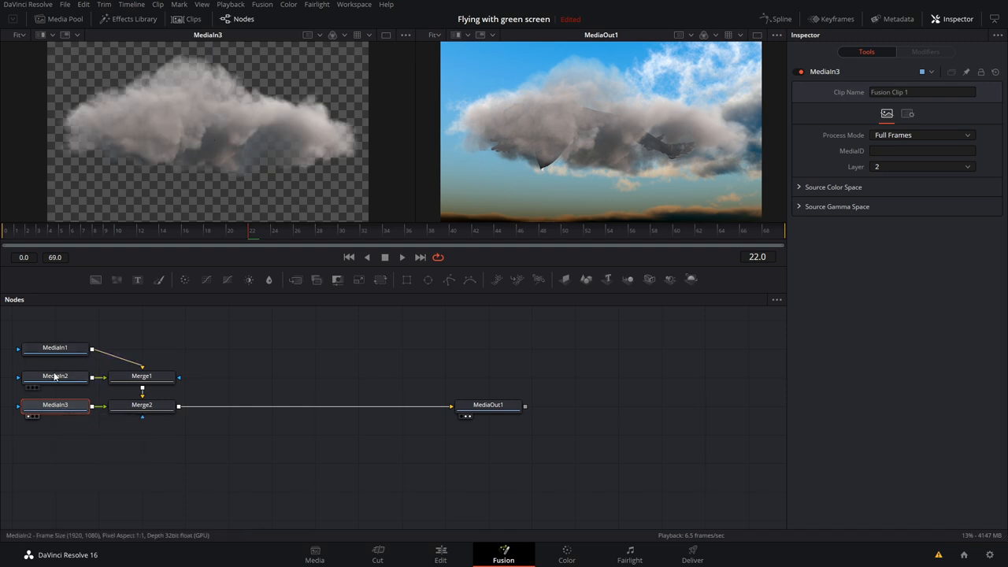
left_click(55, 375)
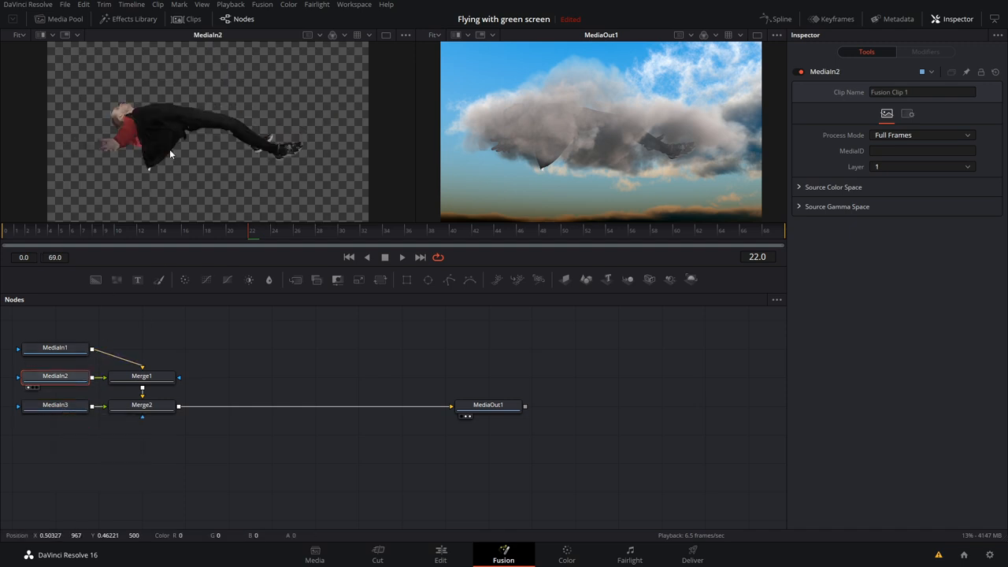
left_click(55, 348)
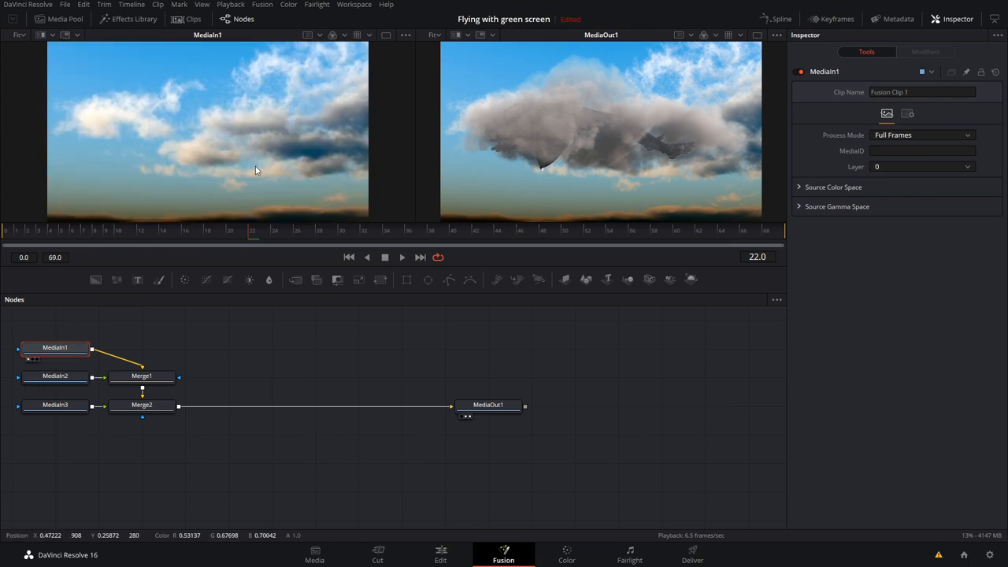
- Rename the MediaIn nodes to sky, actor and cloud
left_click(55, 403)
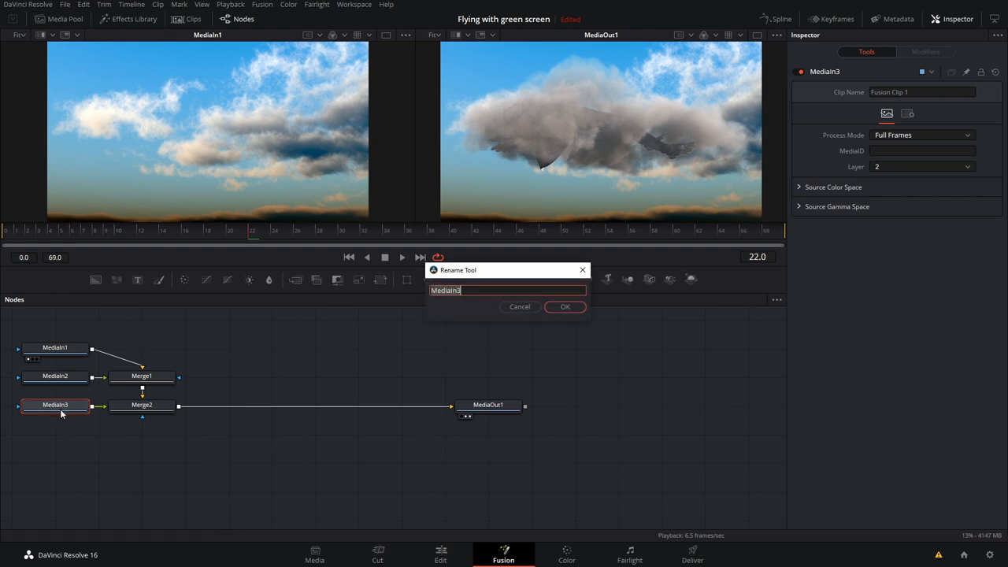
left_click(564, 305)
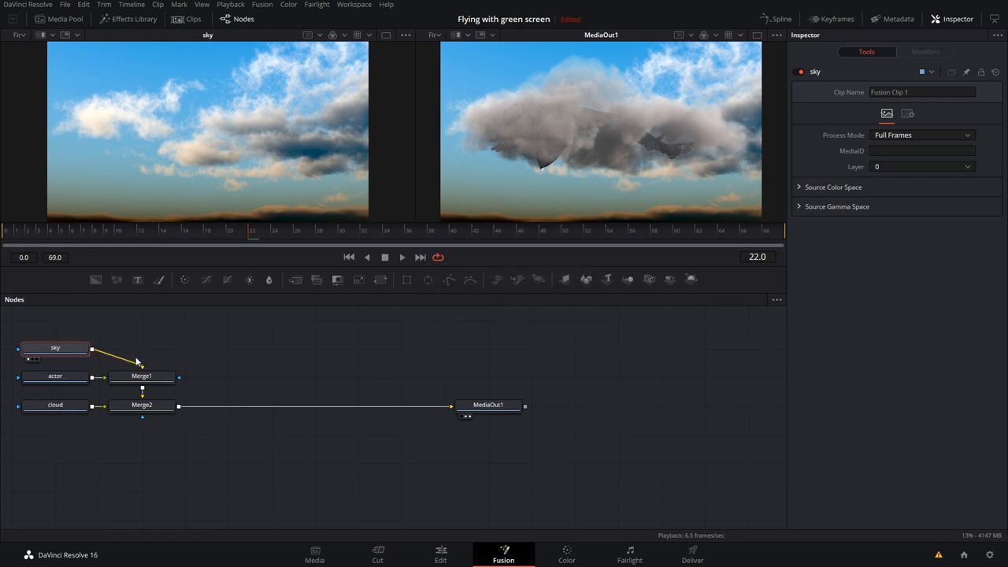
left_click(56, 349)
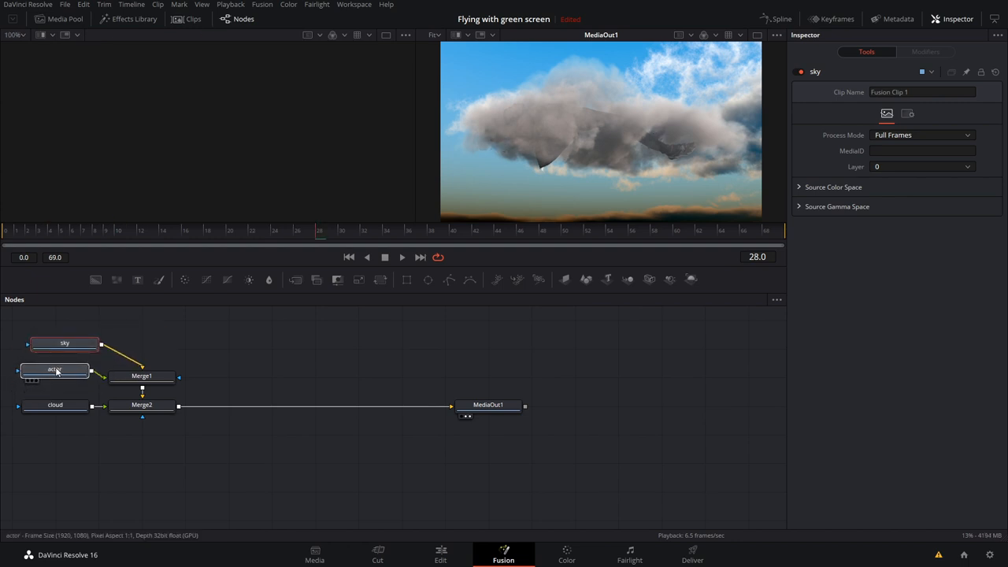
left_click(55, 405)
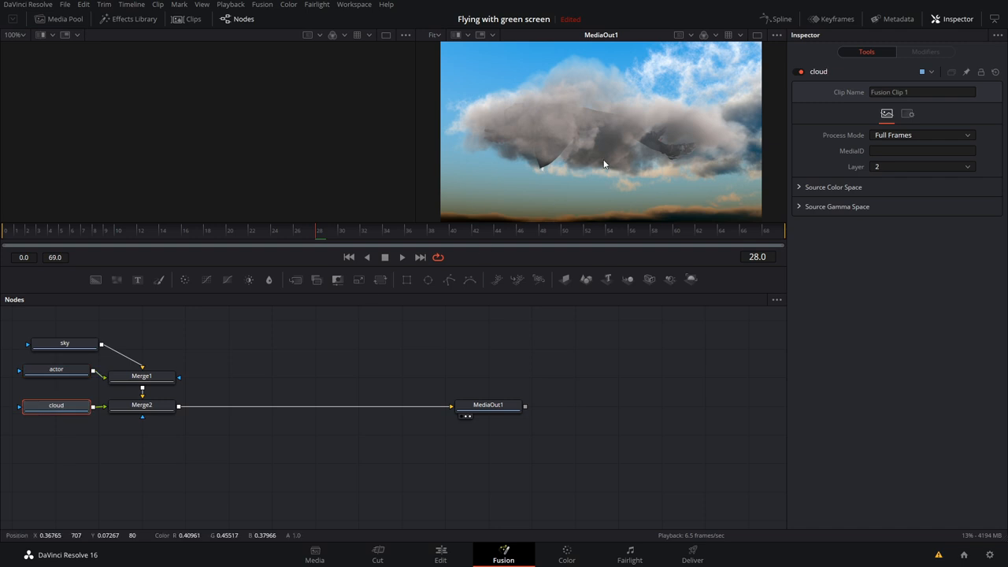
left_click(56, 405)
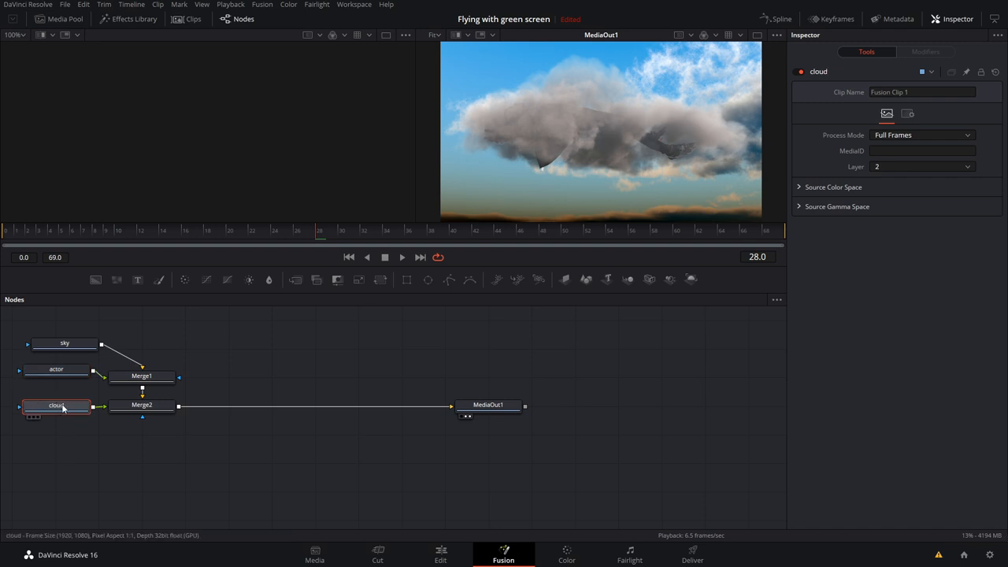
mouse_move(56, 406)
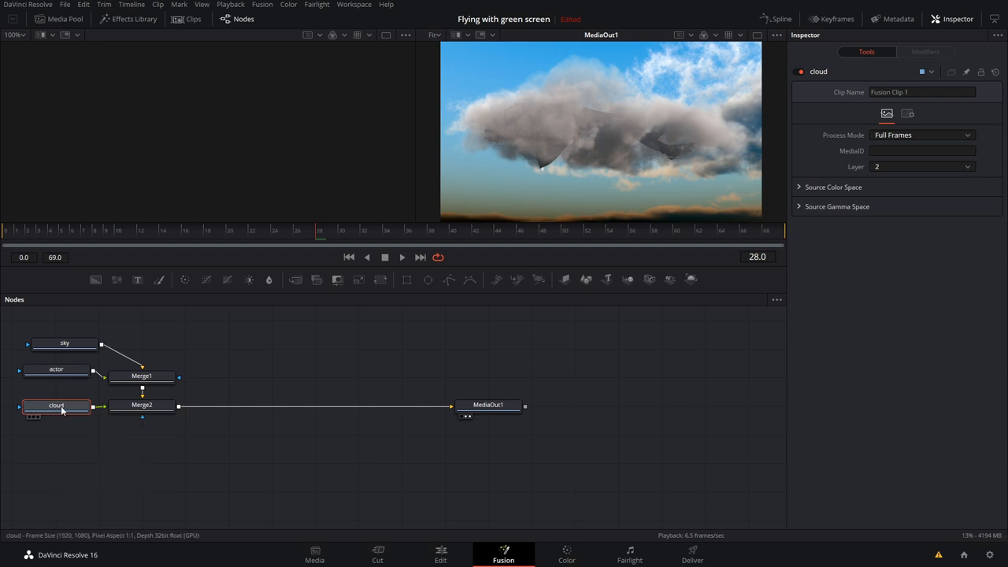
mouse_move(57, 406)
type("Transform")
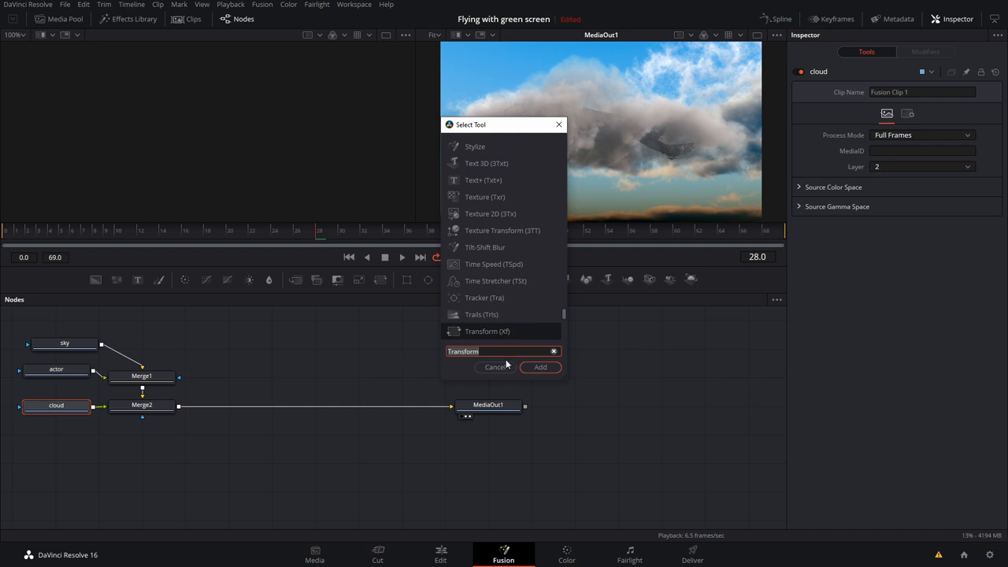
- Add Transform1 after the cloud and drag its center down to about Center Y 0.13
left_click(540, 367)
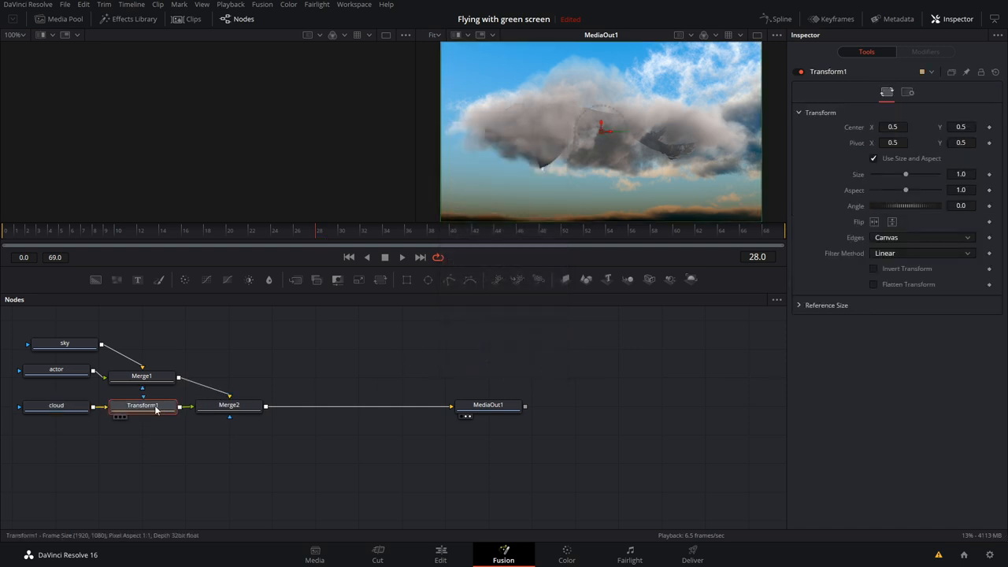
left_click_drag(601, 126, 596, 173)
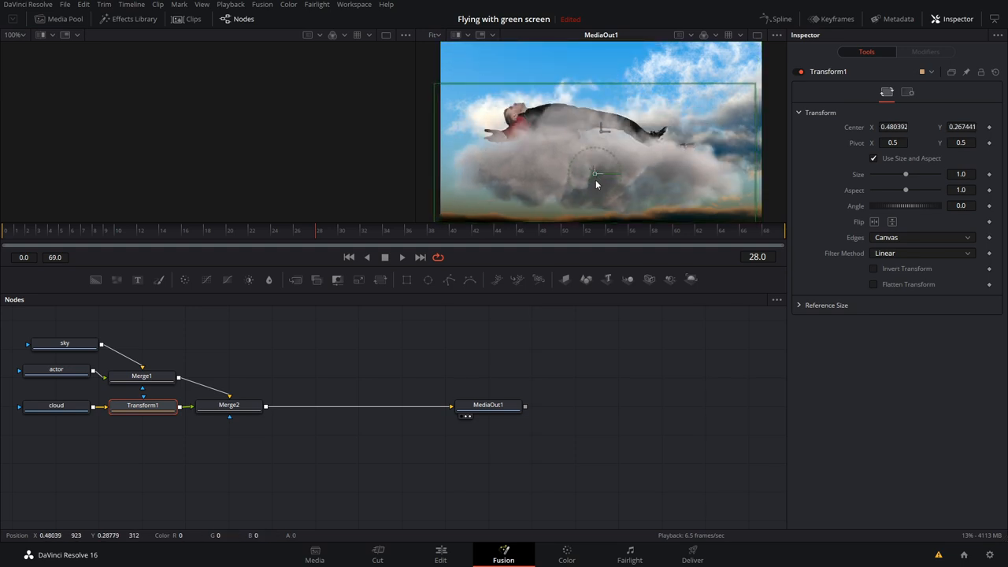
left_click_drag(596, 173, 604, 195)
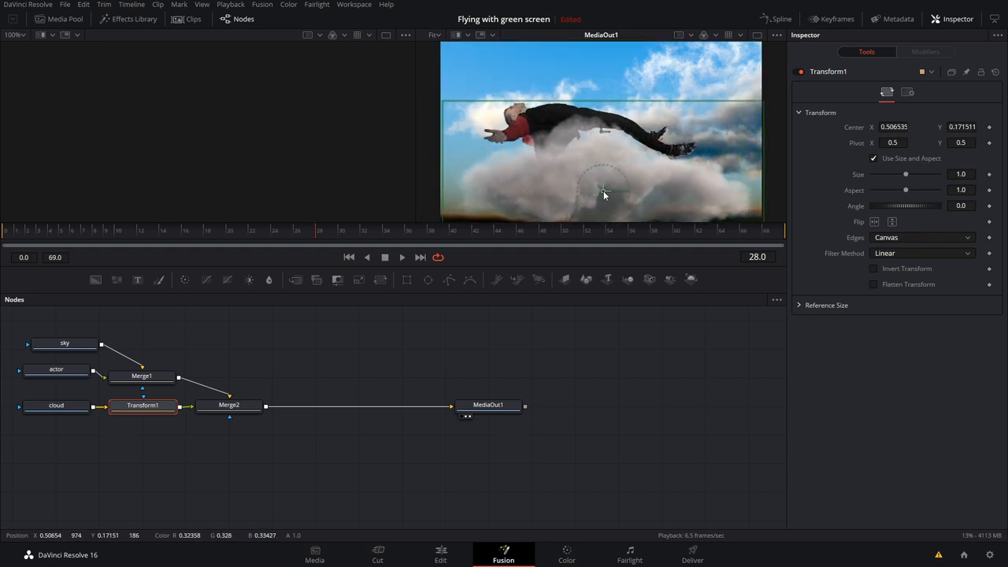
left_click_drag(605, 196, 592, 203)
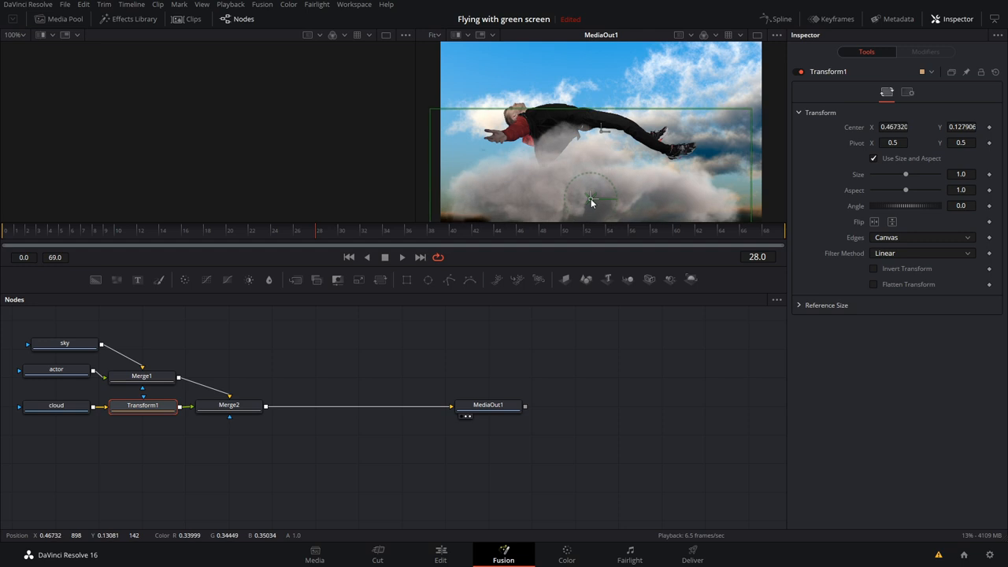
left_click(57, 368)
type("Transform")
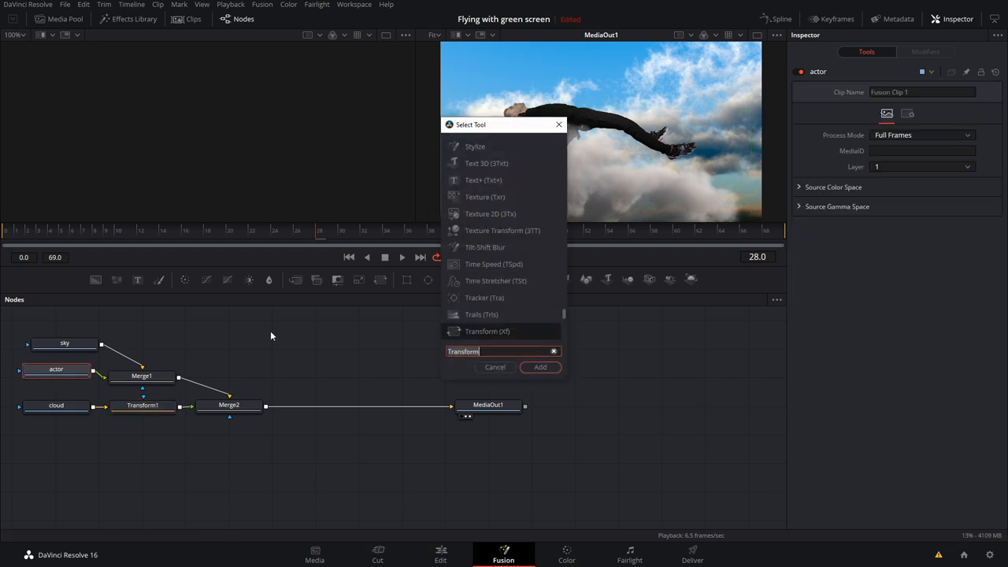
- Add Transform2 after the actor with Size 0.572 and flip it upside down
left_click(540, 367)
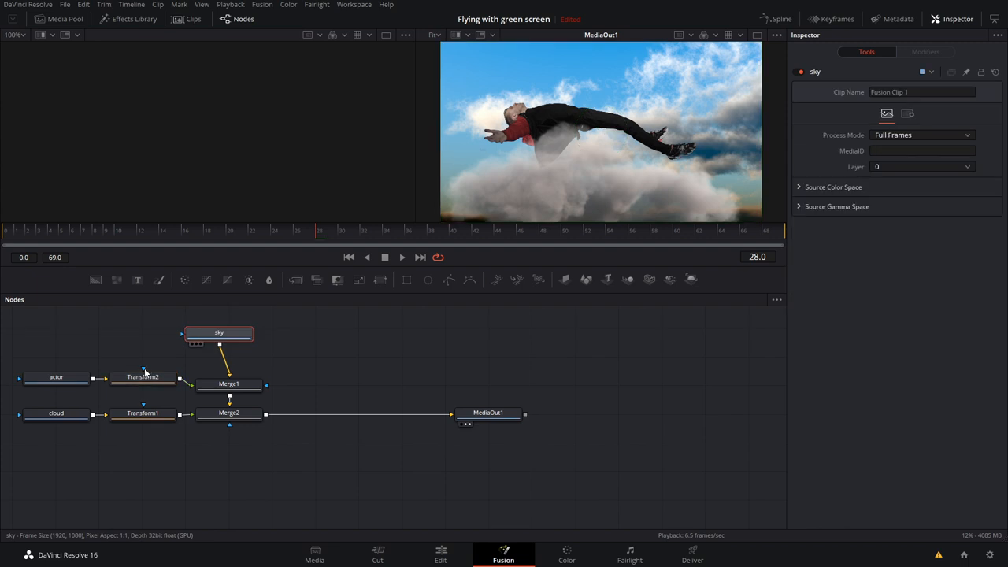
left_click(141, 376)
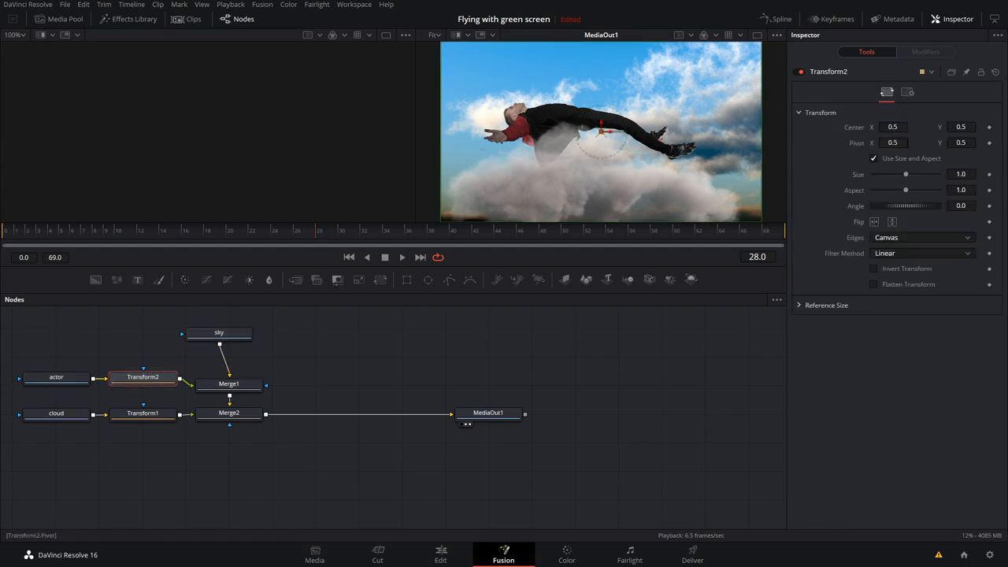
left_click_drag(906, 174, 892, 173)
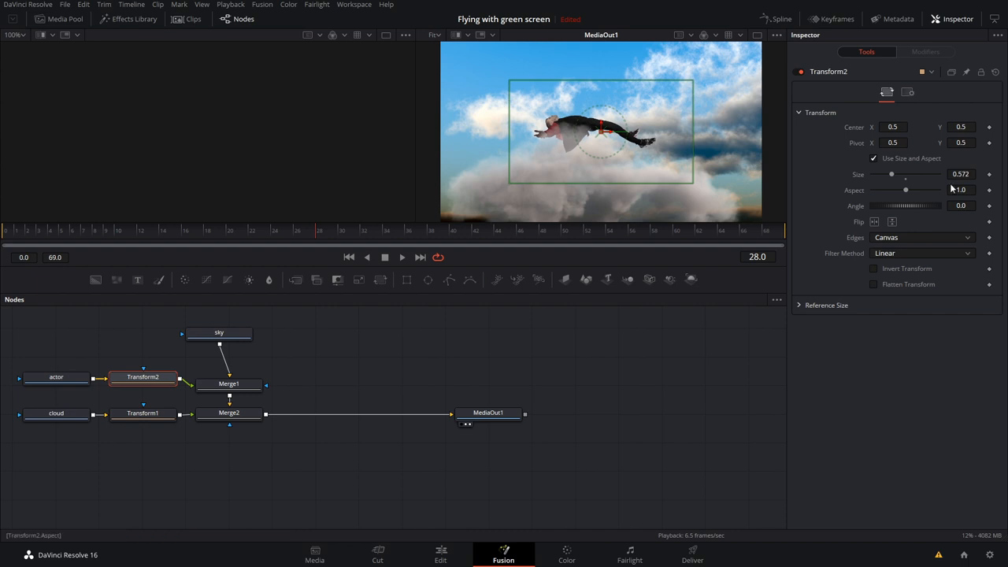
left_click_drag(875, 205, 913, 205)
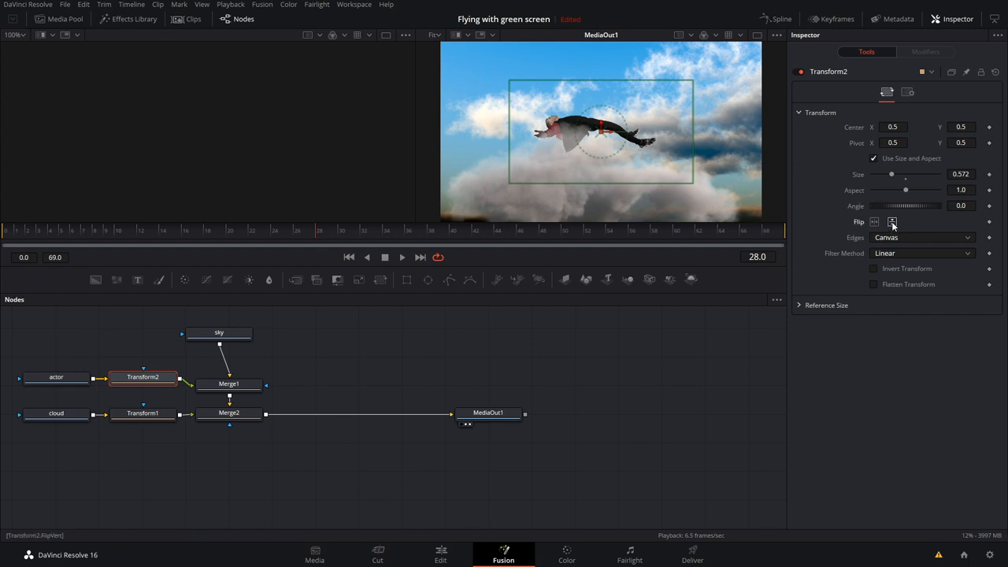
left_click(891, 220)
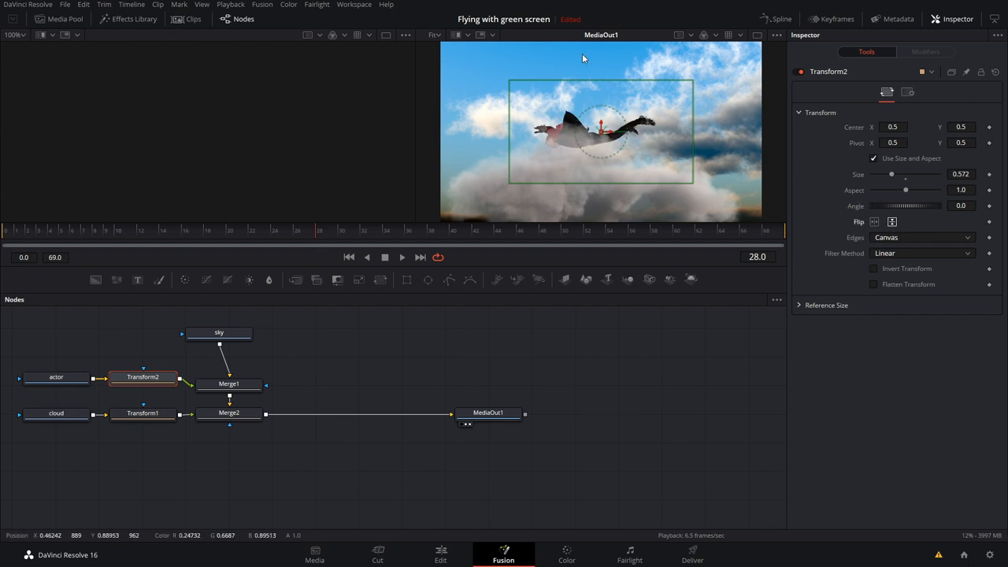
mouse_move(664, 309)
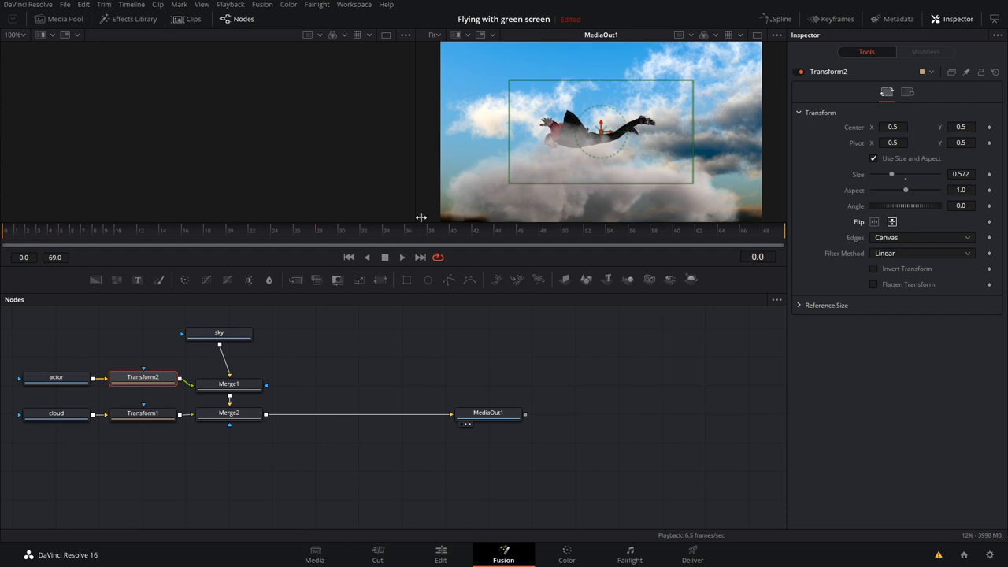
mouse_move(658, 65)
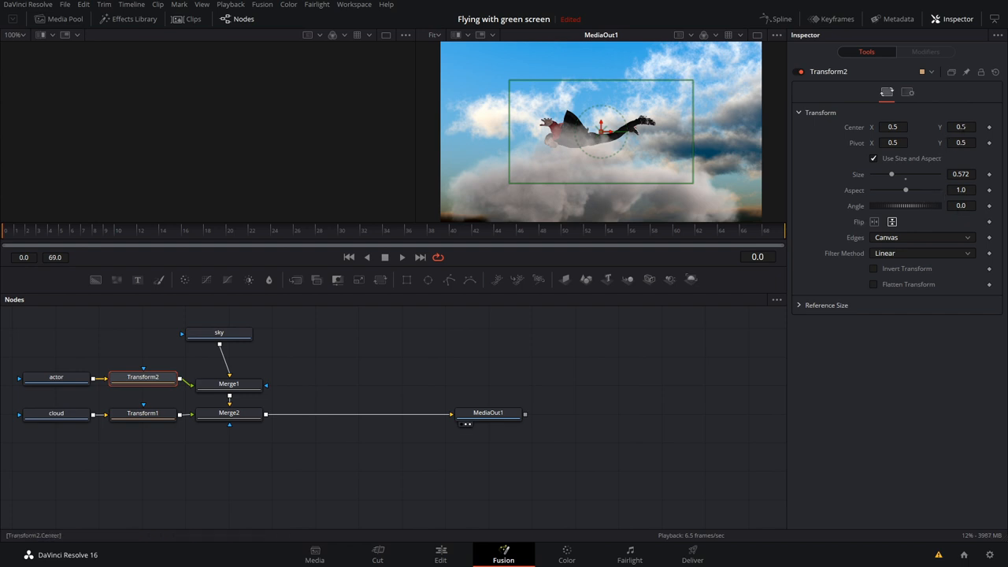
- Set Transform2 Size to 0.475, raise the actor above frame and keyframe Center at frame 0
left_click_drag(600, 123, 602, 158)
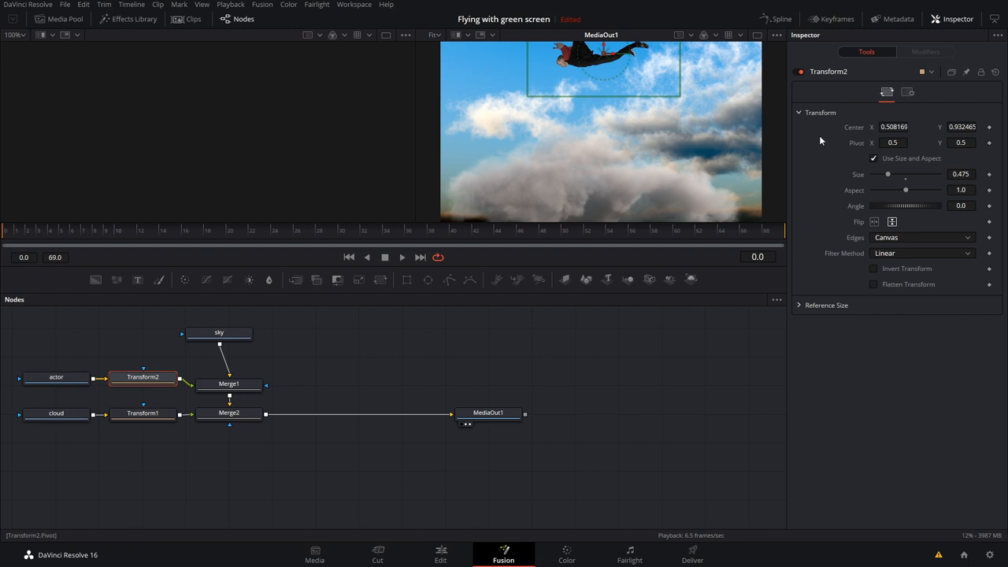
left_click_drag(604, 66, 602, 40)
type("0.5")
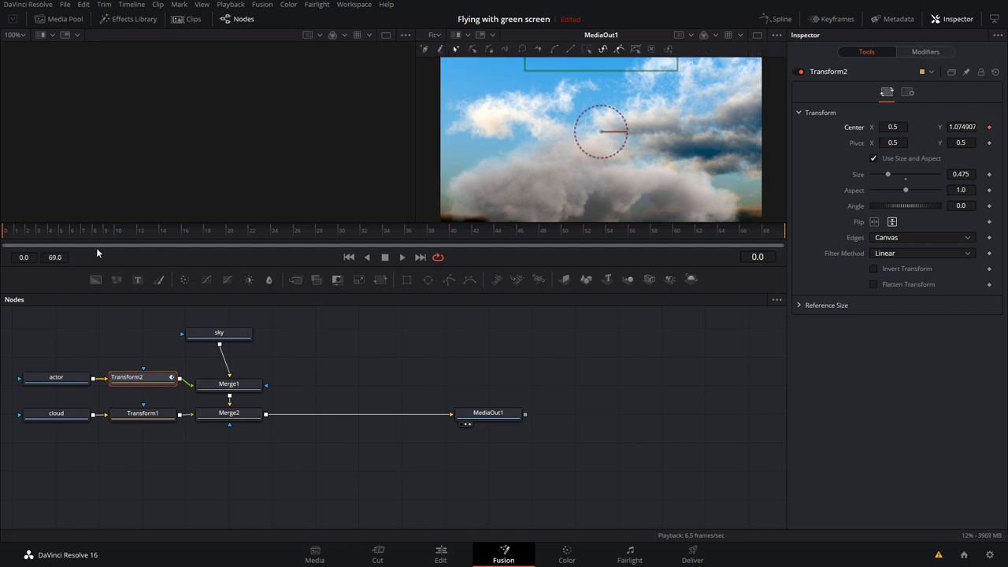
left_click(134, 230)
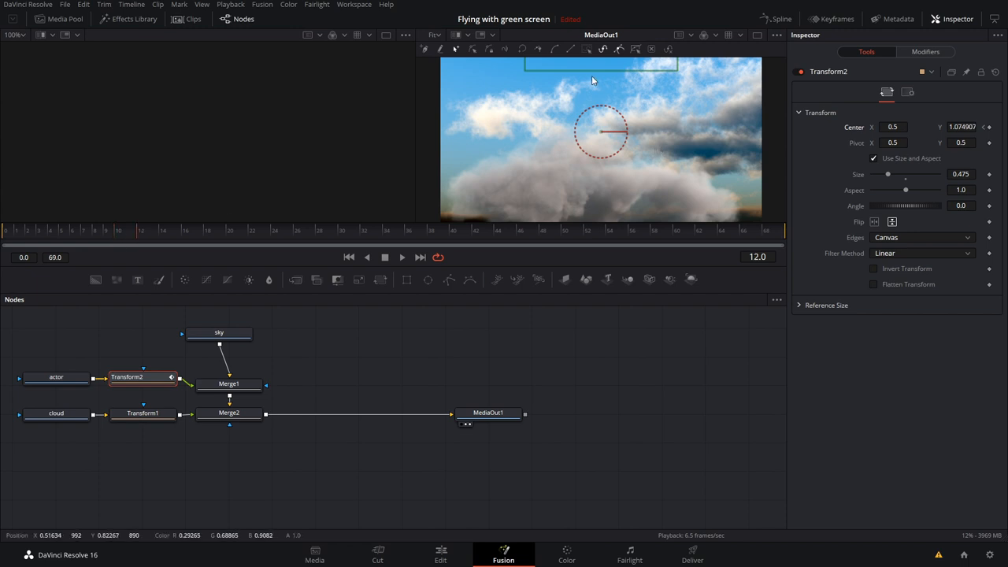
mouse_move(639, 104)
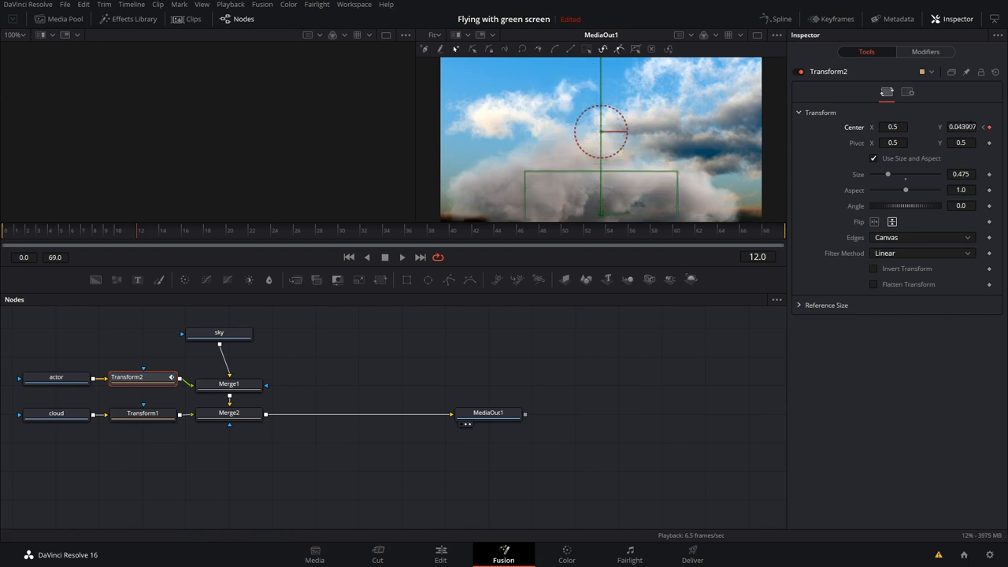
left_click(142, 413)
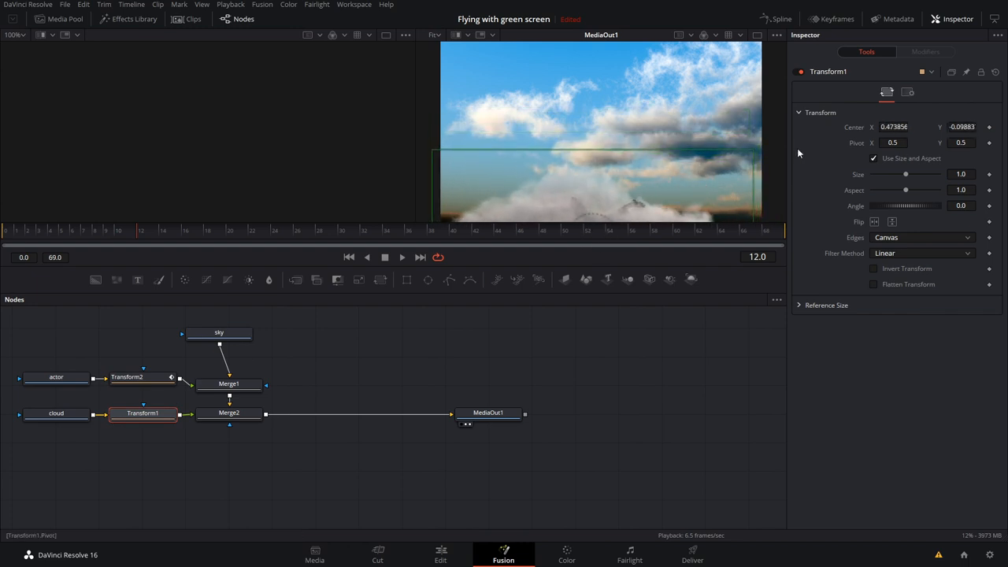
- Revisit the actor's transform, then play the falling shot on the Edit page timeline
left_click(126, 376)
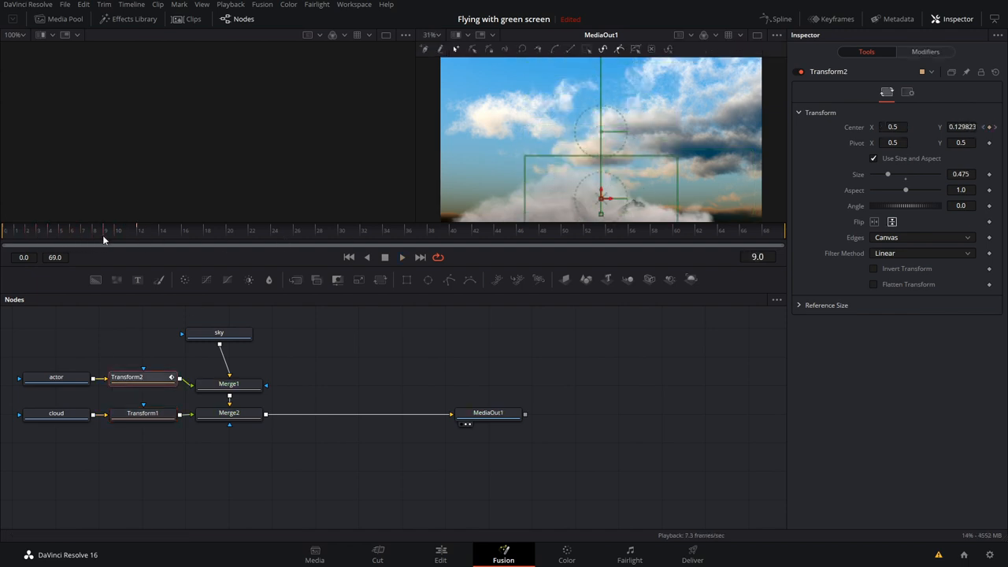
left_click(441, 555)
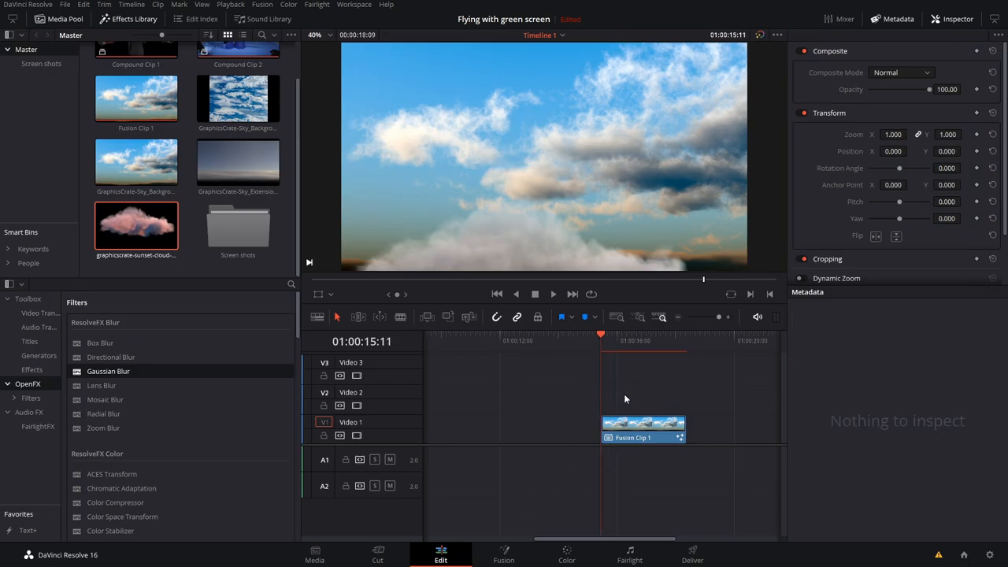
left_click(627, 340)
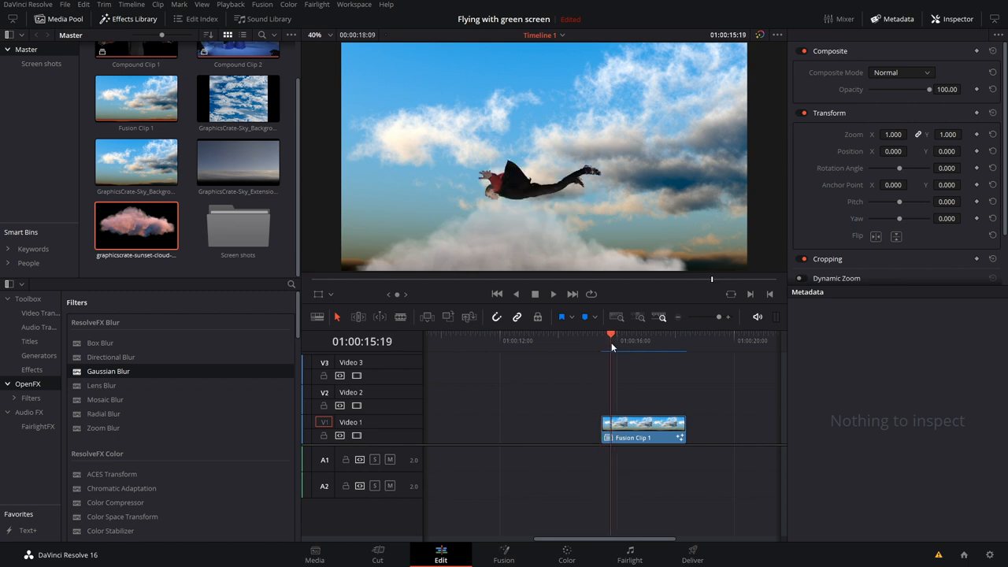
mouse_move(466, 208)
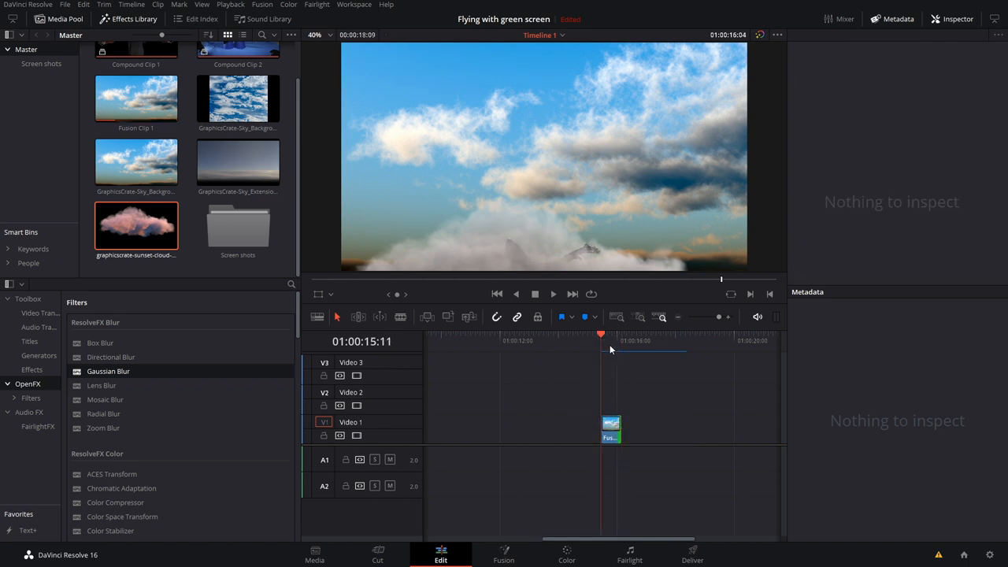
- Enable motion blur on the actor's Transform2 with a 360 shutter angle
left_click(504, 555)
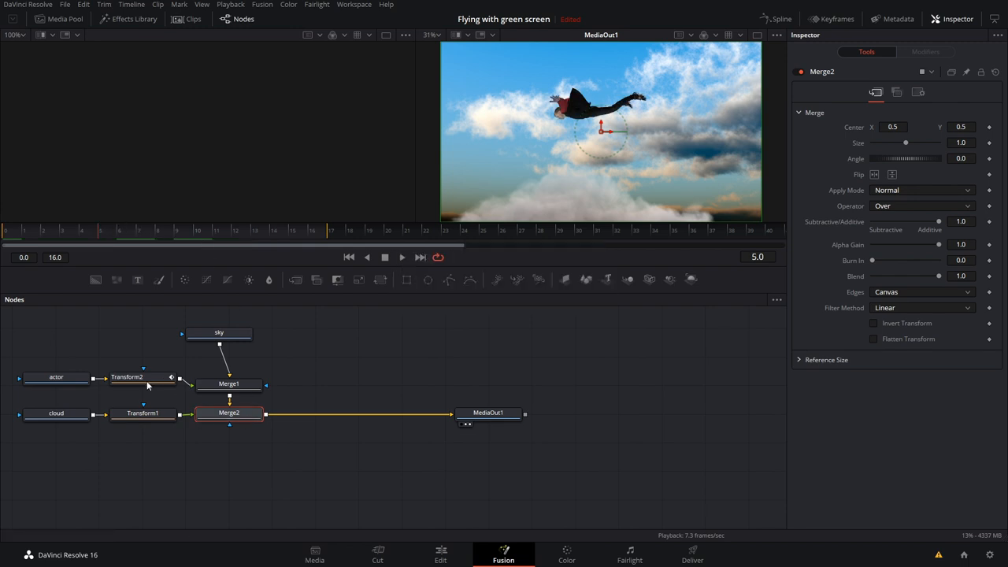
left_click(126, 377)
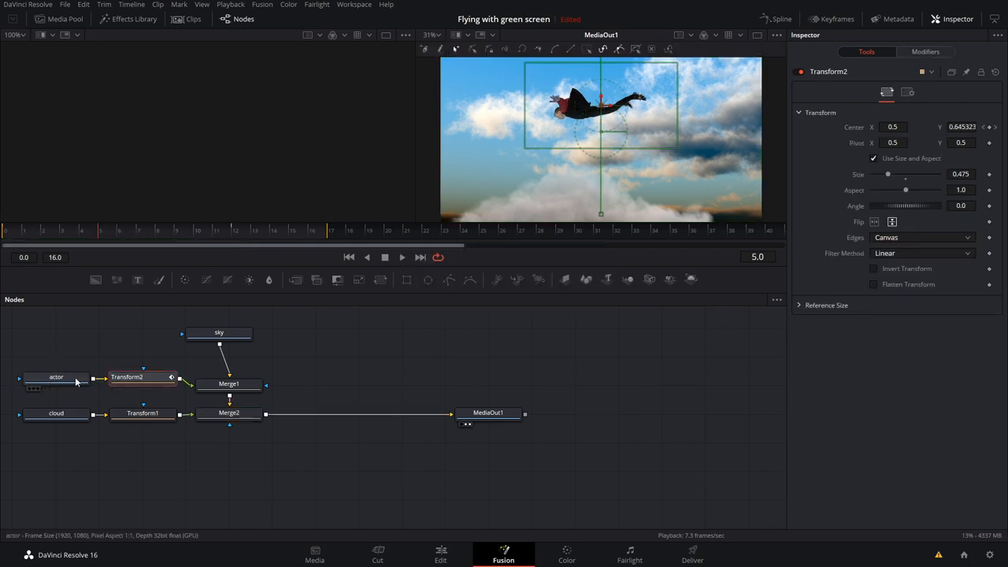
left_click(907, 91)
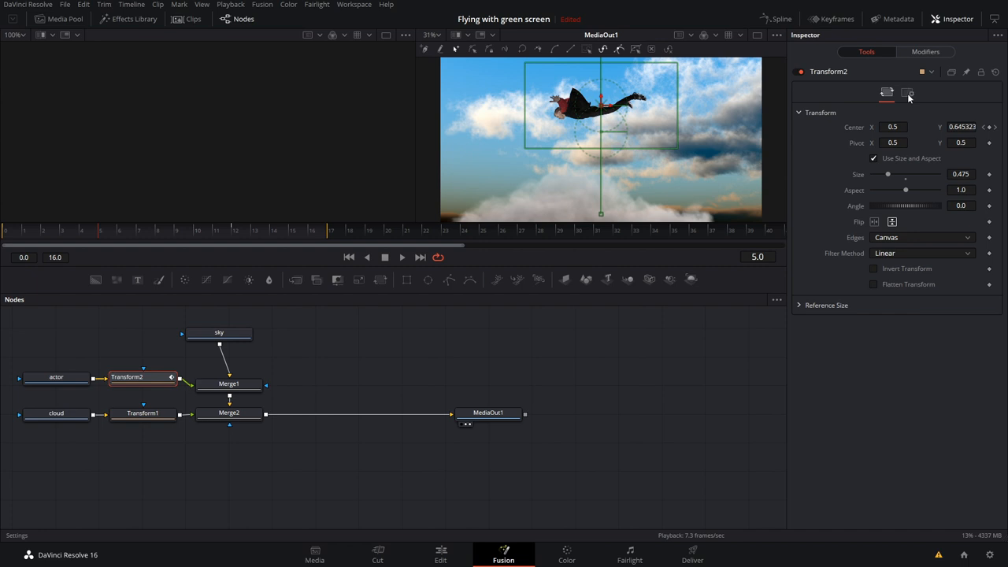
left_click(907, 91)
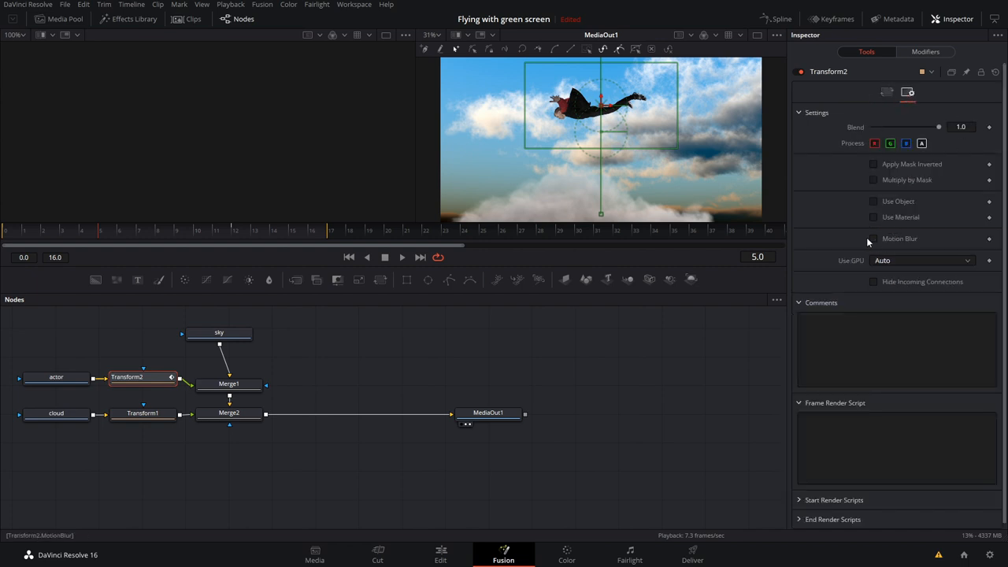
left_click(873, 239)
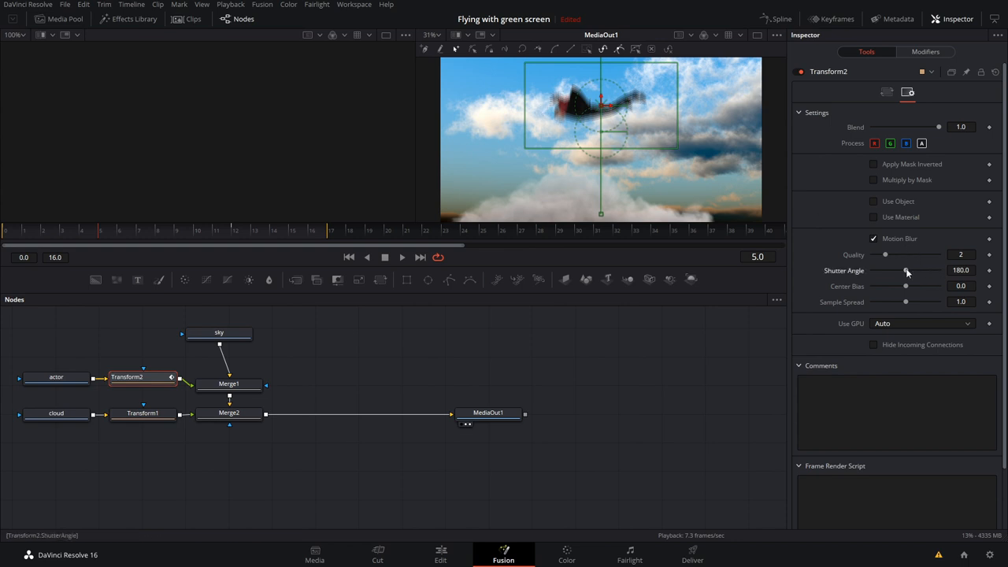
left_click_drag(908, 271, 939, 271)
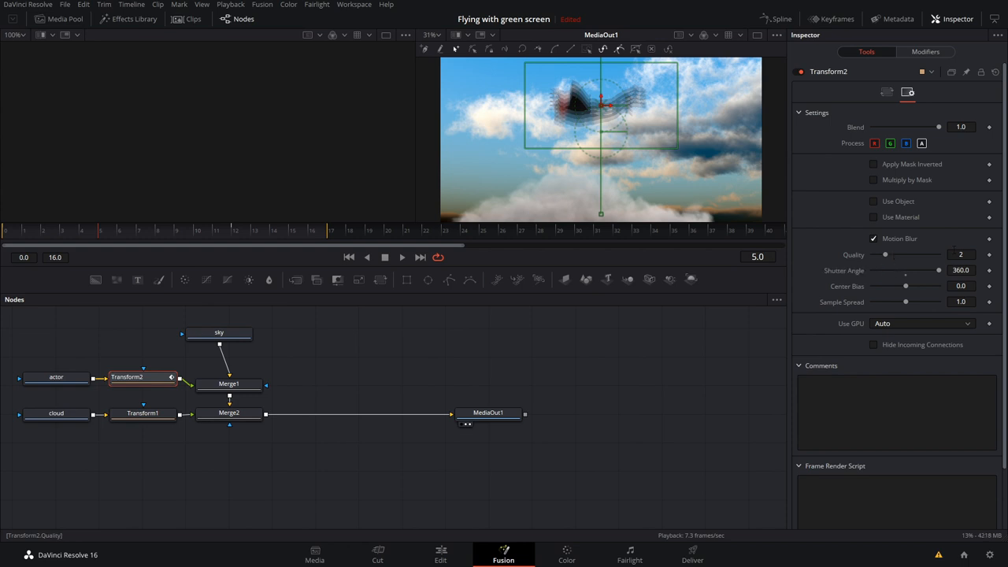
- Raise the motion blur quality to 6 and scrub frames to check the streaking
left_click(177, 230)
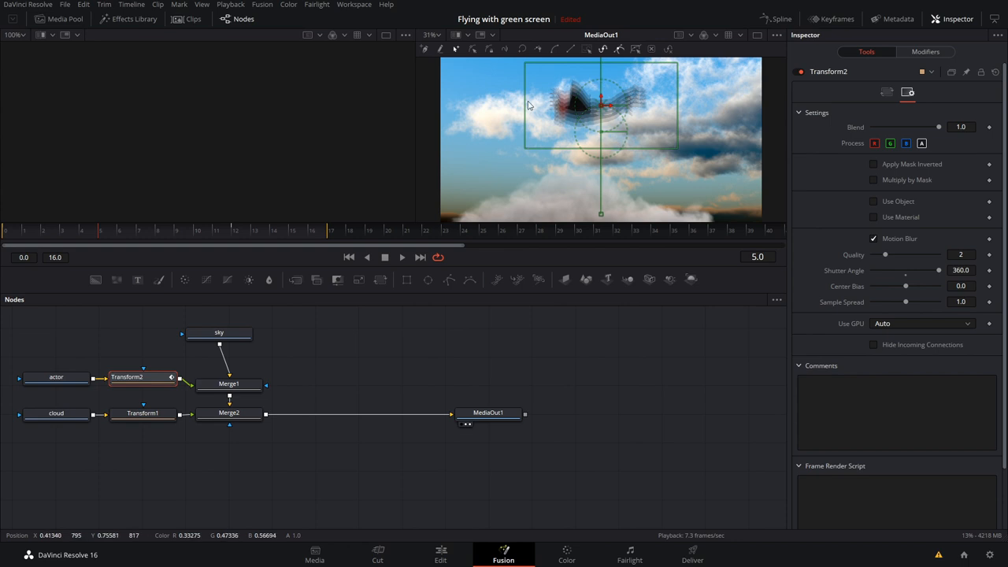
mouse_move(986, 254)
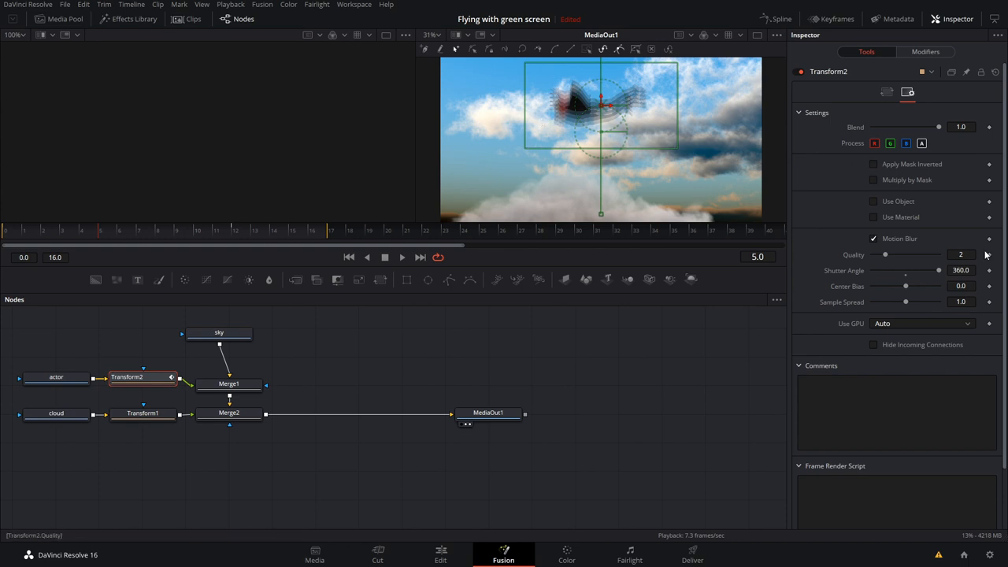
left_click_drag(885, 255, 898, 255)
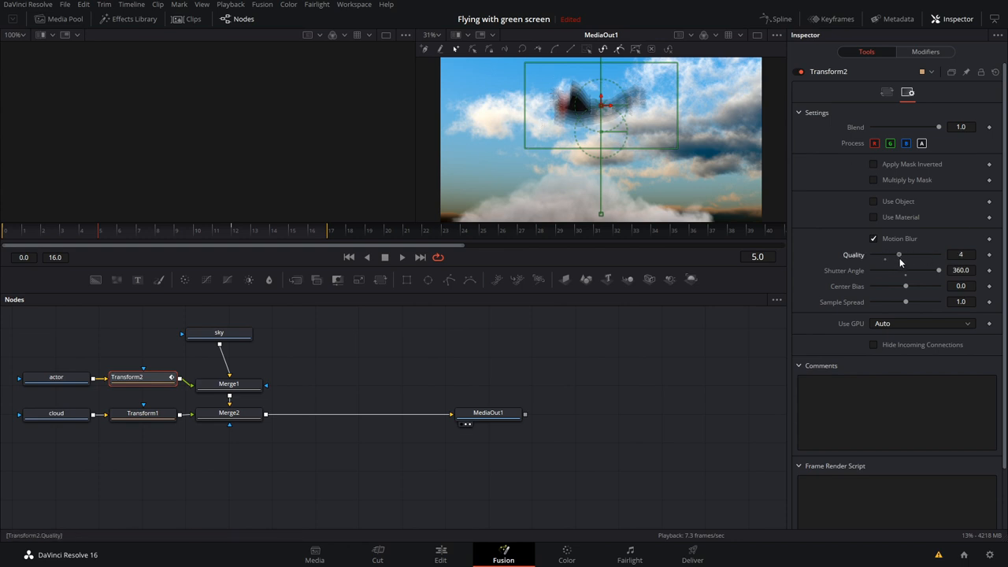
left_click_drag(898, 255, 885, 255)
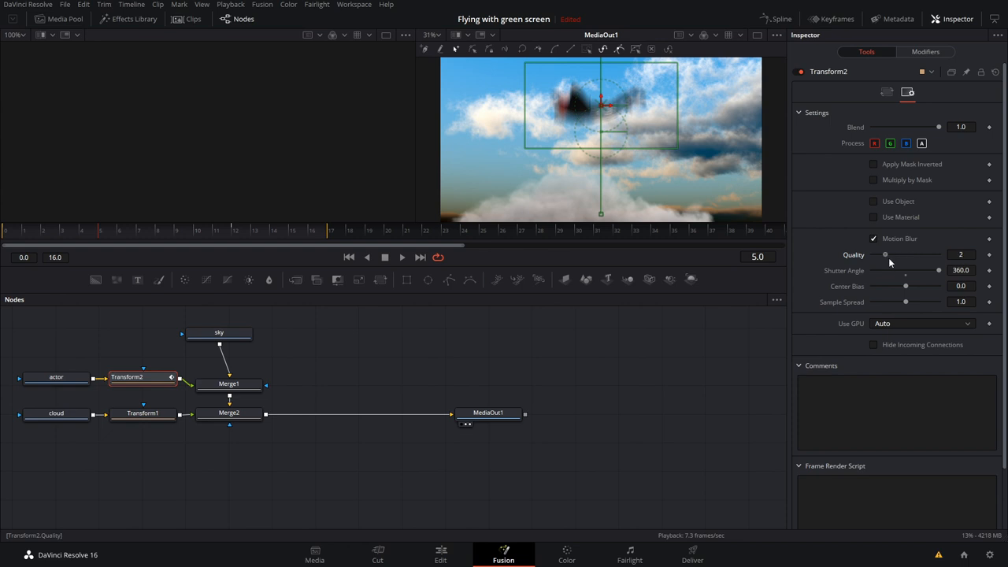
left_click(891, 255)
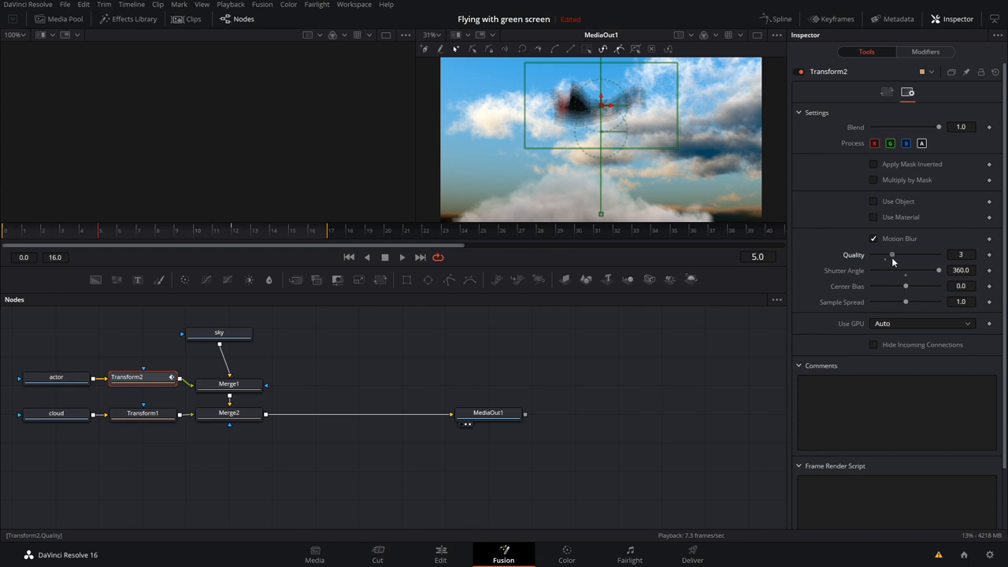
left_click_drag(892, 255, 905, 255)
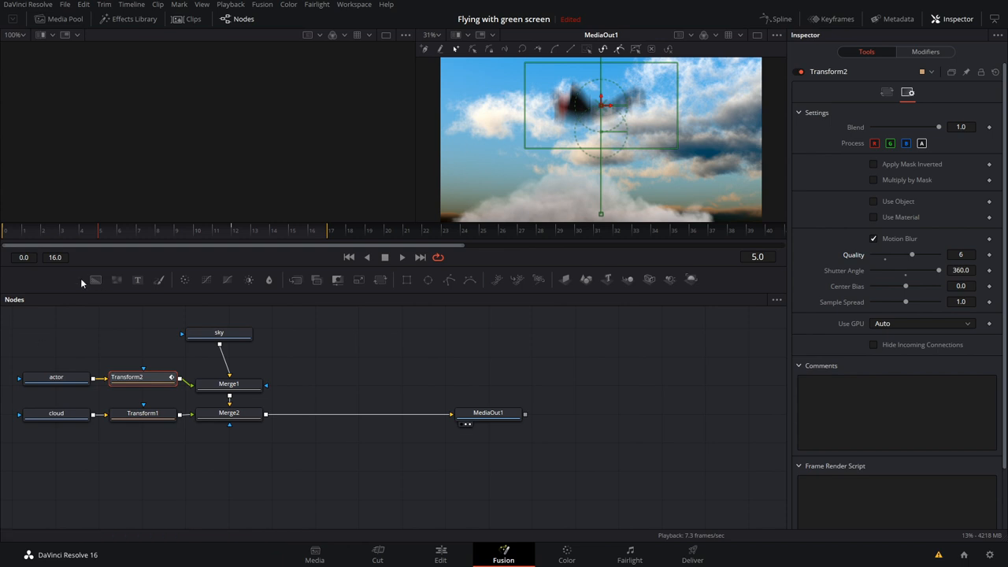
left_click(55, 230)
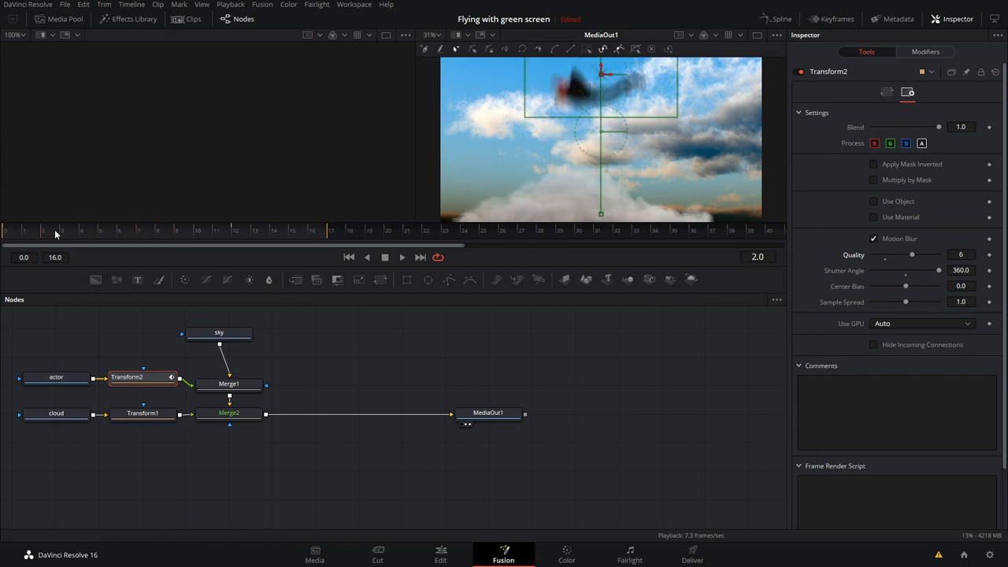
left_click(153, 245)
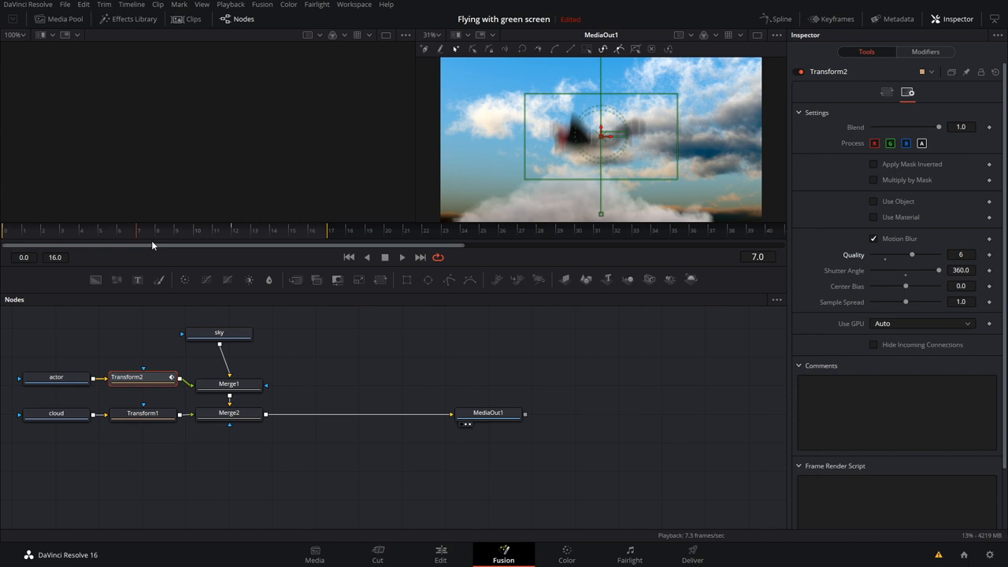
- Return to the Edit timeline and reopen Fusion Clip 1's composition
left_click(441, 554)
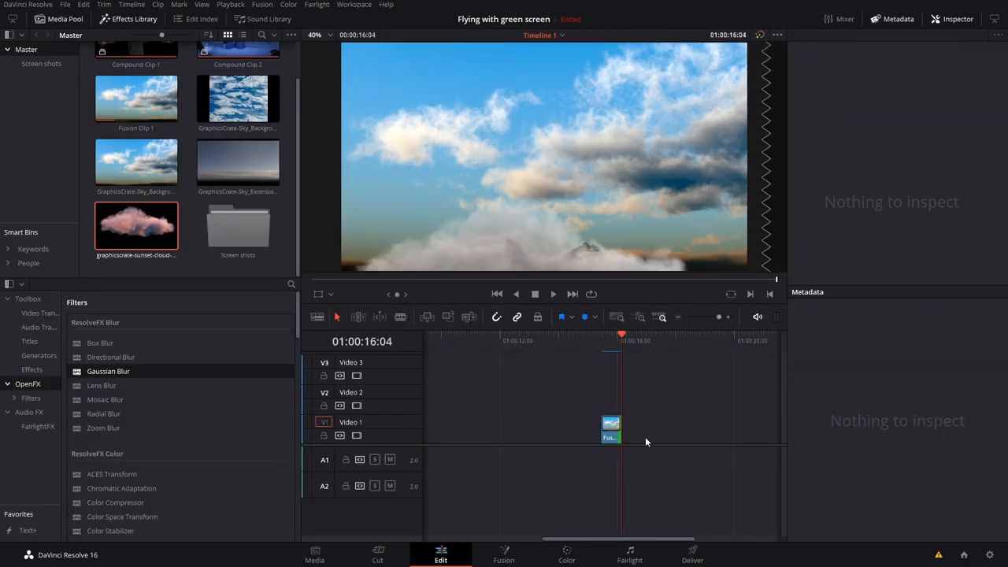
left_click(611, 427)
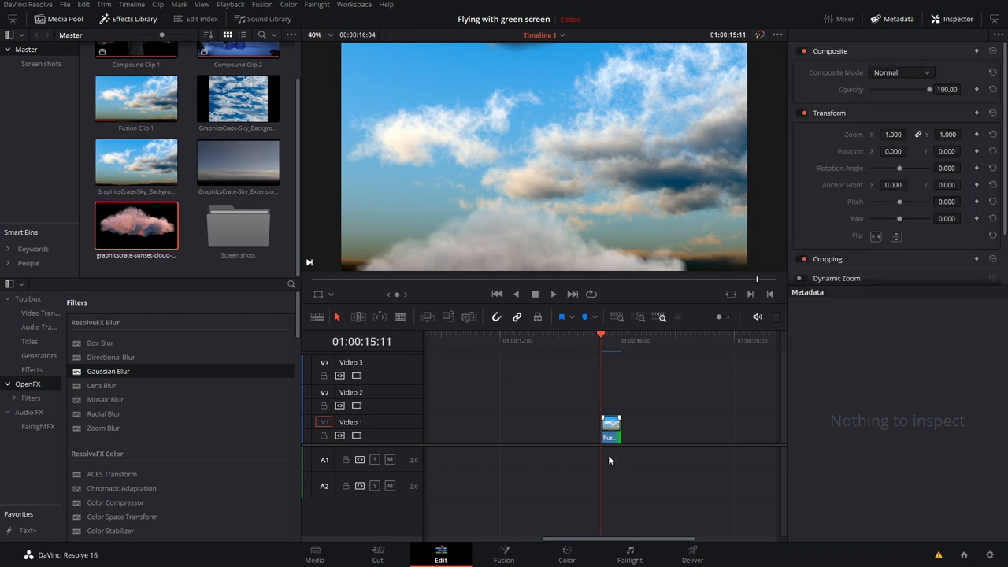
left_click(611, 430)
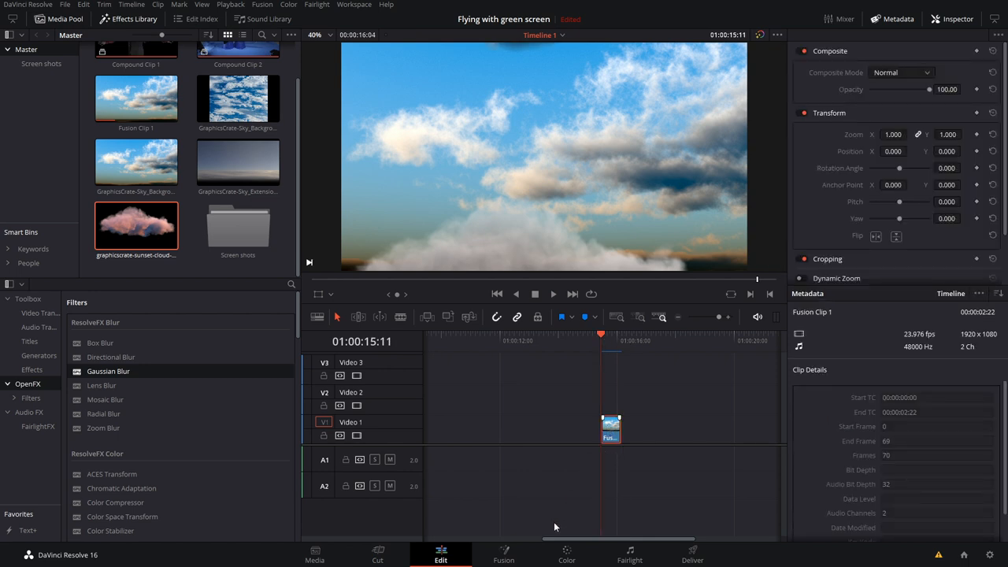
left_click(505, 555)
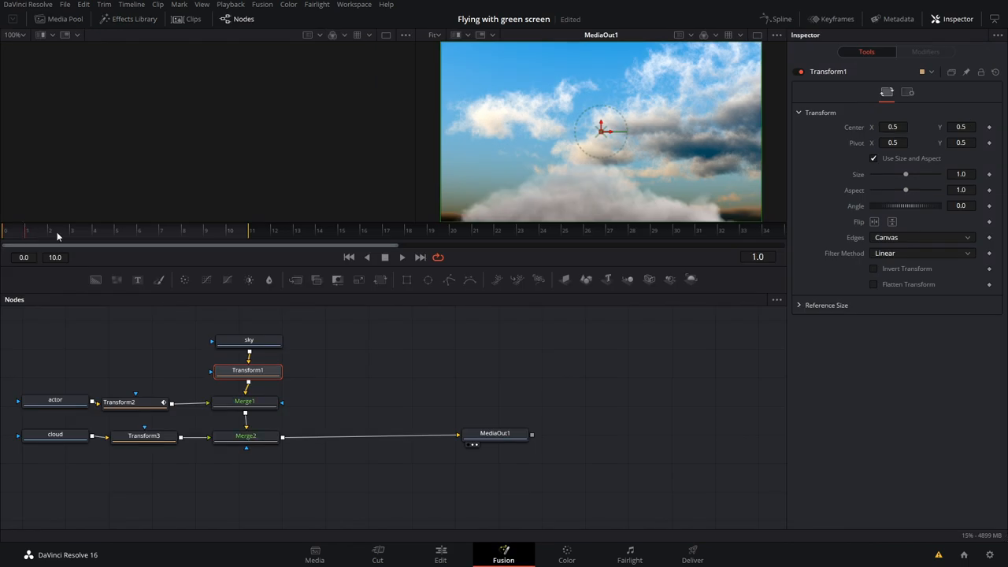
- Enlarge the sky to 1.63 and keyframe its Center low at frame 0, higher at frame 10
left_click(134, 244)
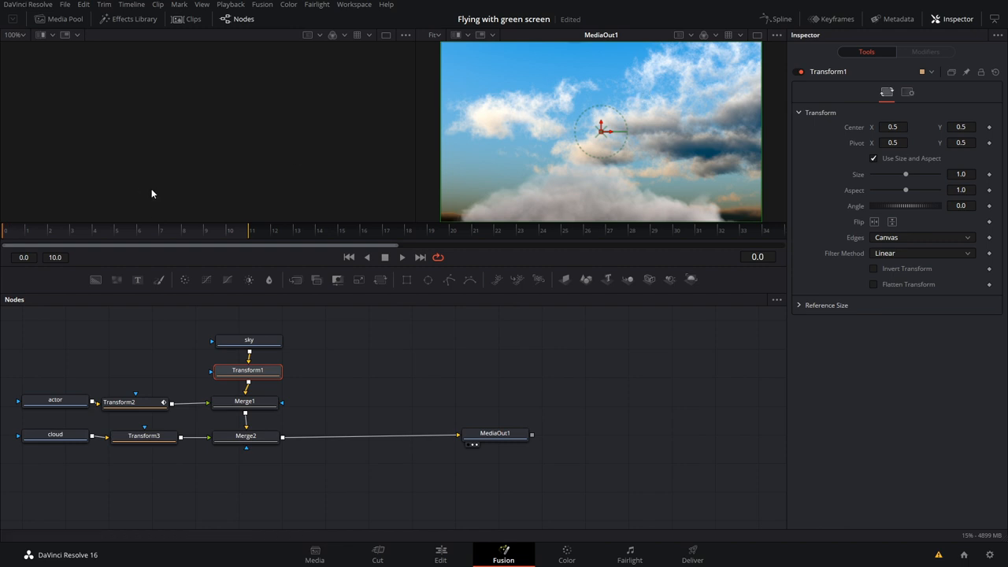
left_click_drag(906, 173, 910, 173)
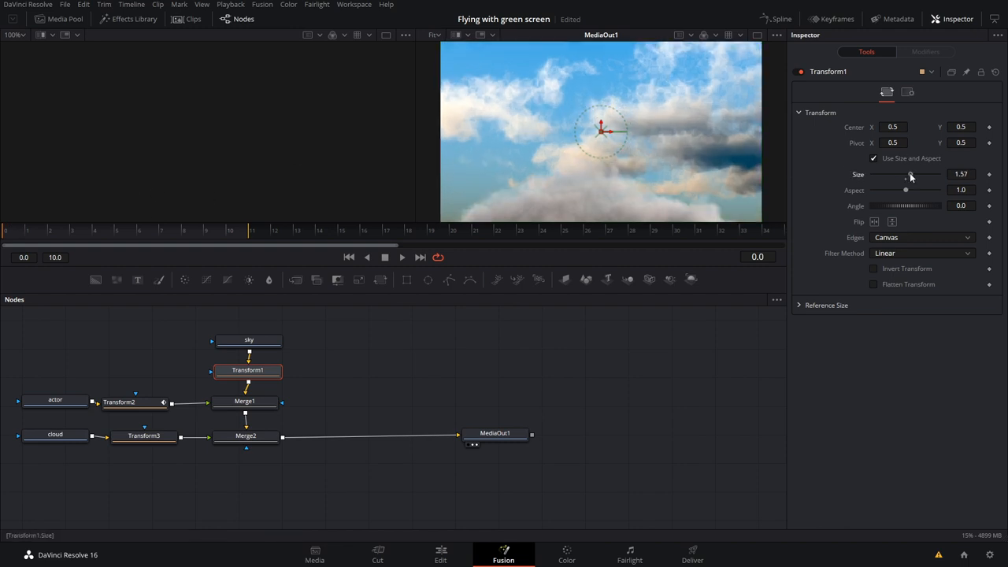
left_click_drag(906, 173, 910, 173)
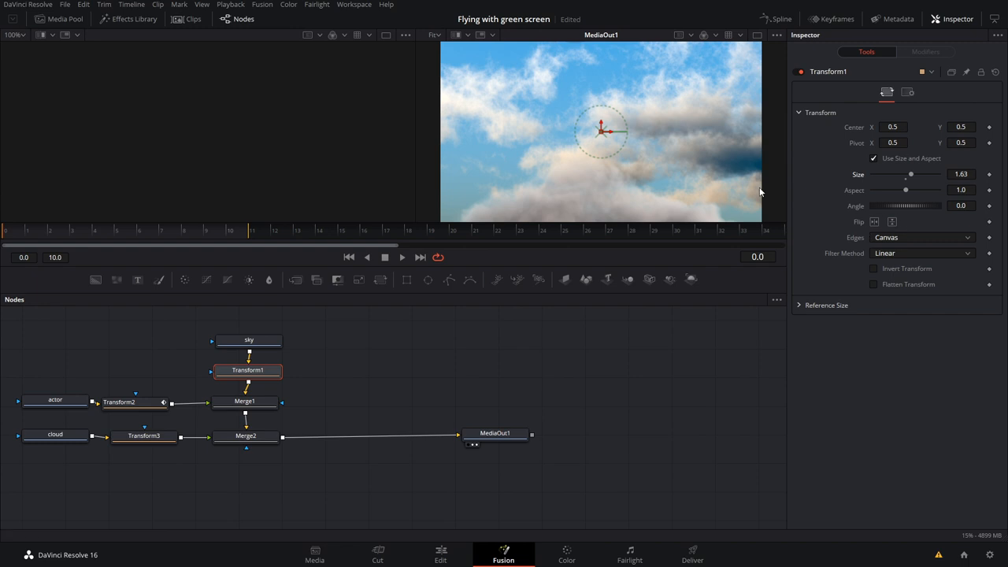
left_click_drag(605, 129, 598, 192)
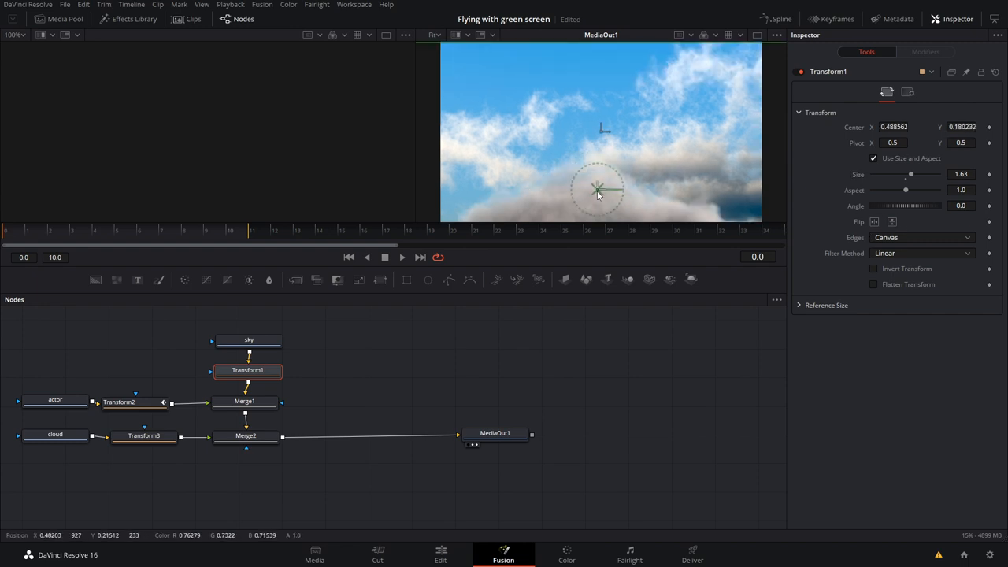
left_click_drag(602, 191, 595, 186)
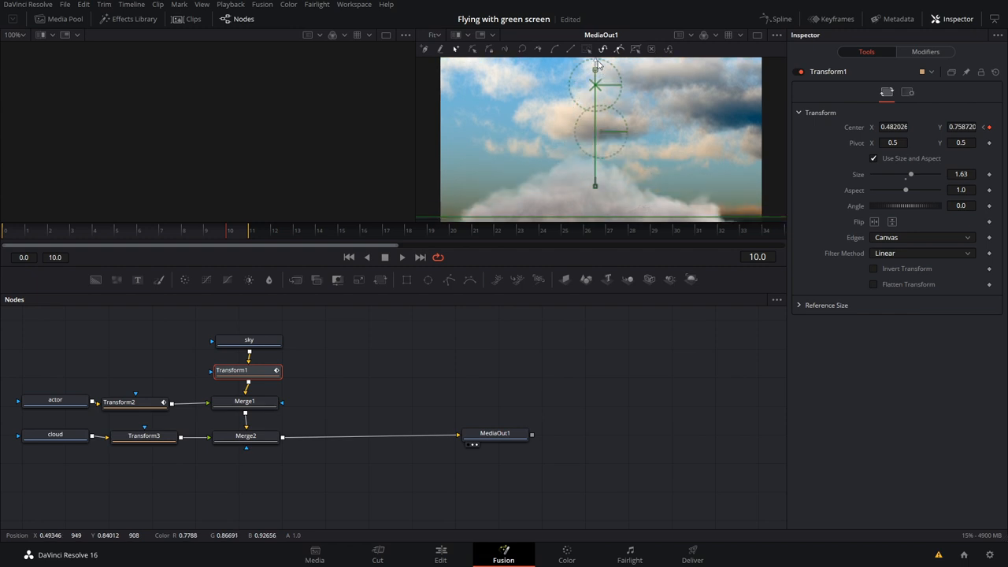
left_click_drag(596, 85, 596, 104)
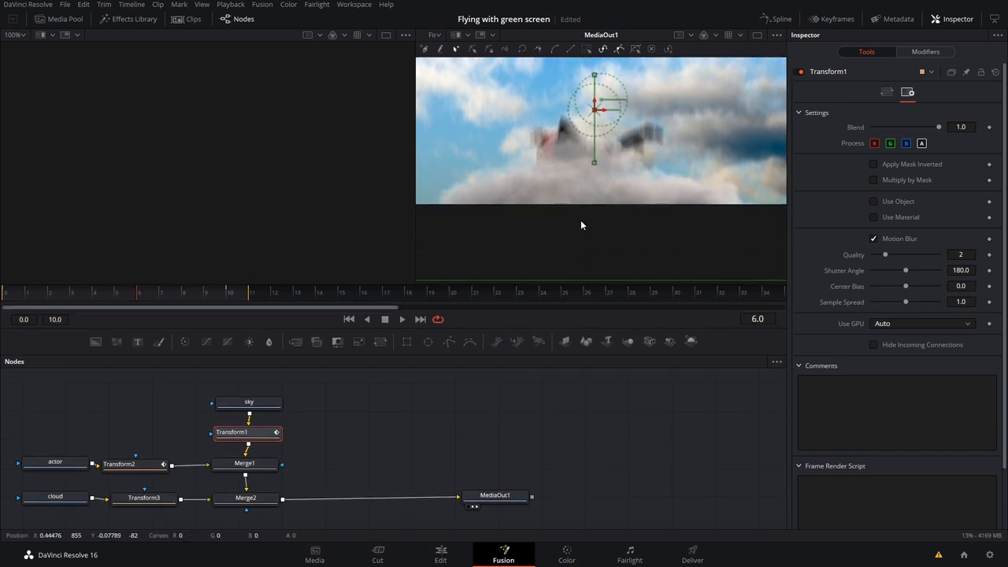
- Enlarge the cloud's Transform3 at frame 0 so it can rise to fill the frame, then leave Fusion
left_click(145, 496)
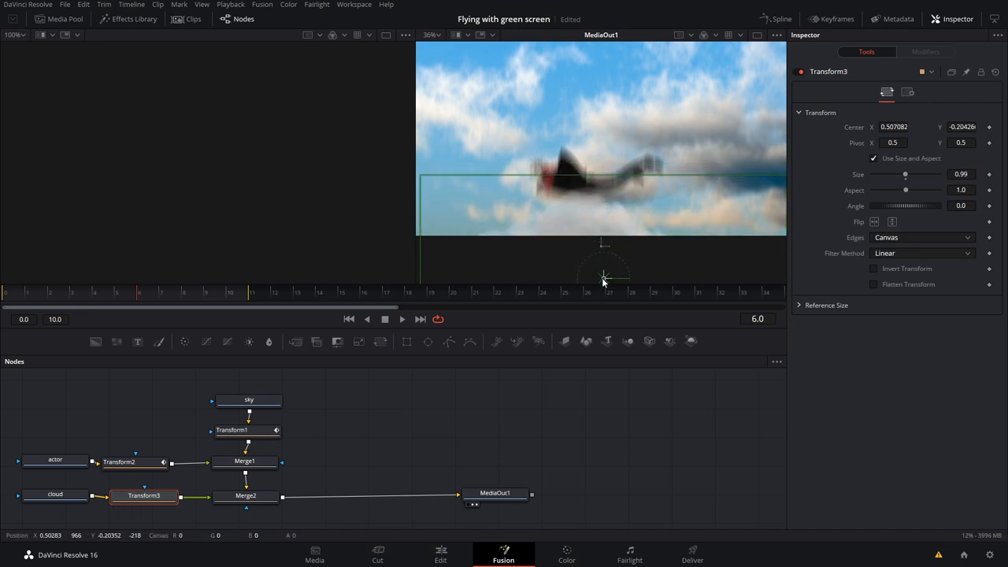
left_click(350, 318)
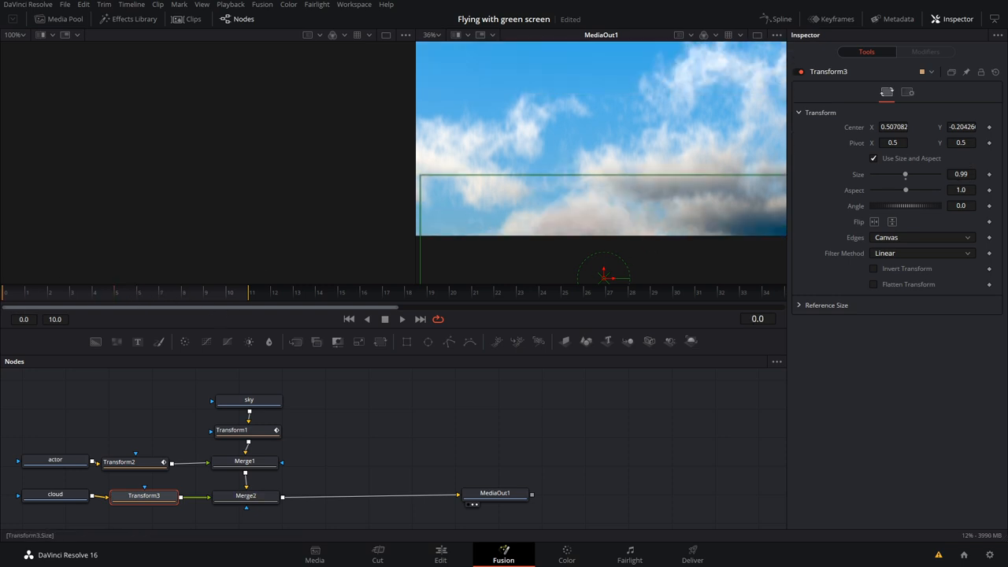
left_click_drag(906, 174, 907, 173)
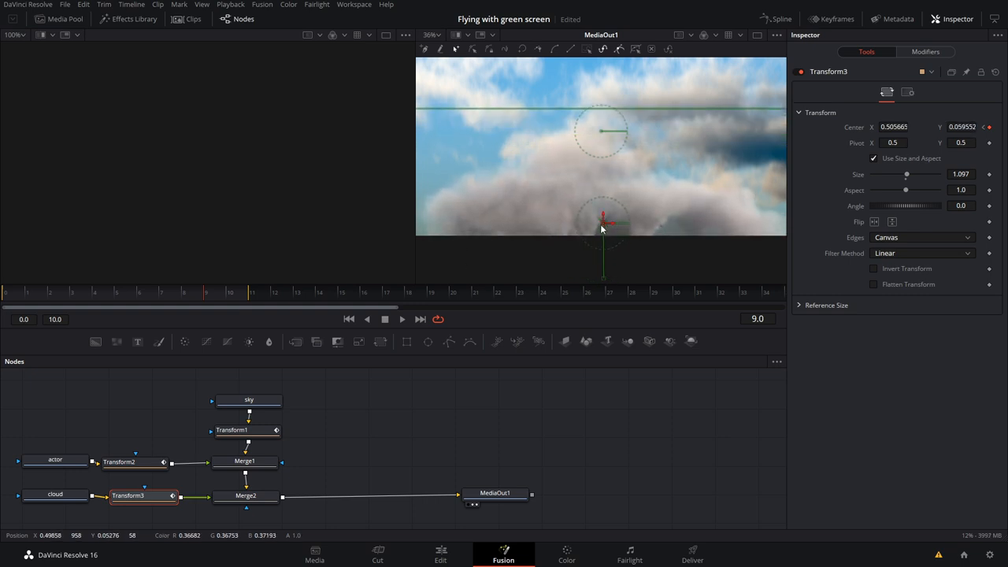
left_click(441, 555)
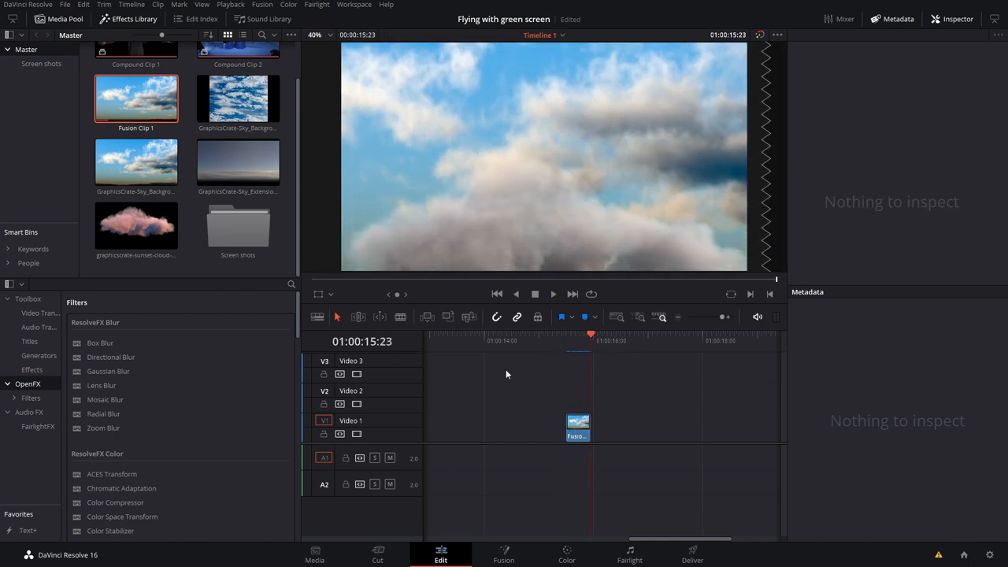
- Add an Adjustment Clip on Video 2 aligned above Fusion Clip 1
left_click(576, 425)
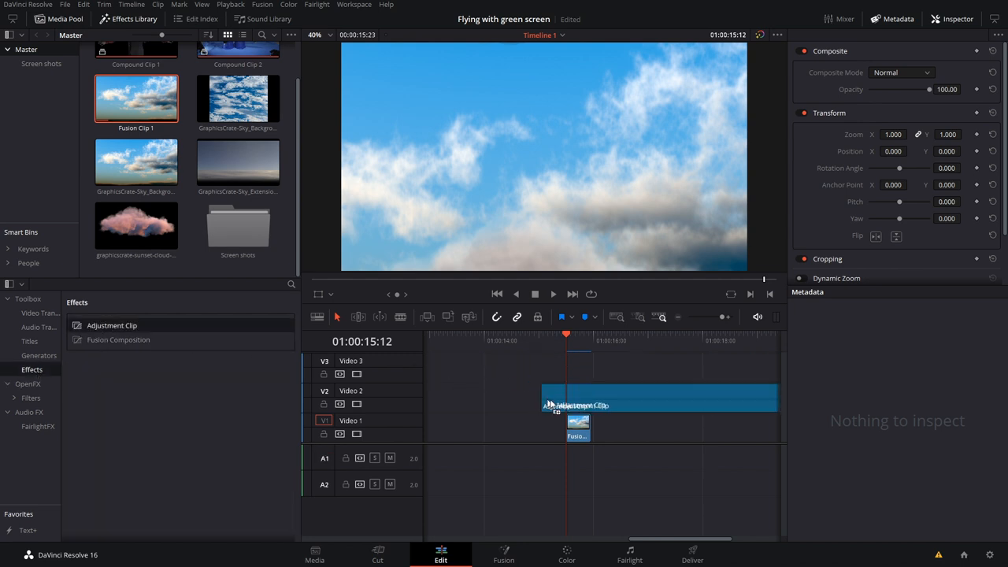
left_click(661, 397)
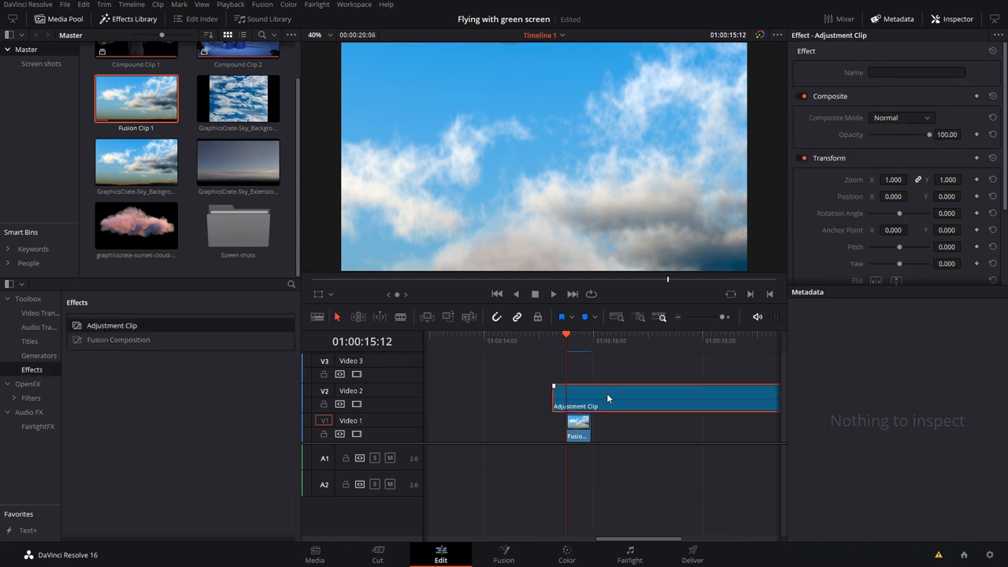
left_click(29, 385)
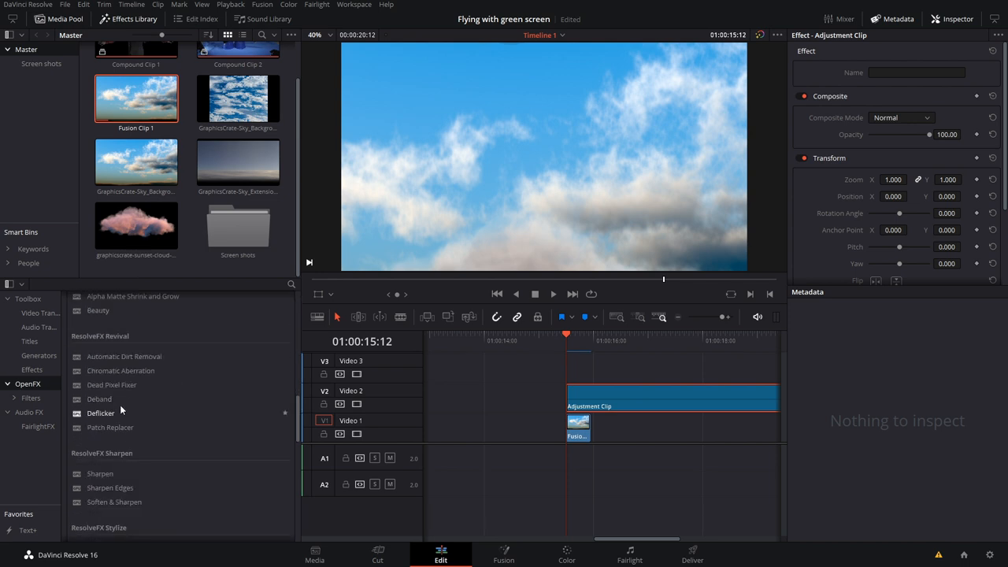
- Apply the Camera Shake effect to the adjustment clip and preview a frame
scroll("down", 3)
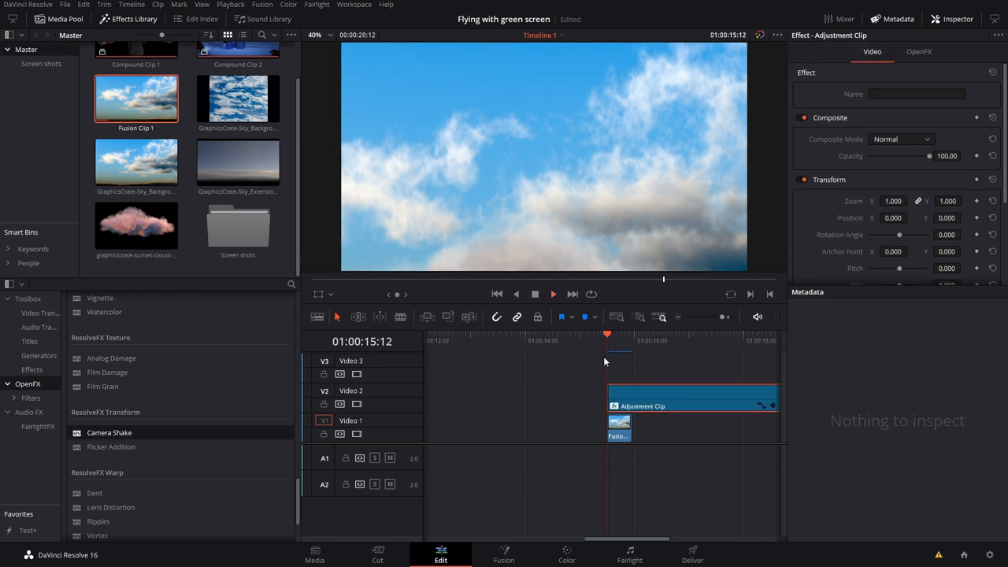
left_click(593, 334)
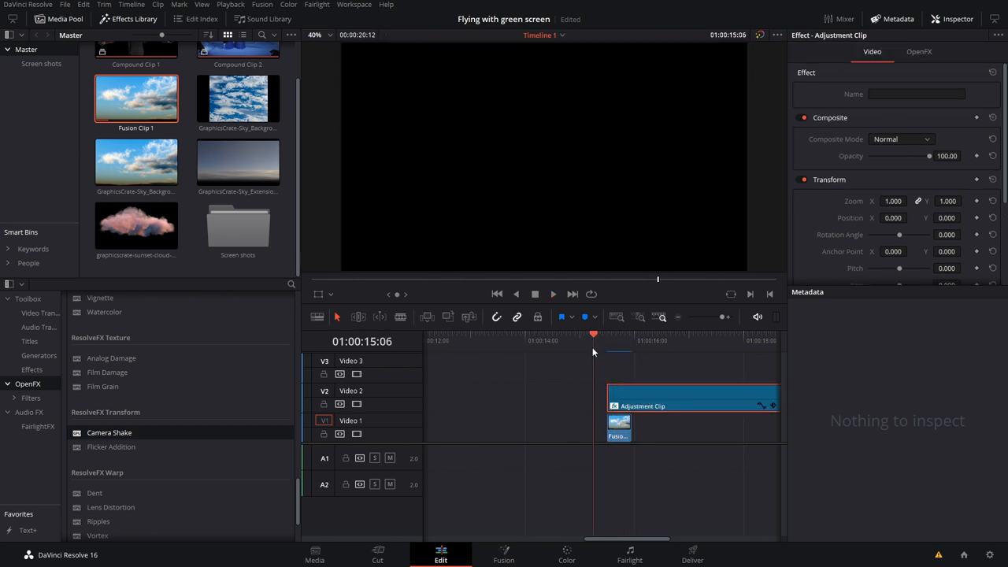
left_click(621, 334)
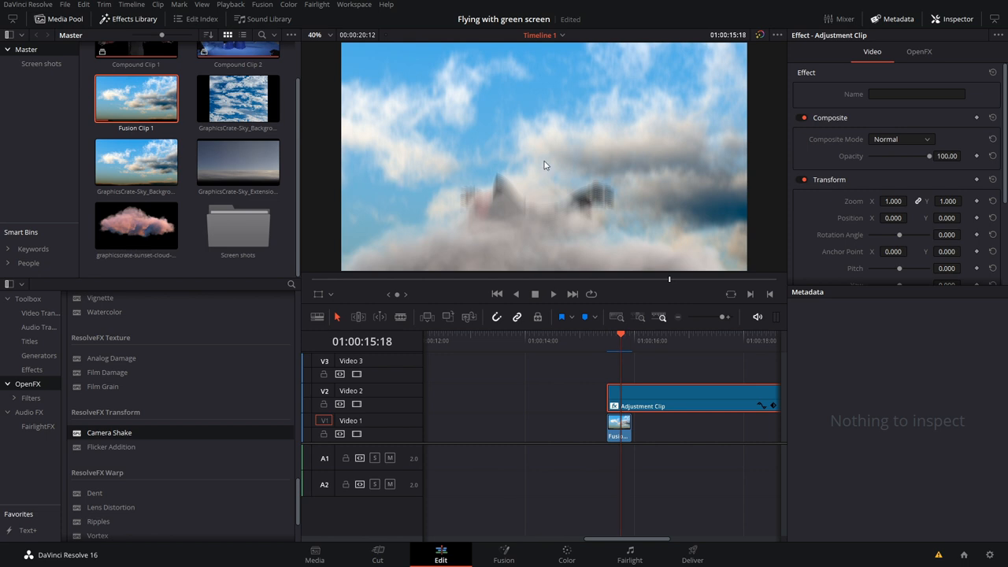